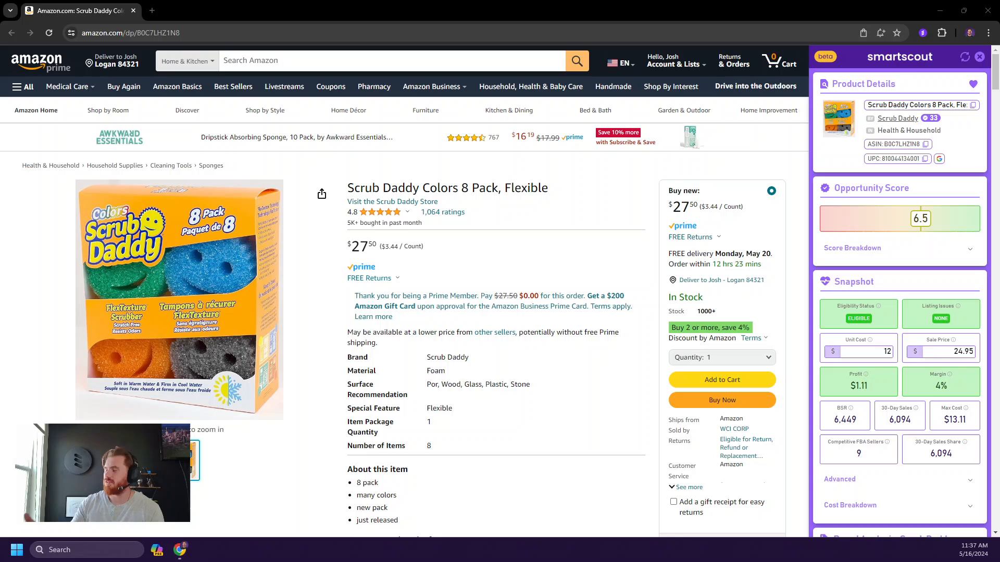
mouse_move(657, 522)
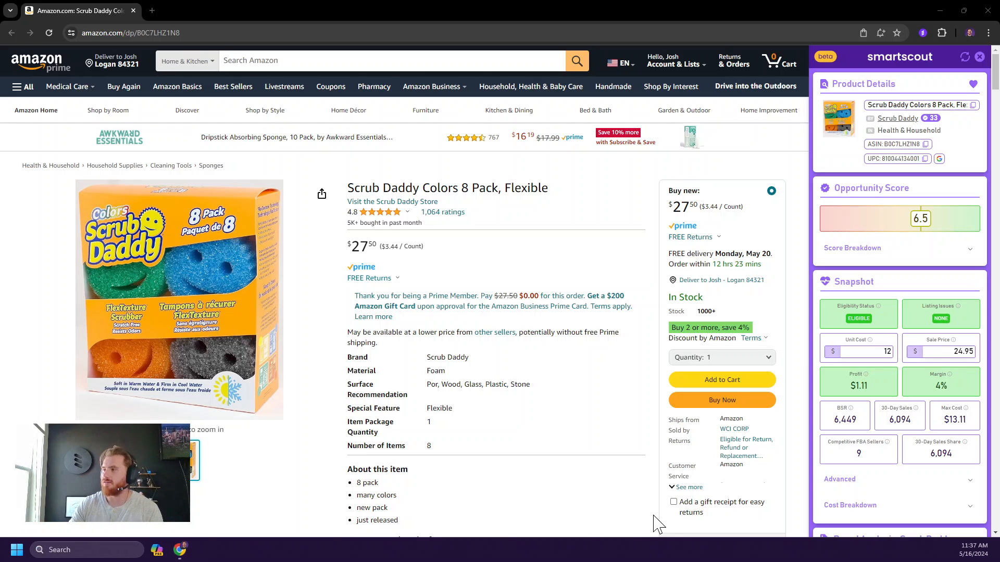
mouse_move(650, 226)
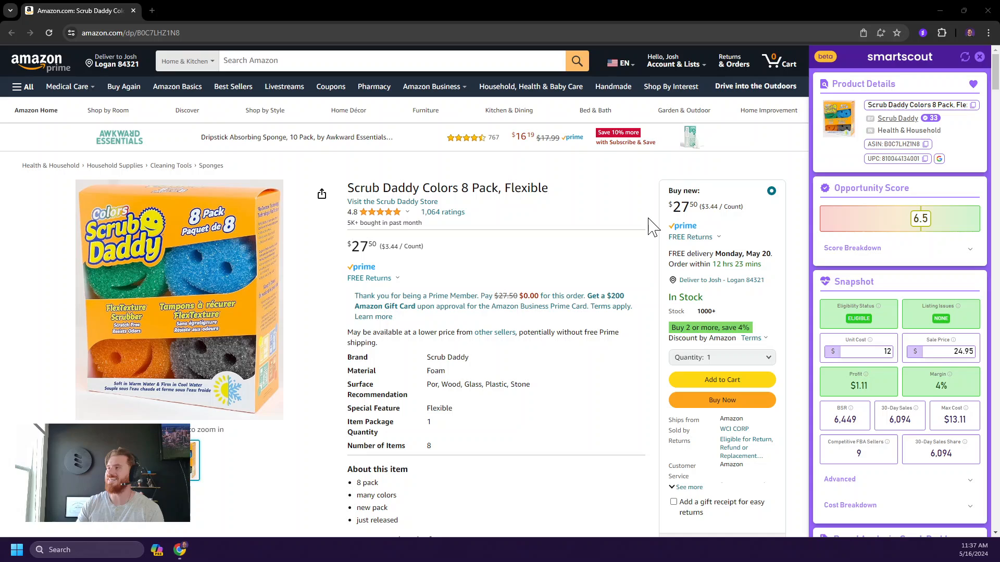
mouse_move(685, 236)
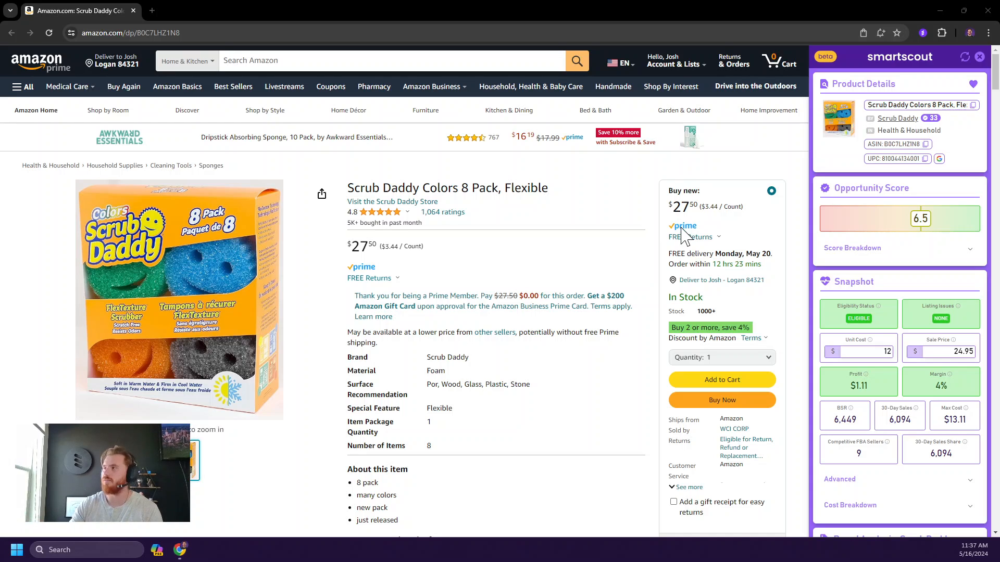
mouse_move(737, 161)
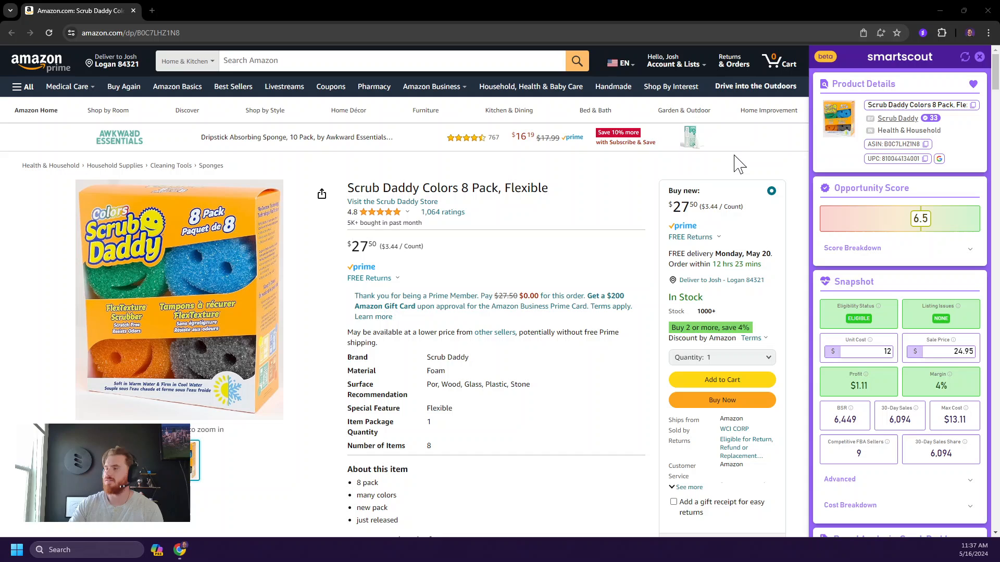
- Expand the Opportunity Score breakdown showing estimated sales, Amazon presence, rank drops, stock-outs and price stability
scroll(down, 3)
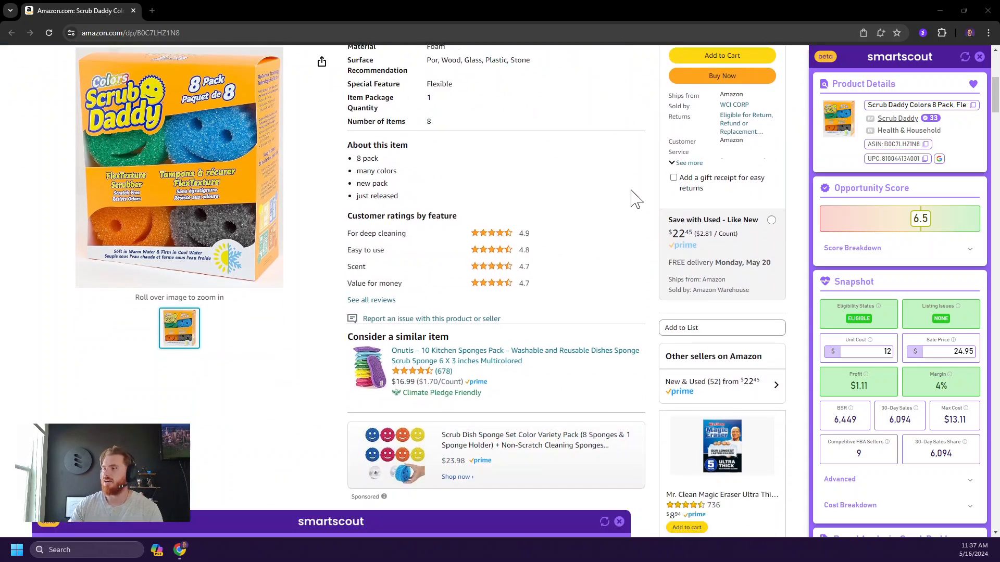
click(330, 521)
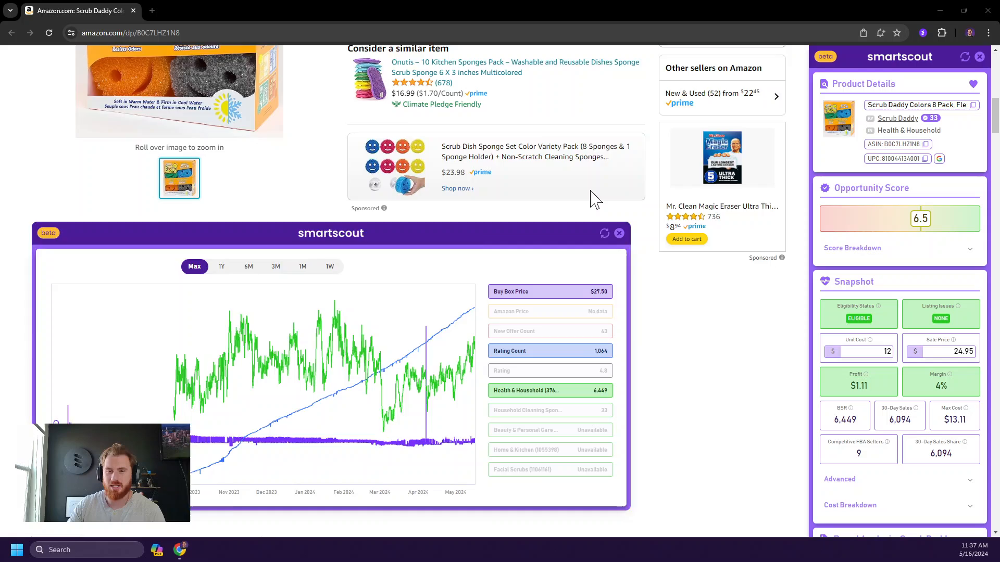
click(618, 232)
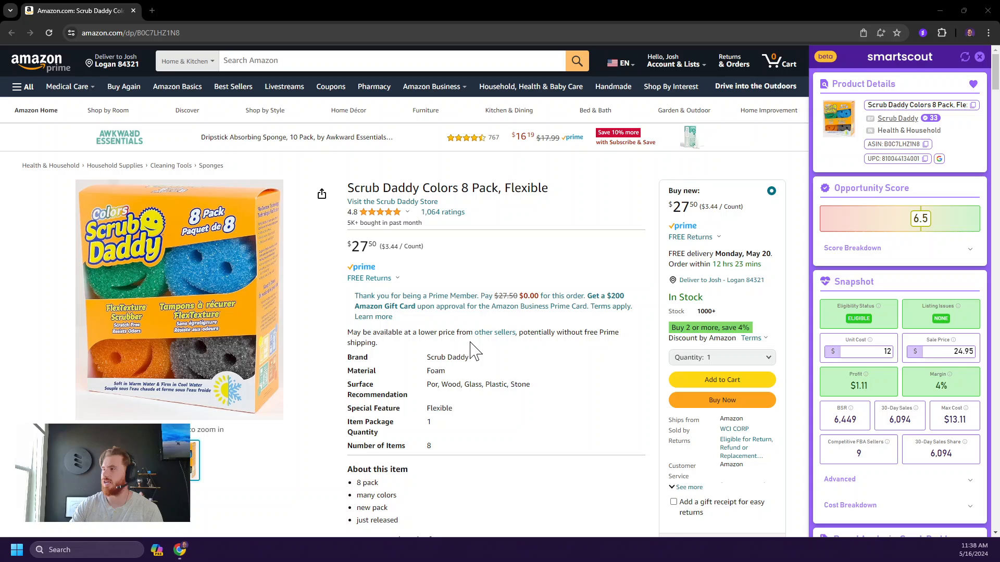
mouse_move(666, 249)
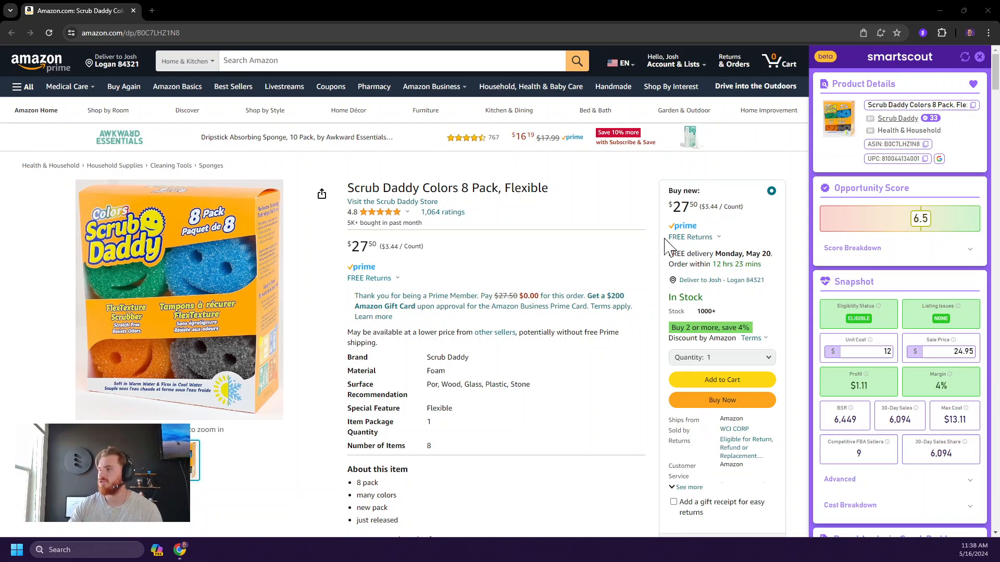
mouse_move(738, 195)
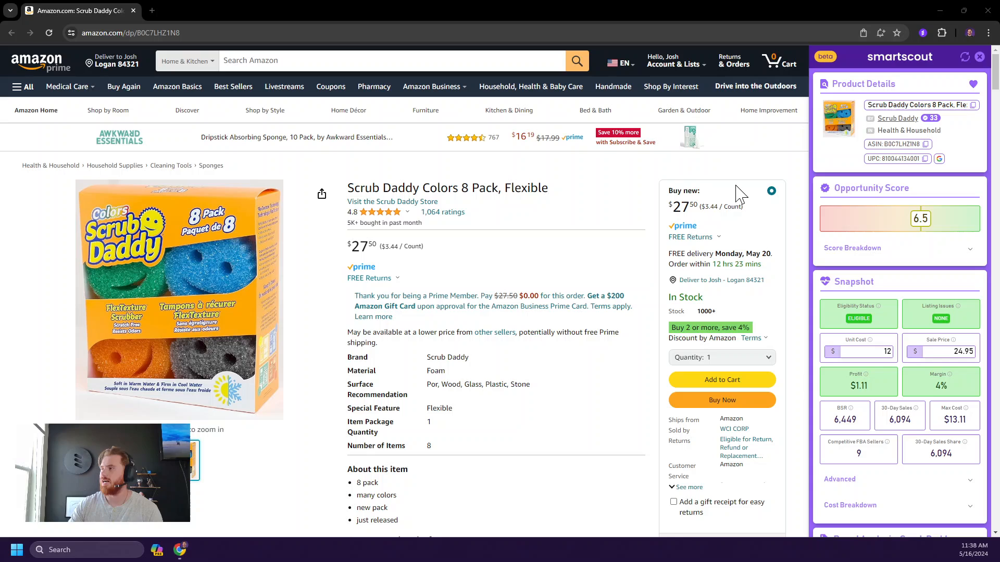
mouse_move(825, 57)
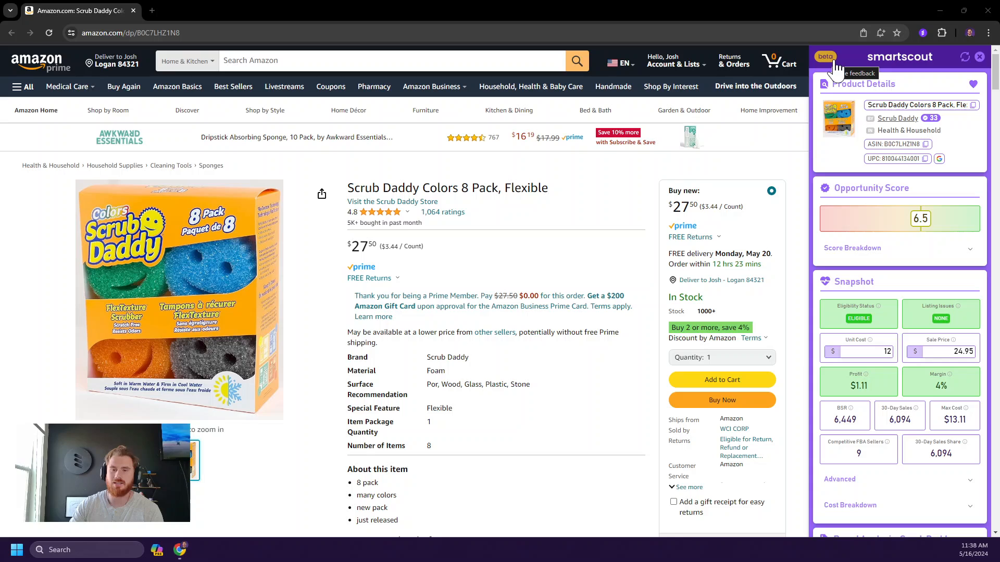
mouse_move(864, 142)
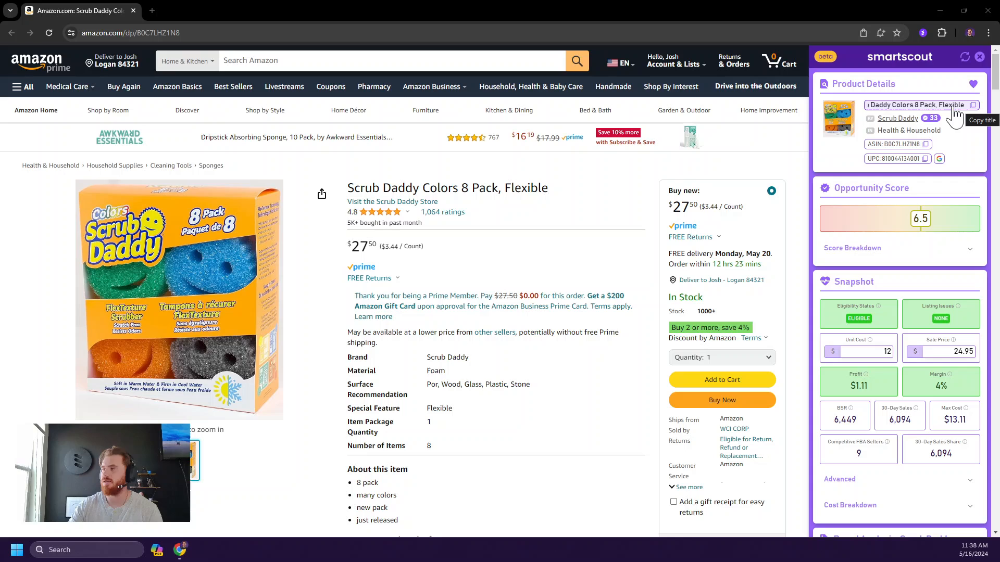
mouse_move(896, 148)
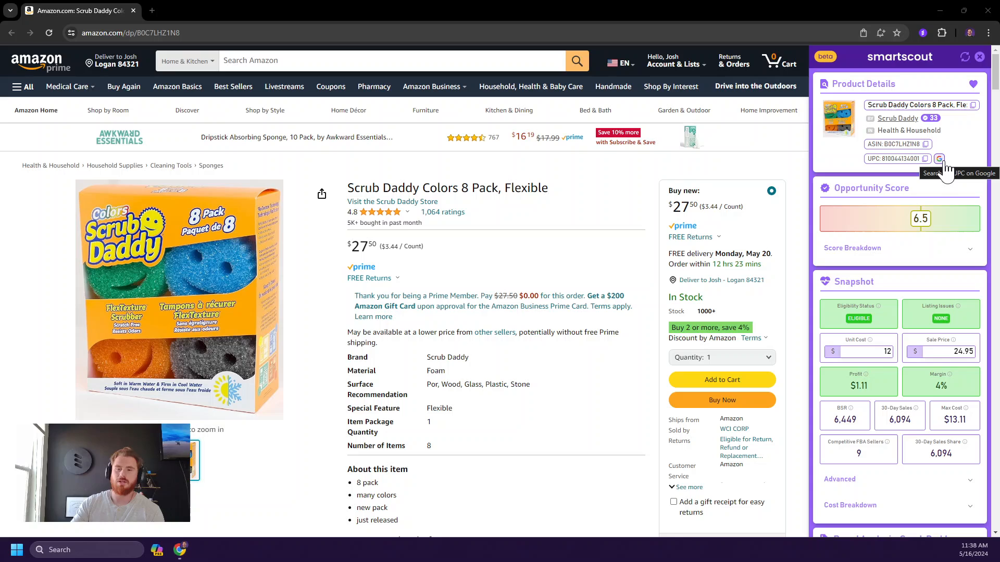
mouse_move(939, 159)
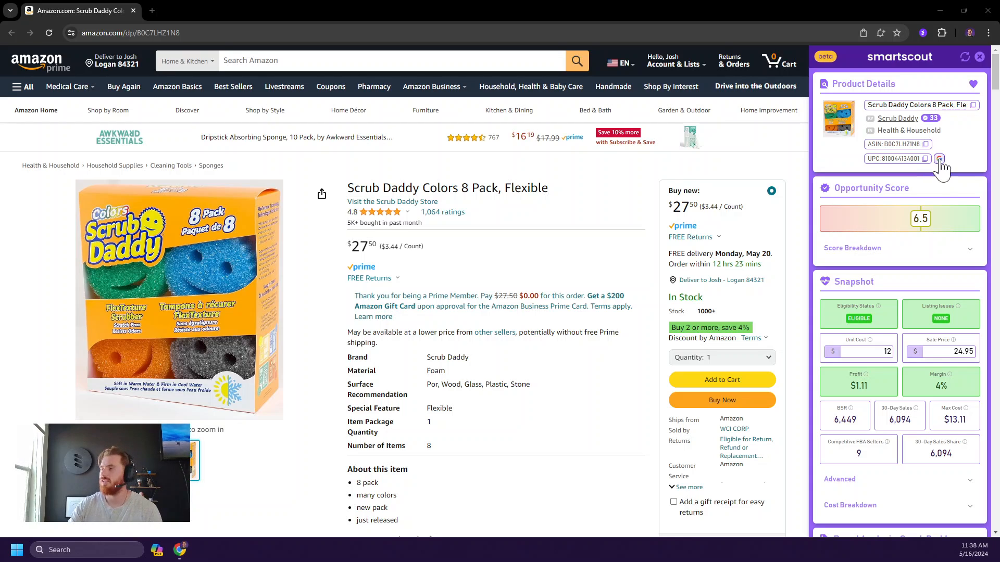
mouse_move(897, 118)
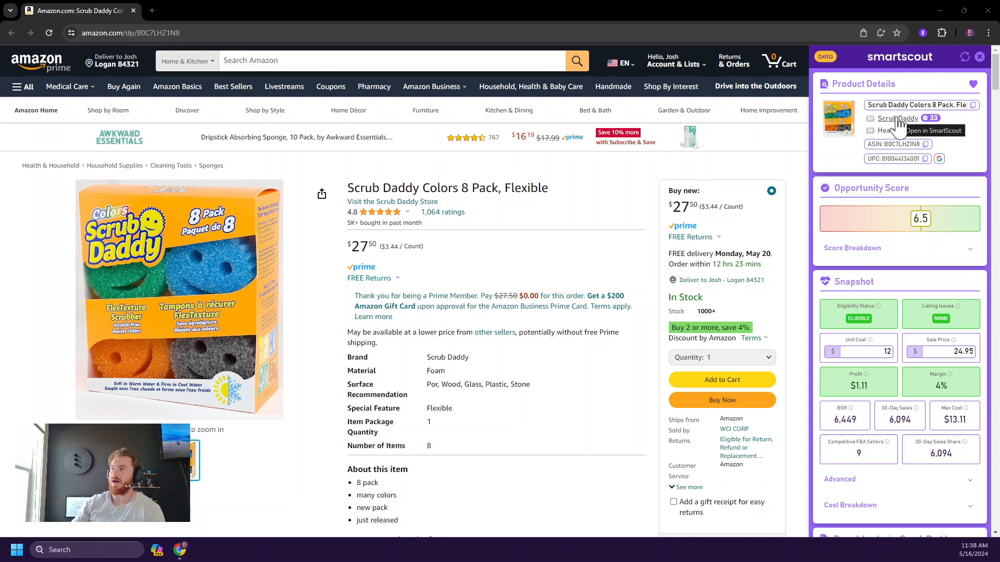
mouse_move(927, 126)
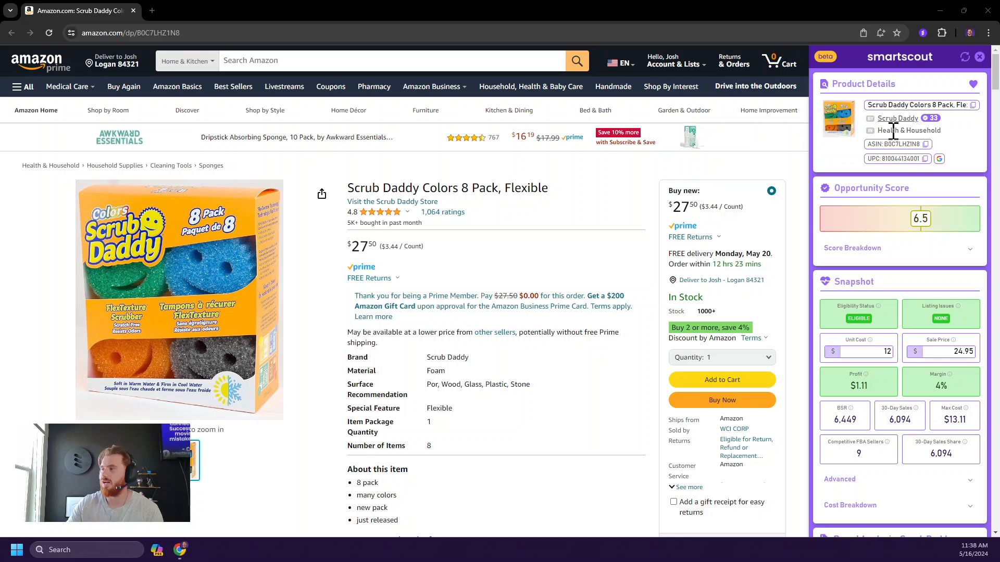
mouse_move(955, 138)
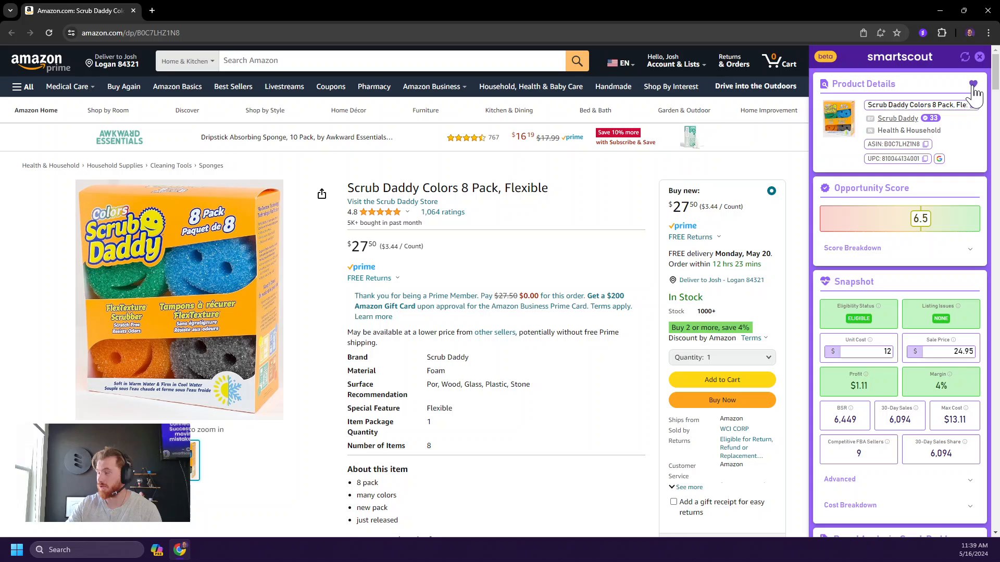
click(973, 84)
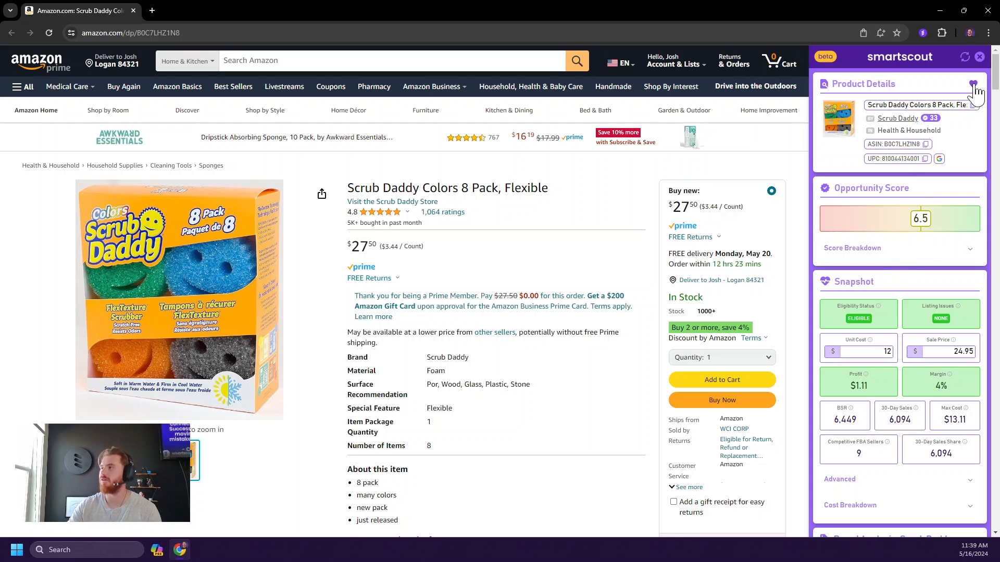
mouse_move(972, 83)
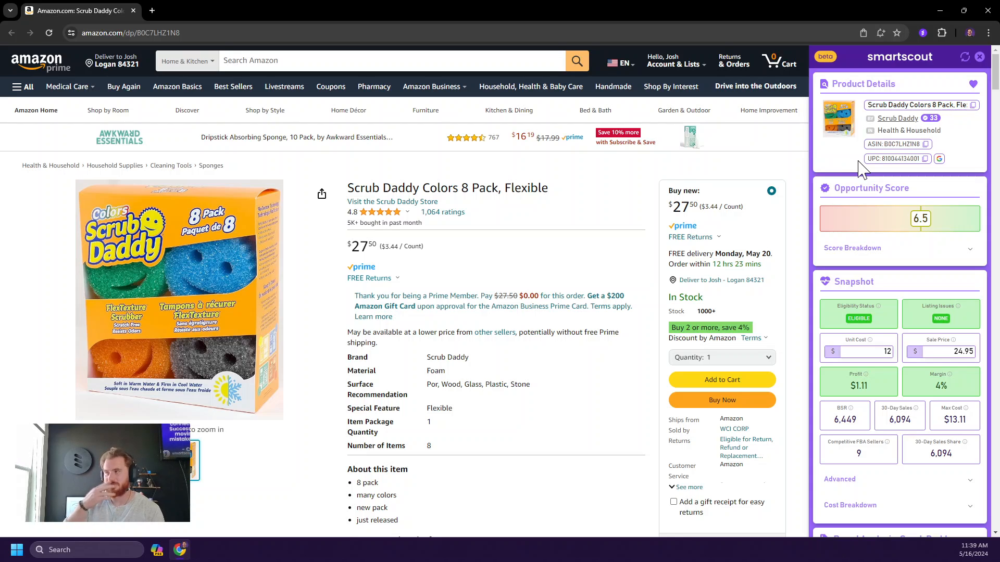
mouse_move(890, 210)
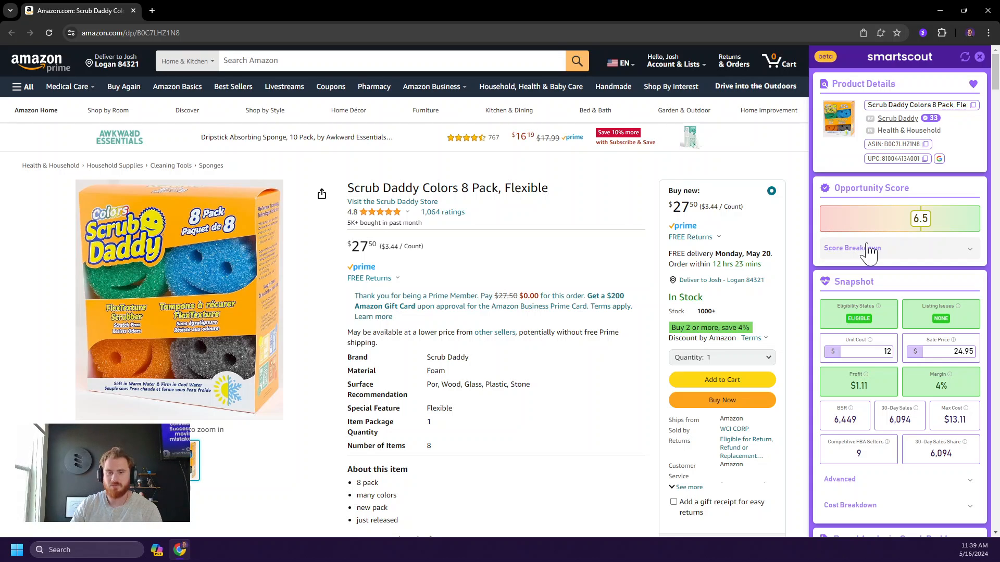
mouse_move(910, 253)
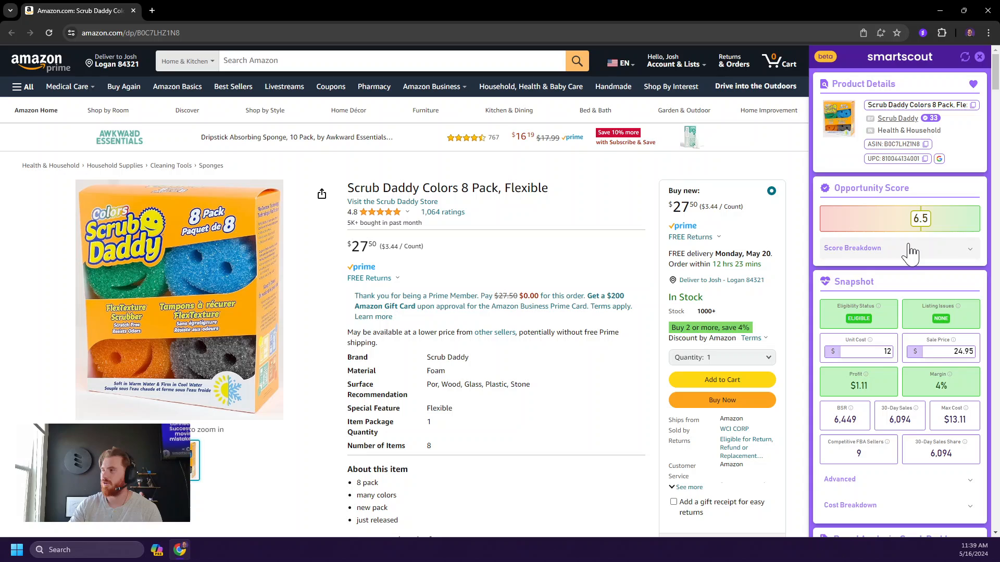
click(898, 248)
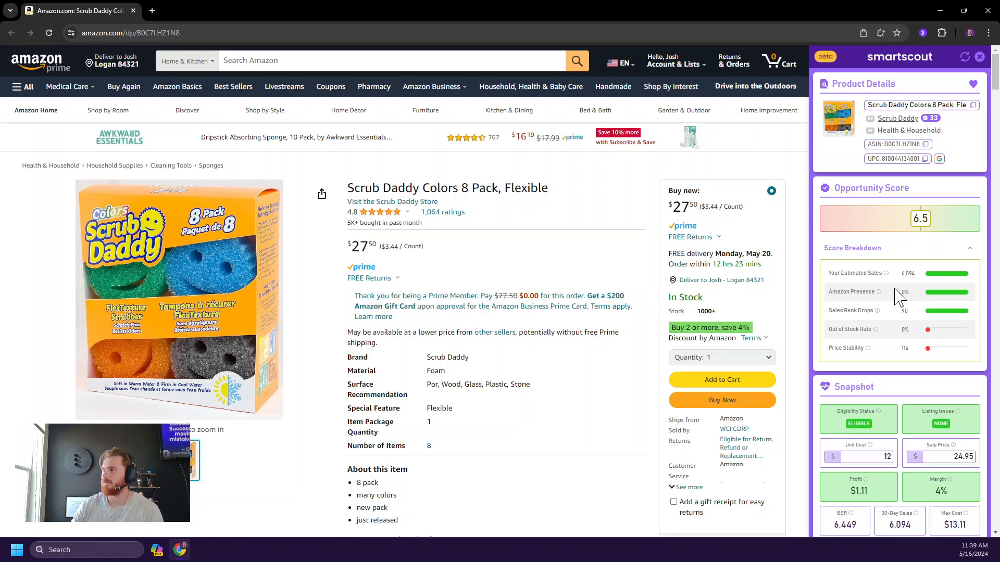
mouse_move(892, 334)
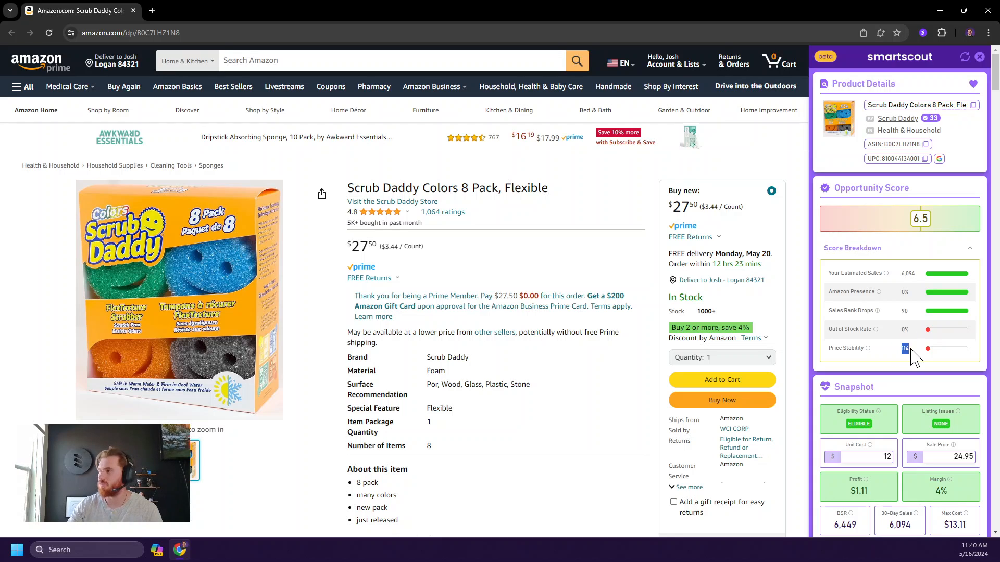
mouse_move(899, 356)
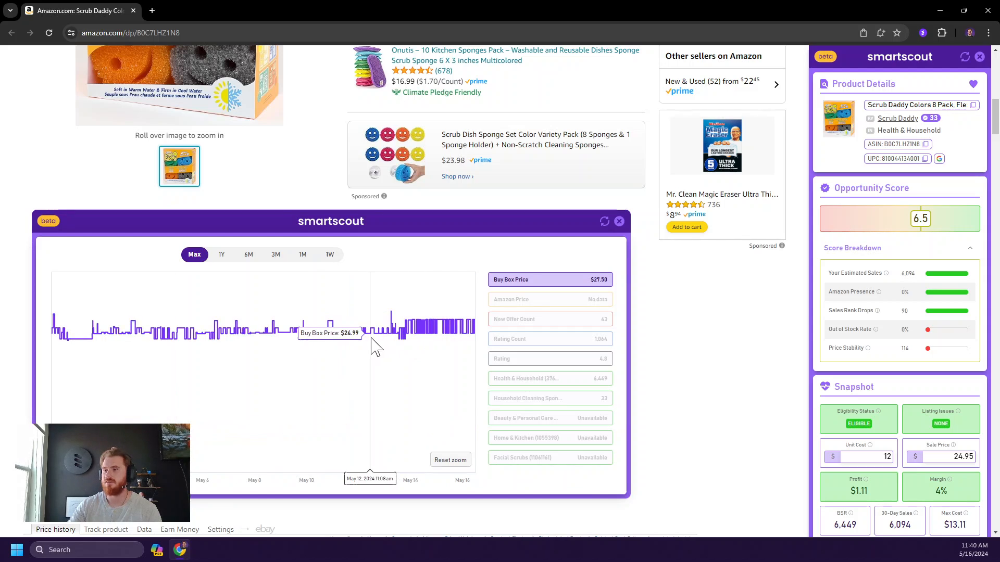
mouse_move(389, 336)
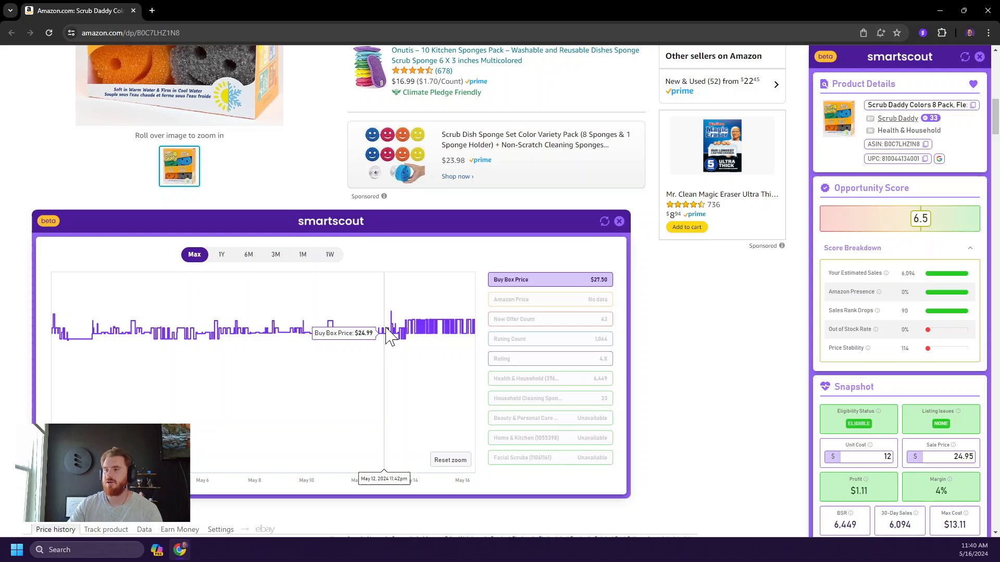
mouse_move(314, 341)
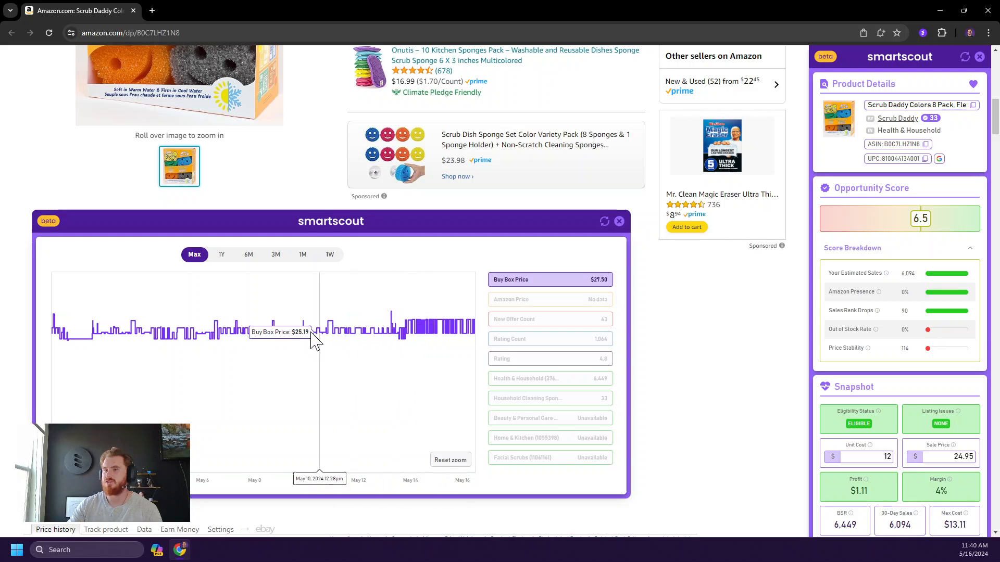
mouse_move(456, 456)
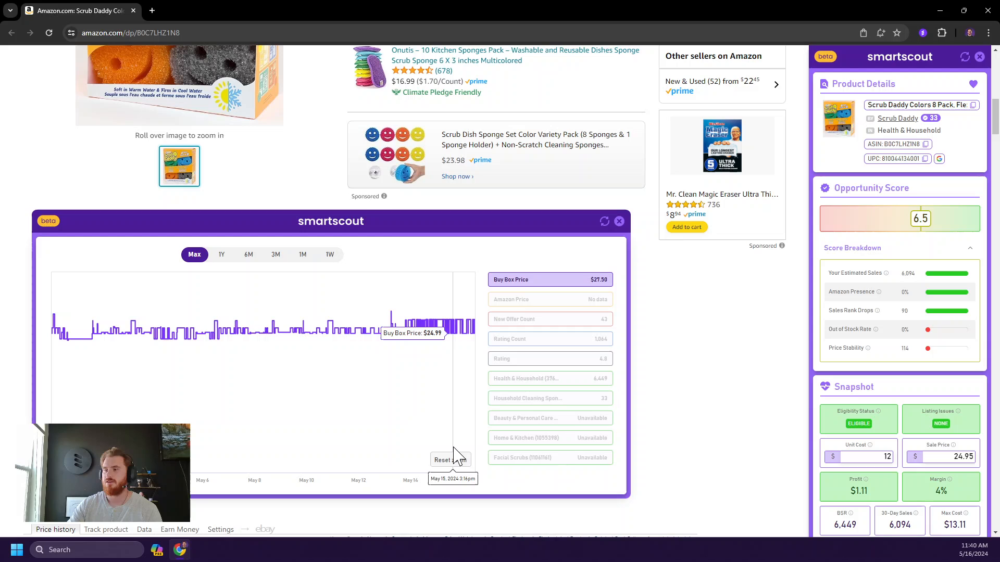
mouse_move(475, 331)
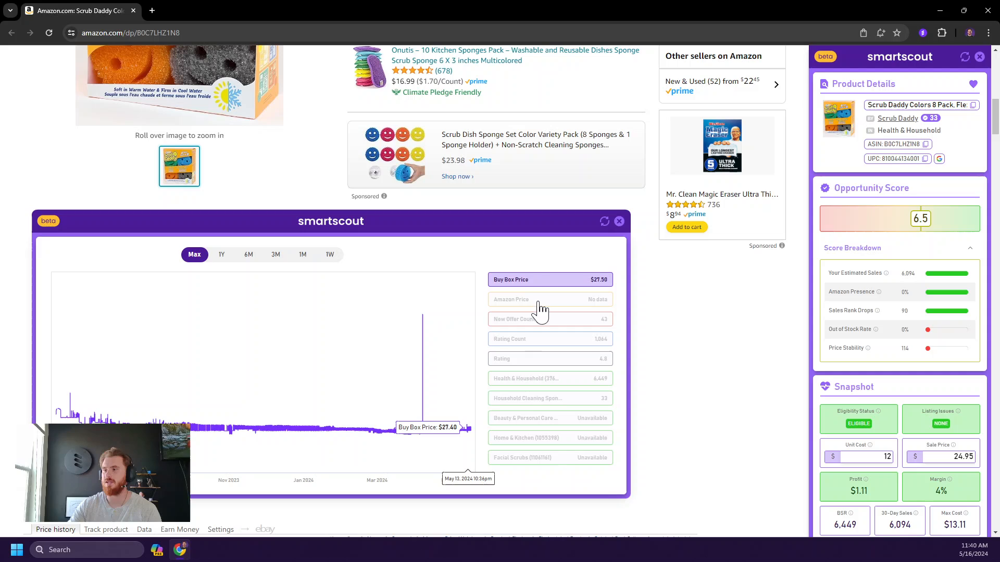
click(548, 378)
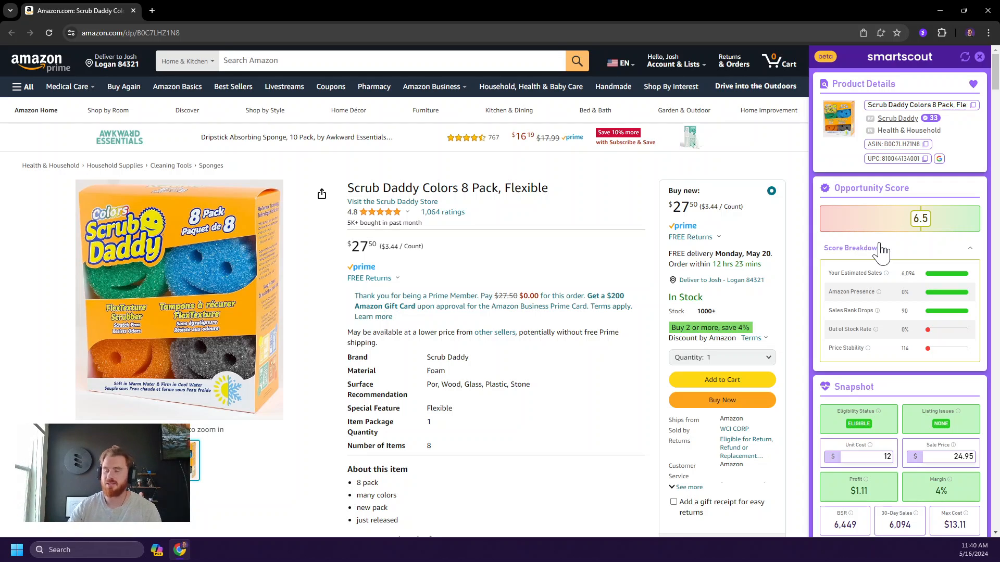
- Collapse the score breakdown and scroll down to the EGO Power+ lawn mower in Collections
click(899, 248)
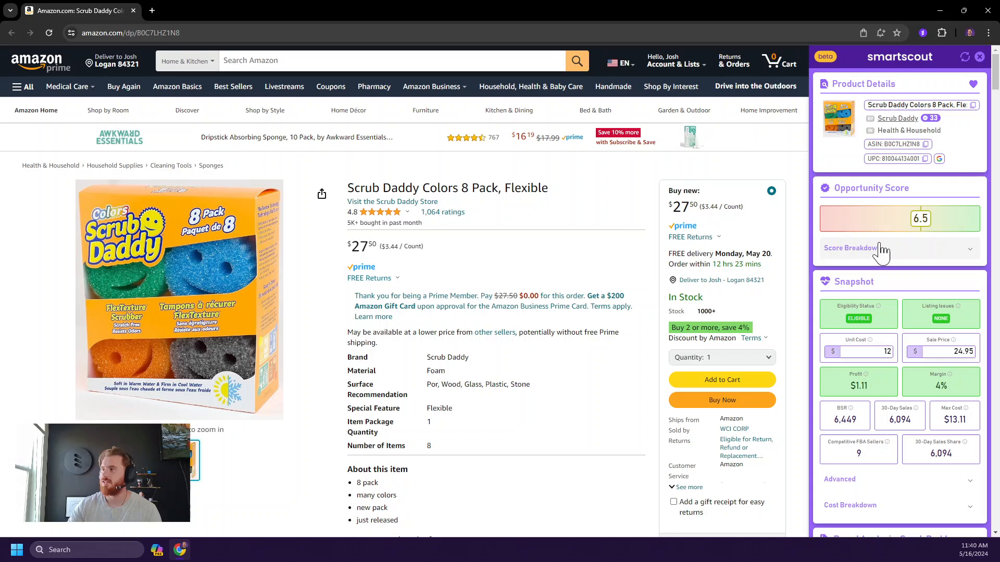
mouse_move(885, 222)
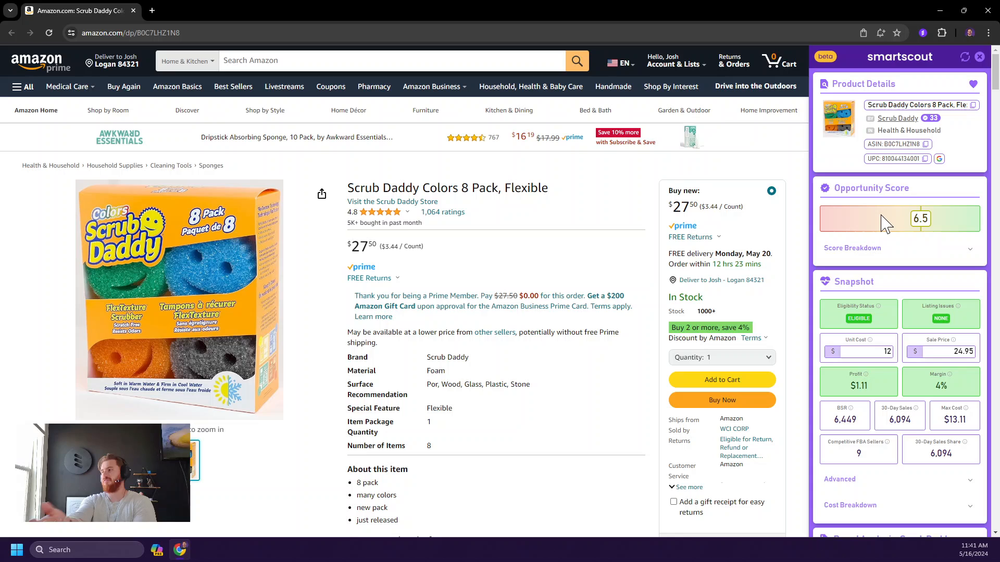
mouse_move(855, 220)
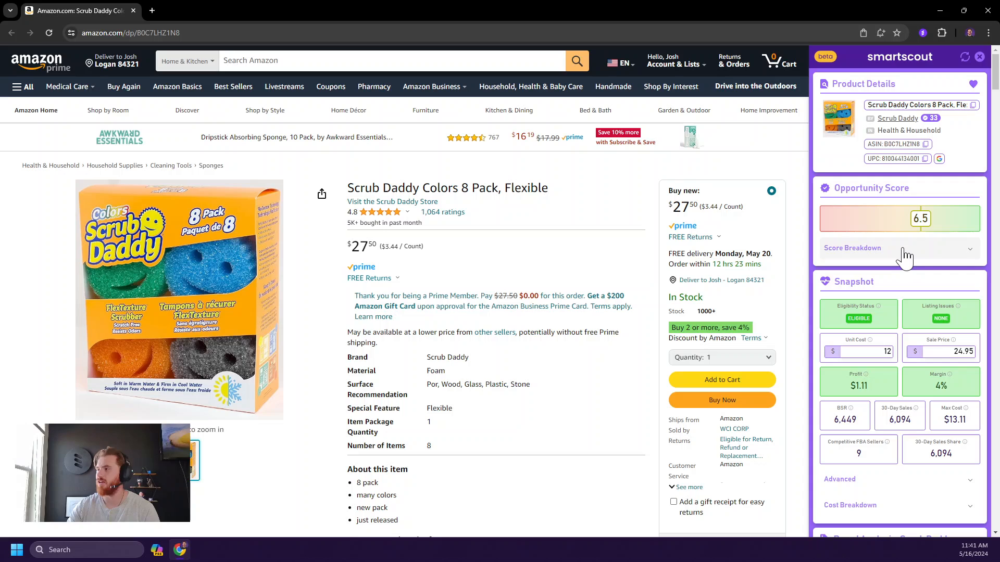
scroll(down, 3)
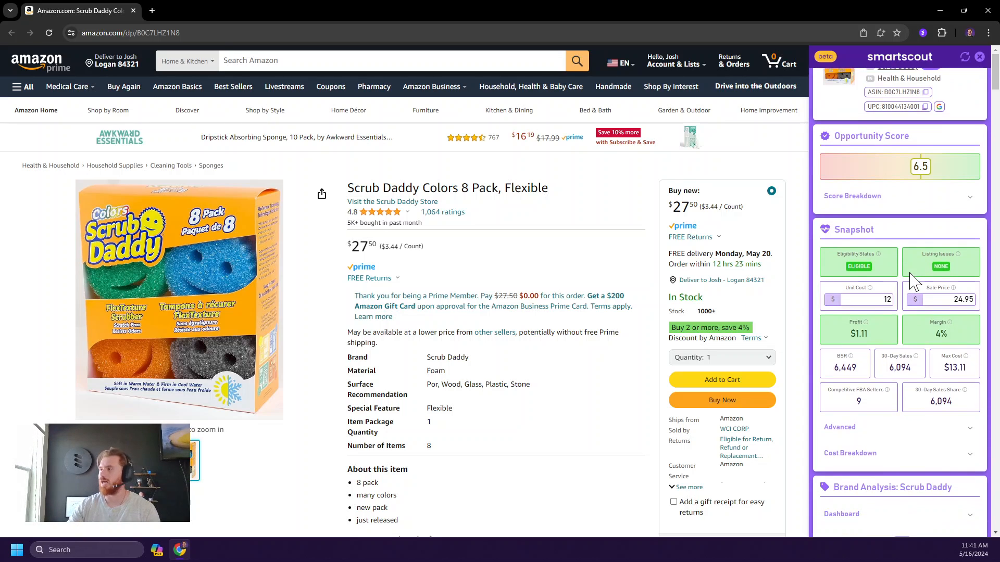
mouse_move(873, 357)
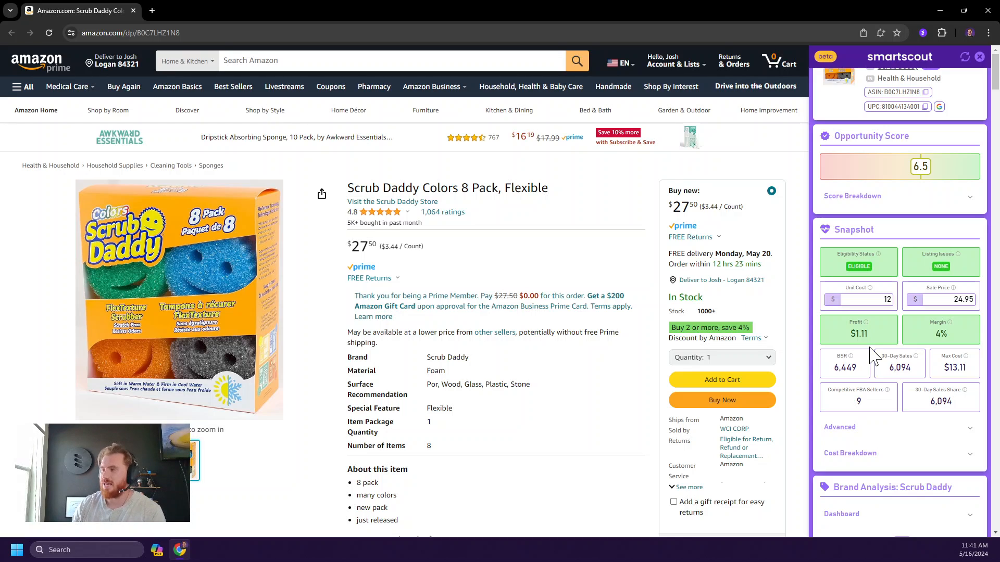
mouse_move(869, 354)
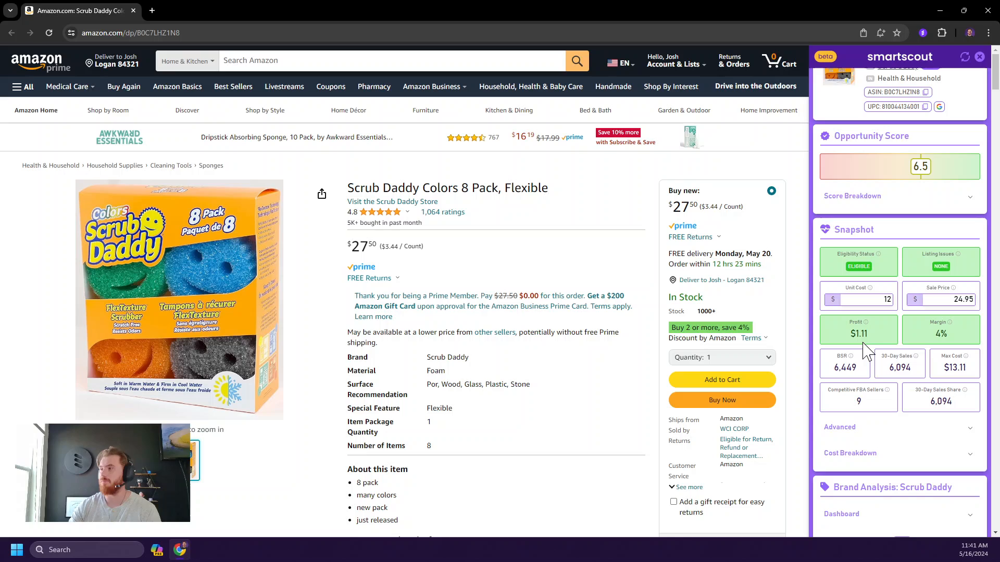
mouse_move(880, 267)
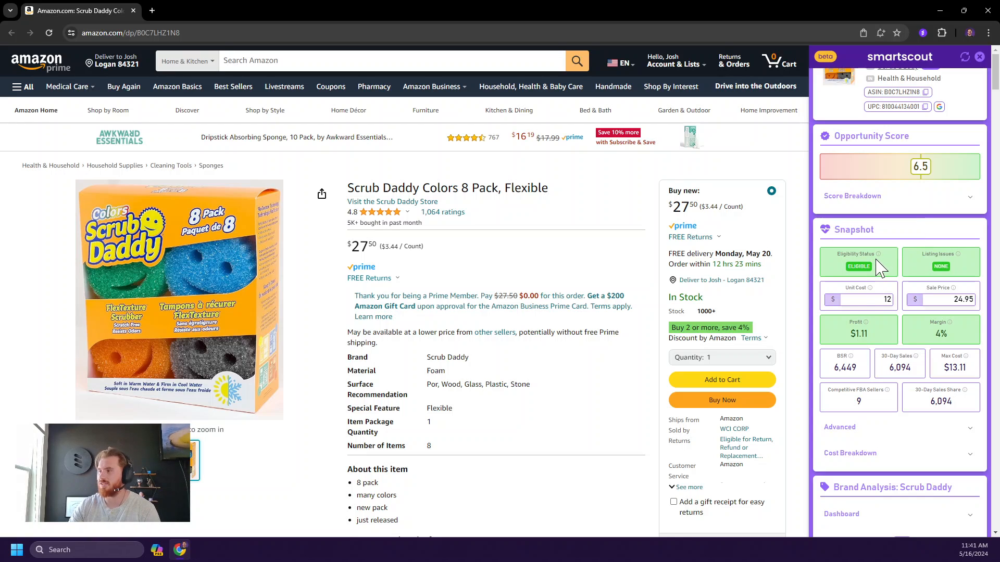
mouse_move(934, 254)
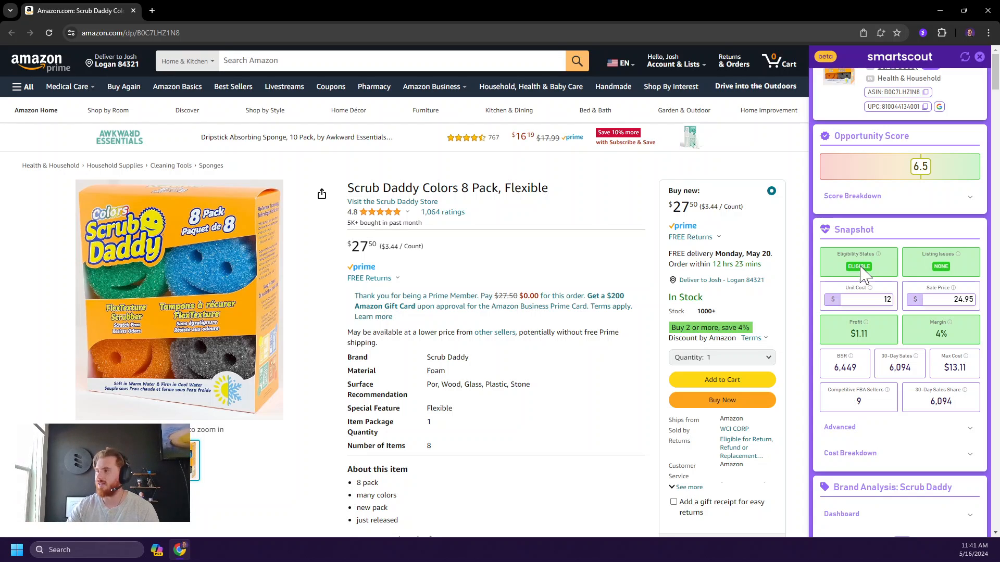
mouse_move(868, 292)
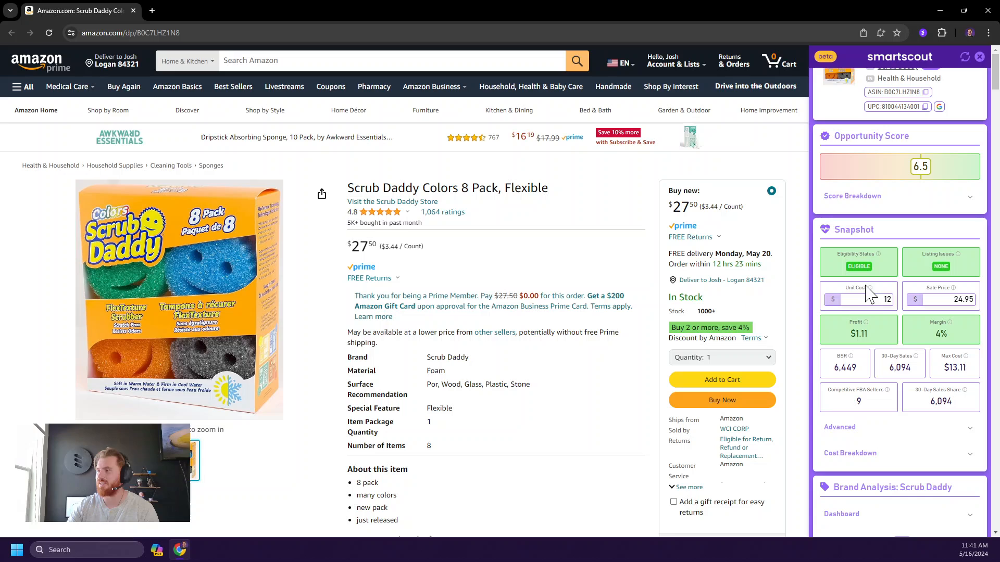
mouse_move(869, 294)
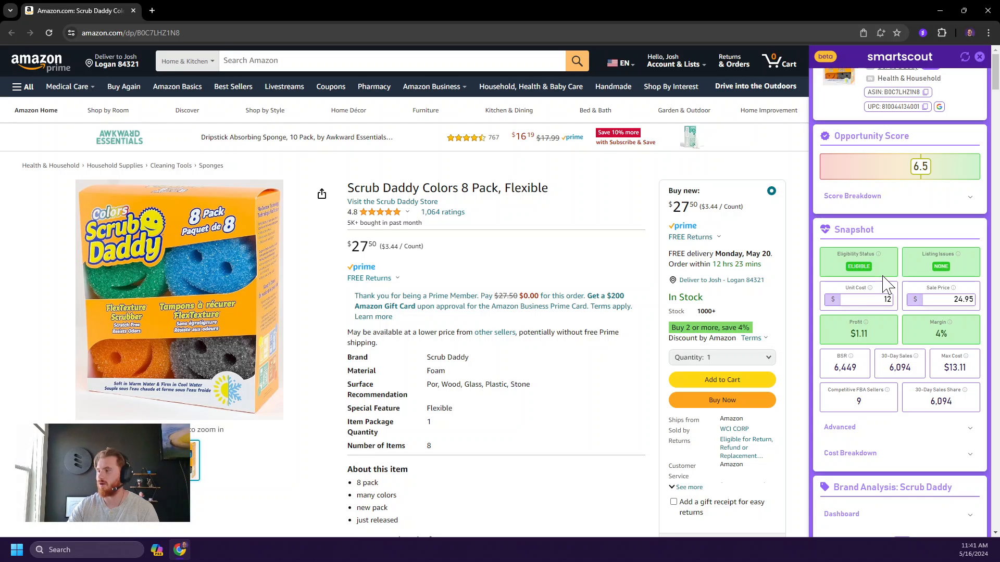
scroll(down, 3)
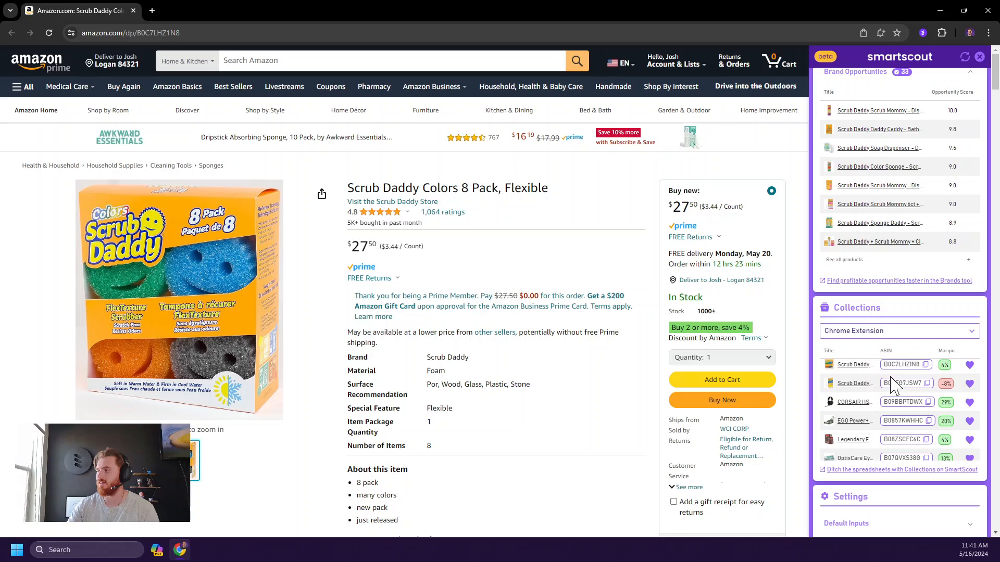
scroll(down, 3)
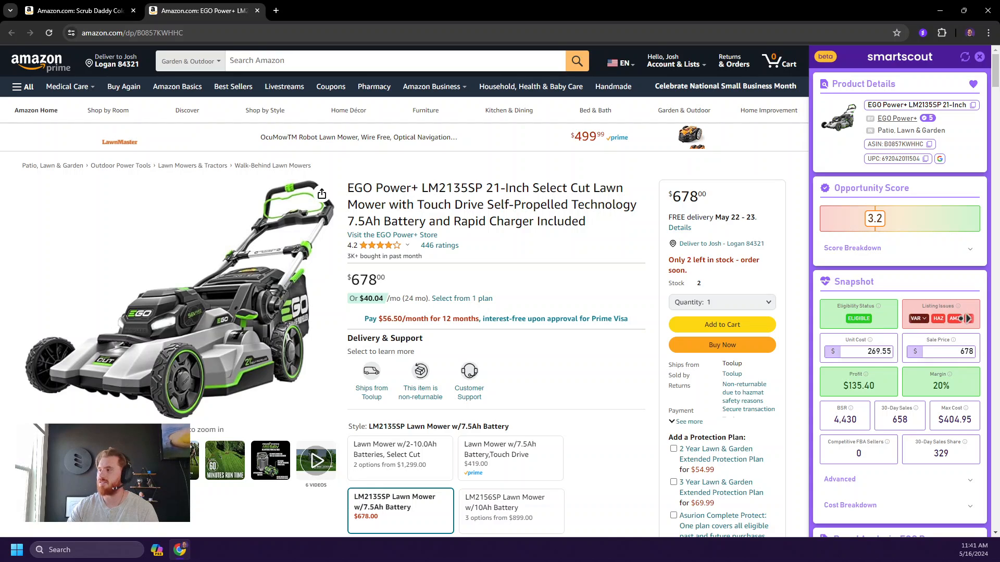
mouse_move(955, 351)
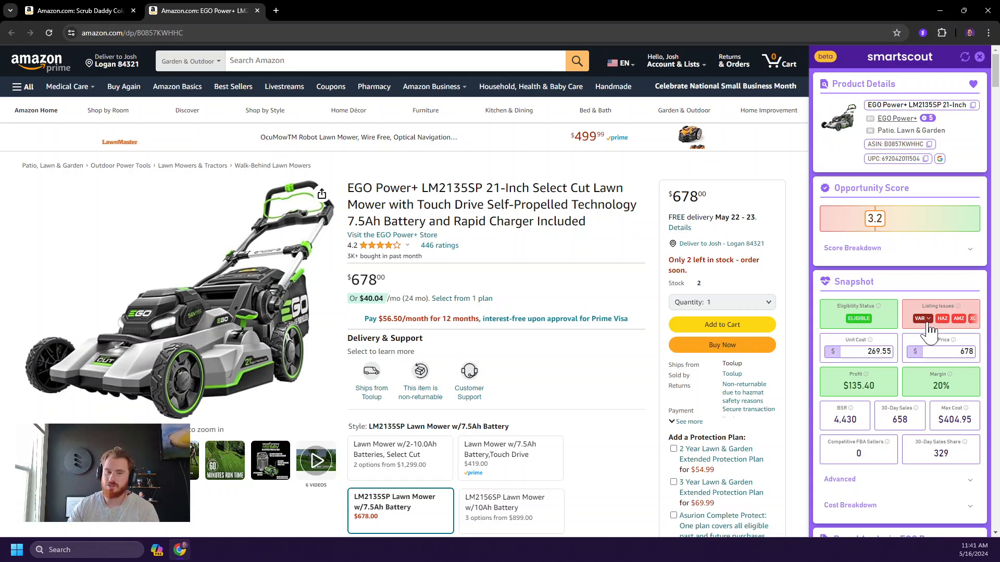
click(920, 319)
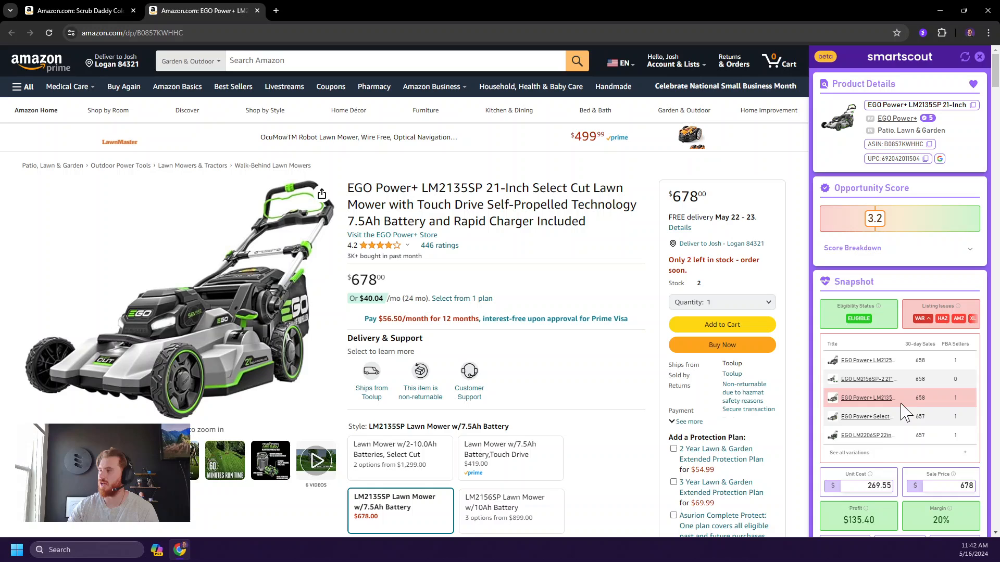
mouse_move(904, 450)
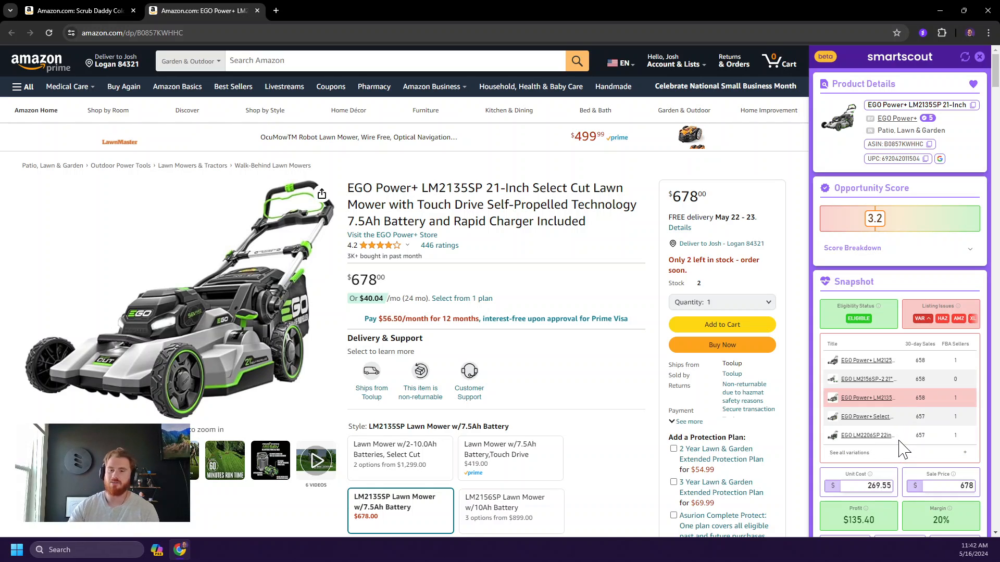
scroll(down, 3)
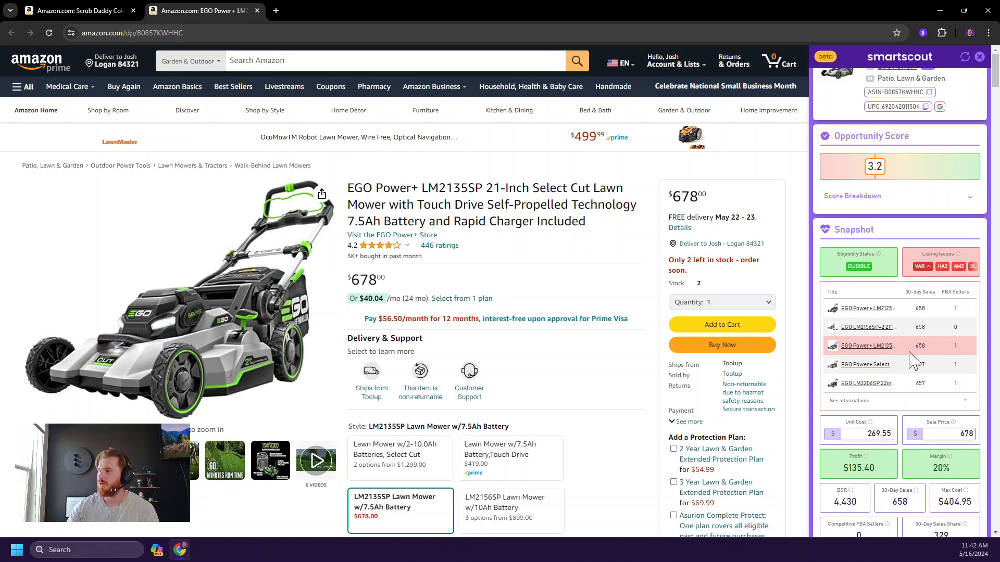
mouse_move(931, 352)
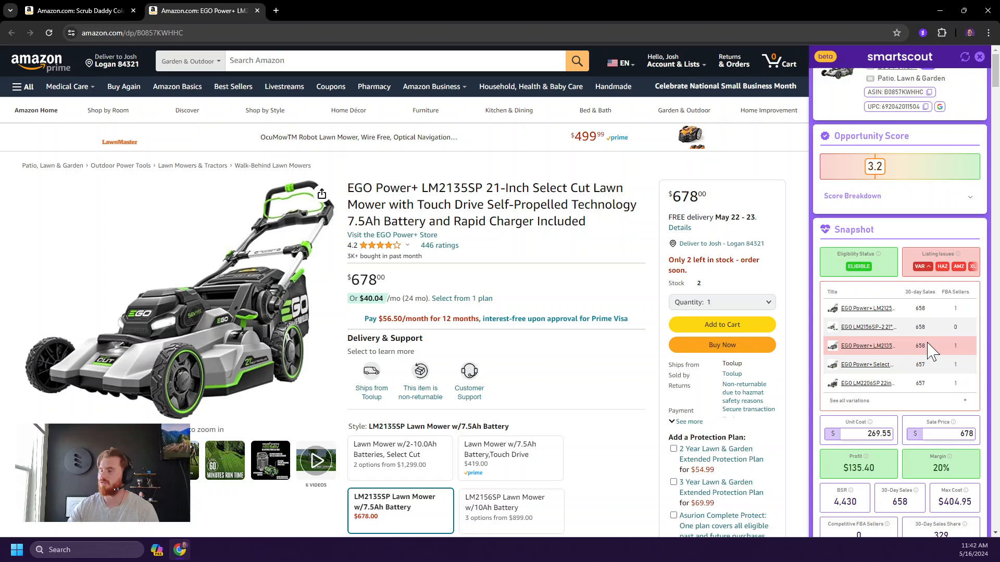
mouse_move(922, 402)
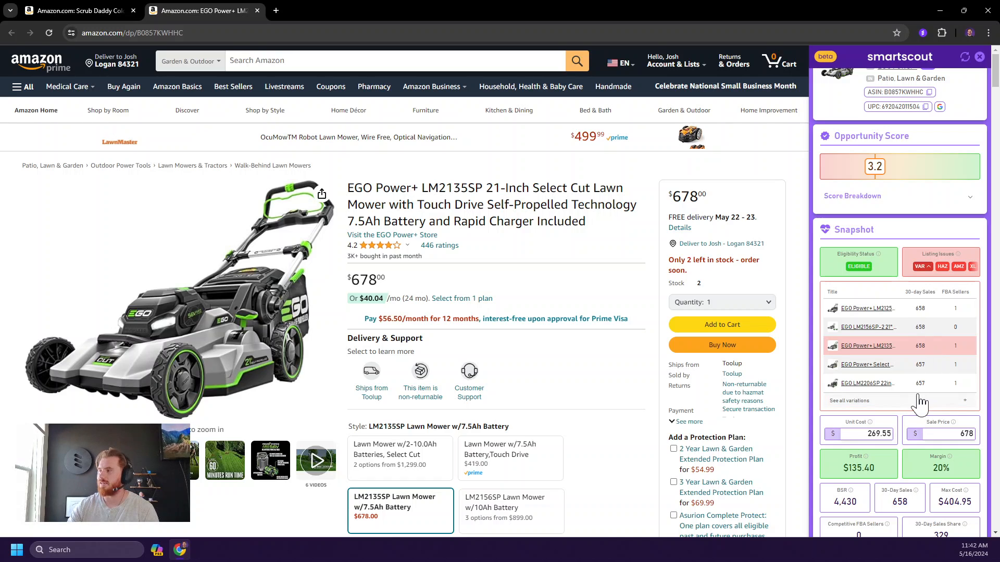
mouse_move(921, 267)
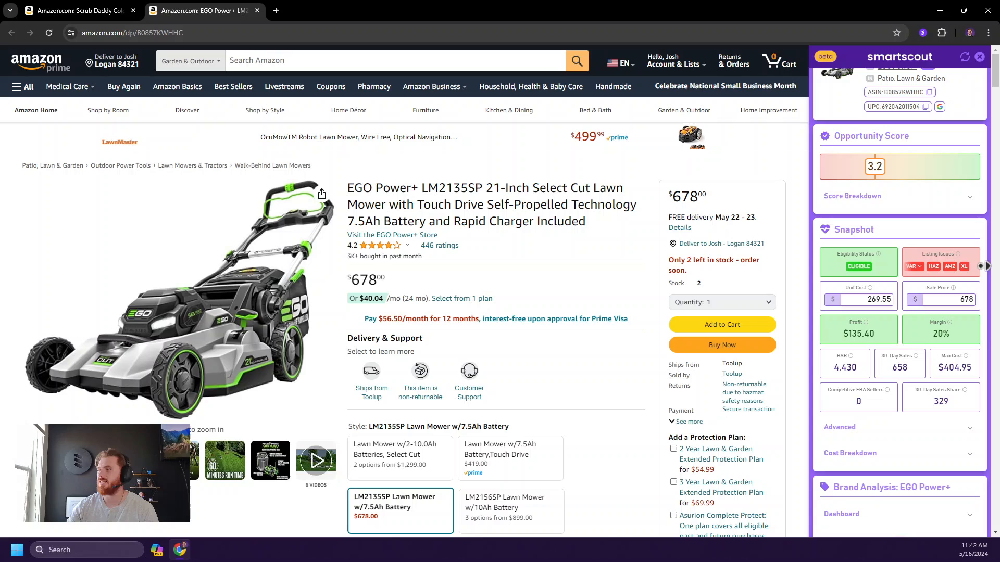
mouse_move(932, 267)
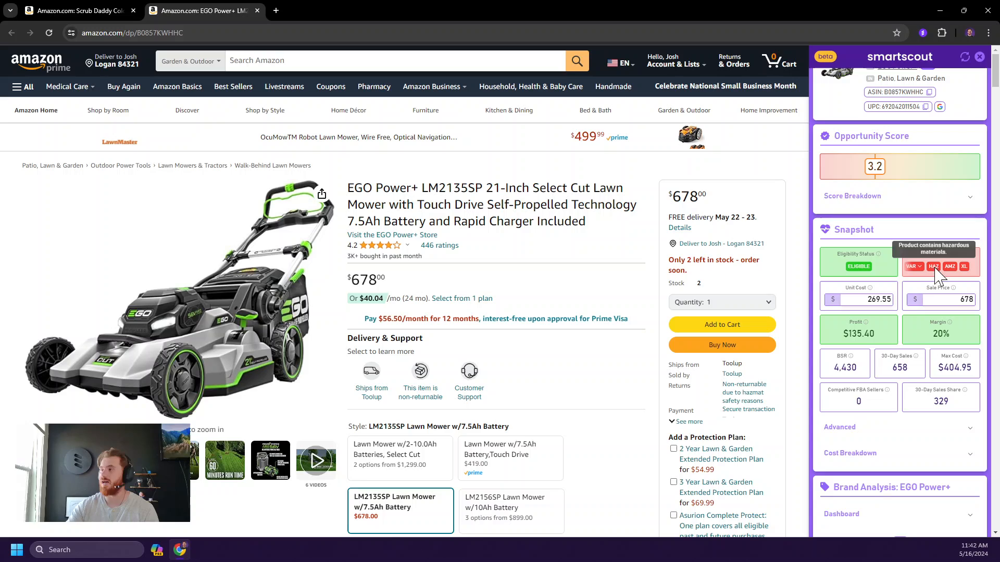
mouse_move(962, 280)
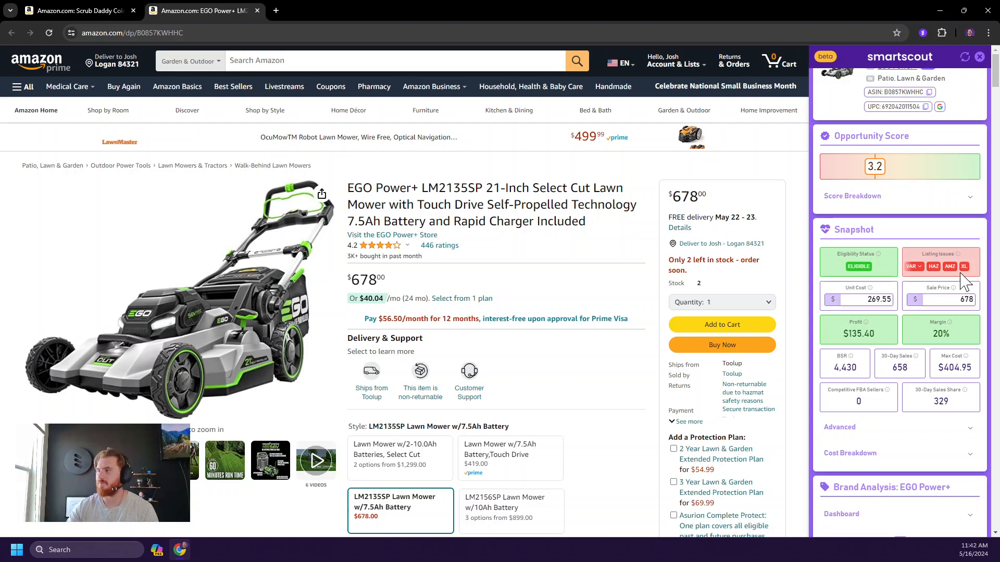
mouse_move(947, 266)
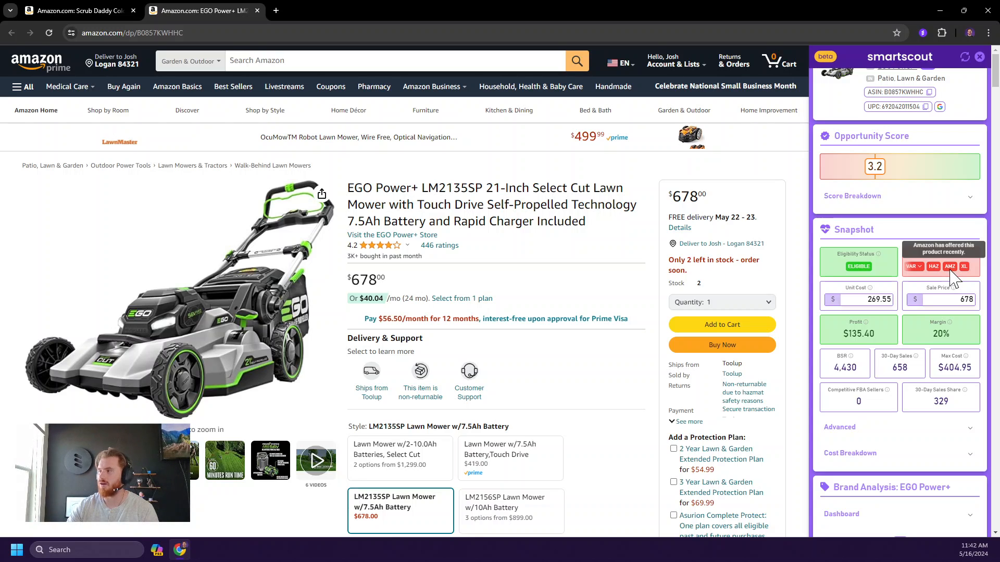
mouse_move(949, 274)
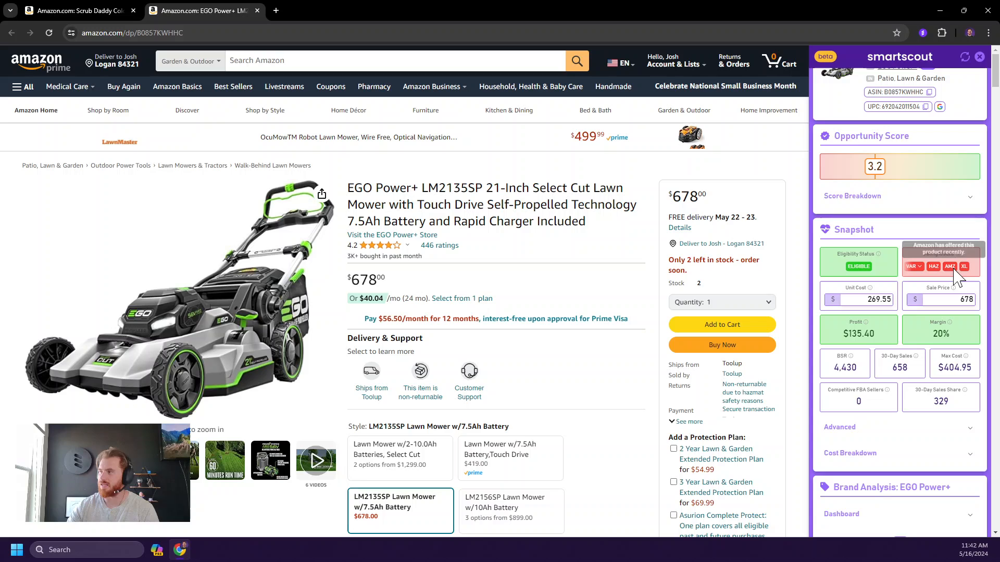
mouse_move(940, 266)
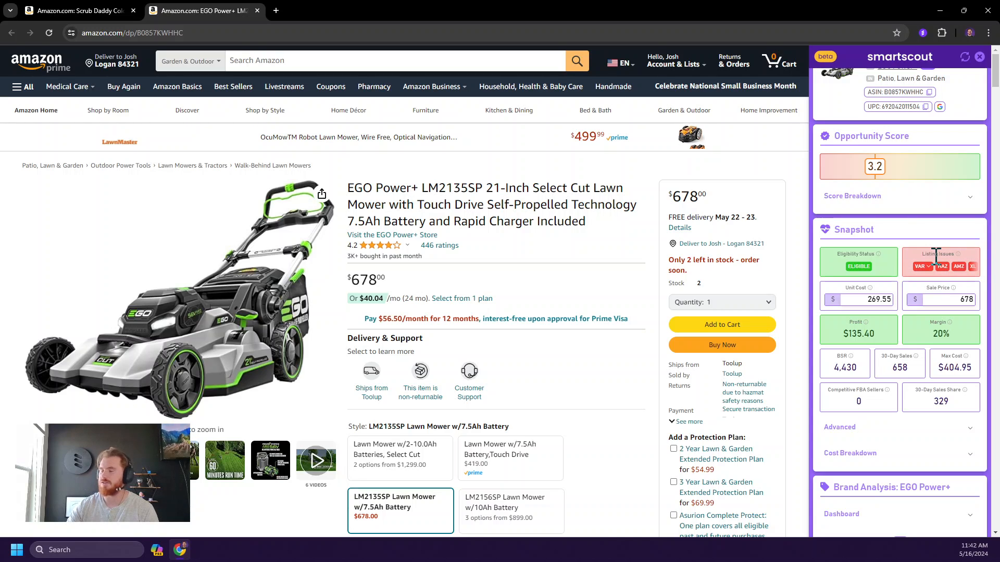
mouse_move(935, 268)
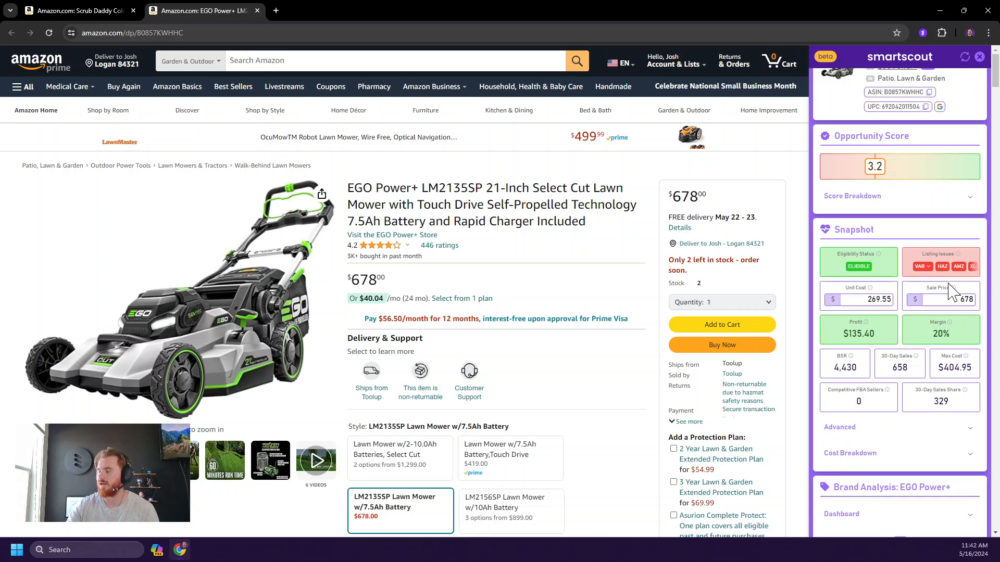
scroll(down, 3)
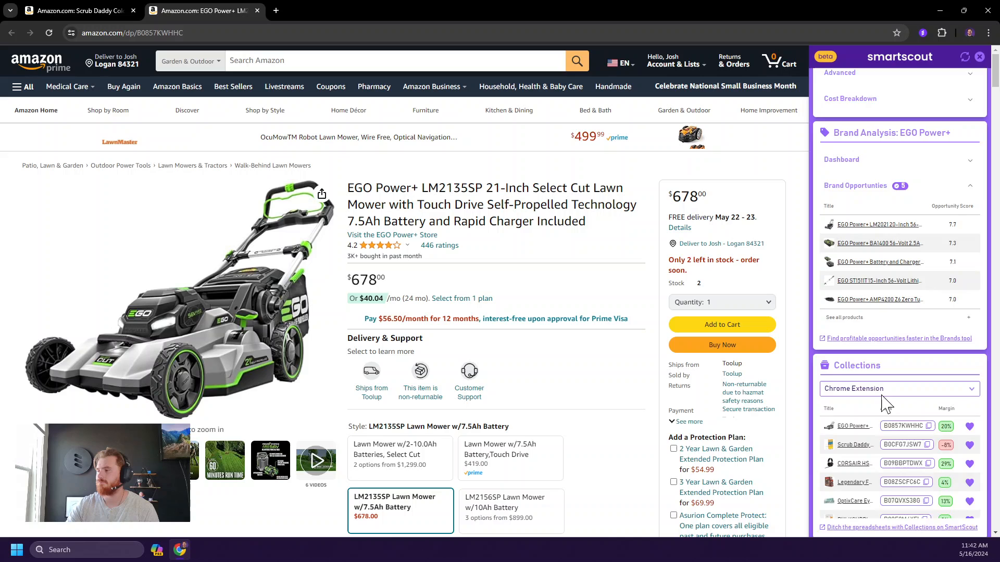
- Open the Legendary Foods protein pastry from Collections in a new tab and load its SmartScout analysis
click(905, 482)
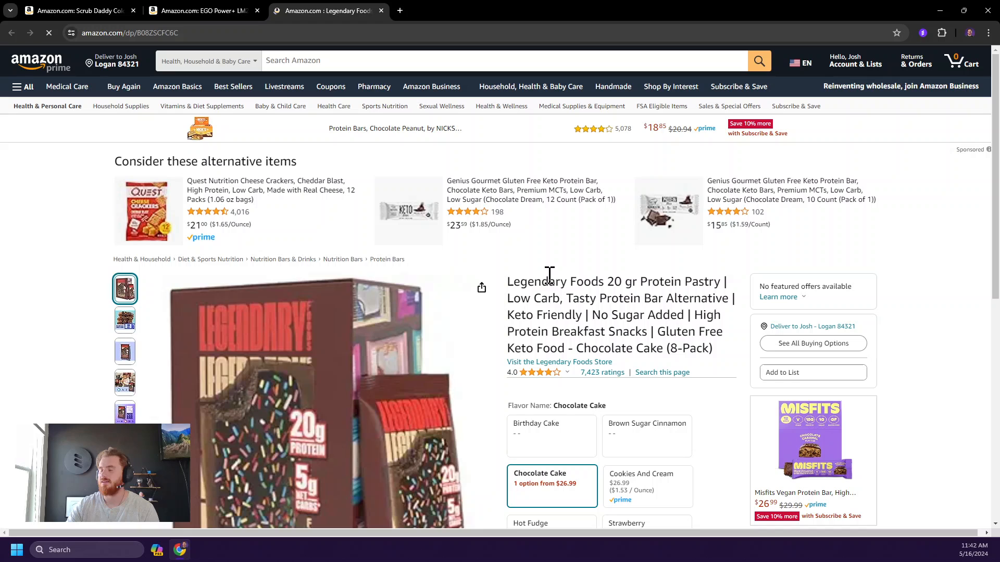
scroll(down, 3)
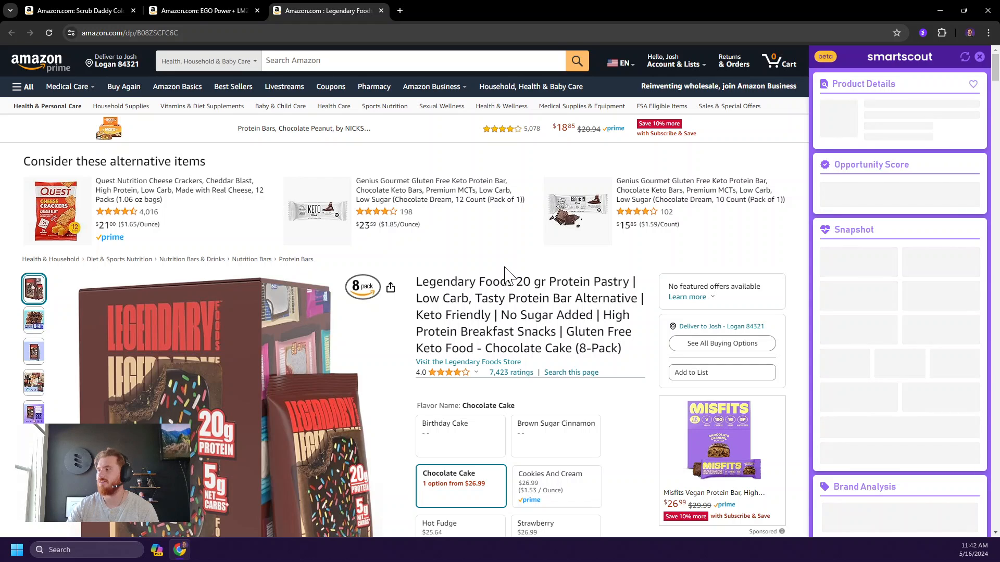
click(973, 83)
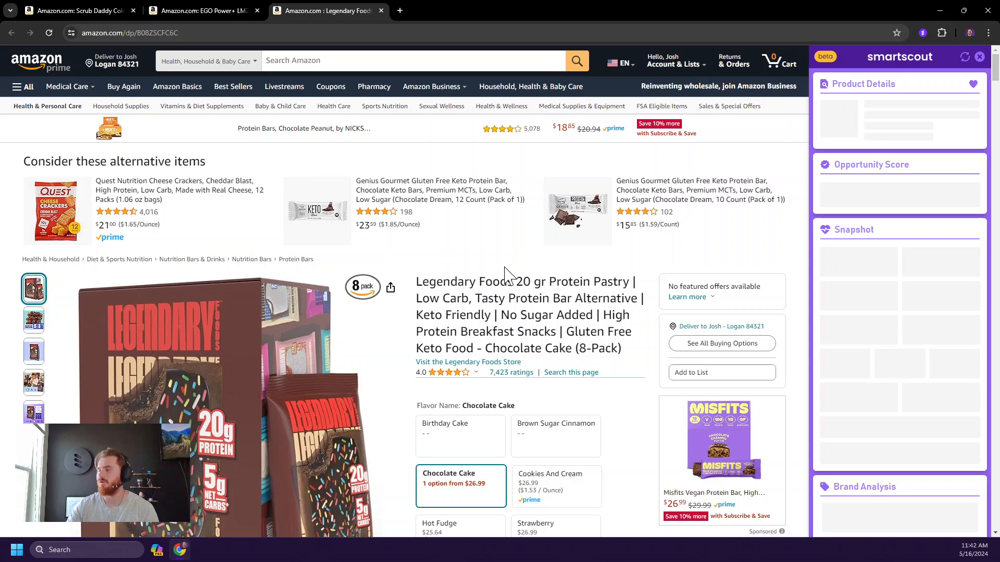
mouse_move(685, 280)
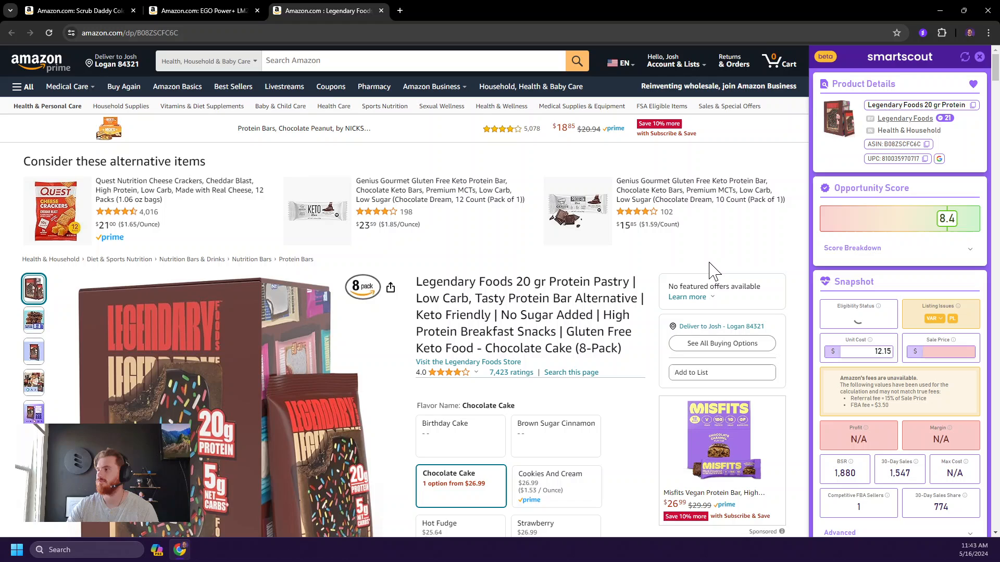
mouse_move(949, 318)
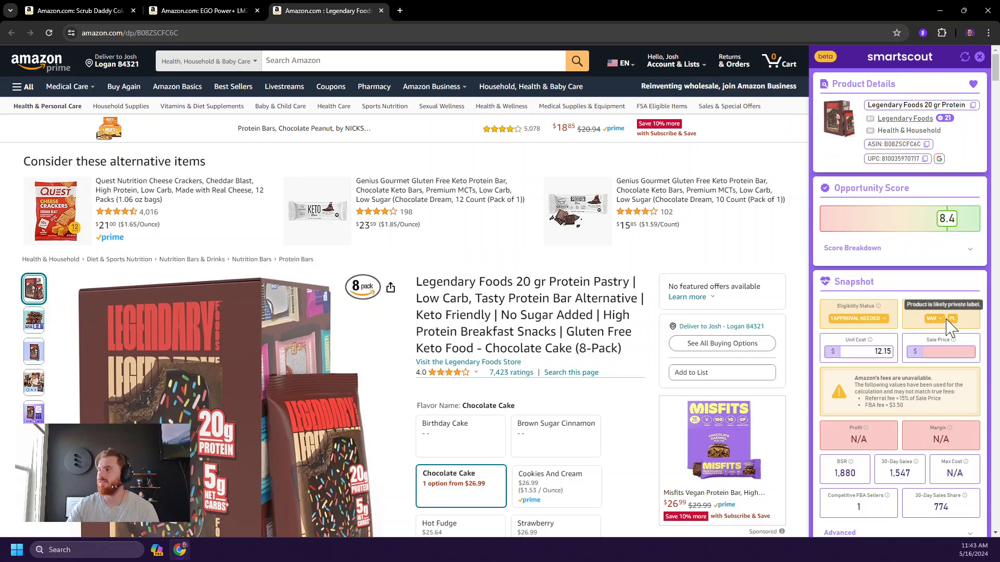
- View the flavour variations, then expand and collapse the Approval Needed eligibility note
click(934, 319)
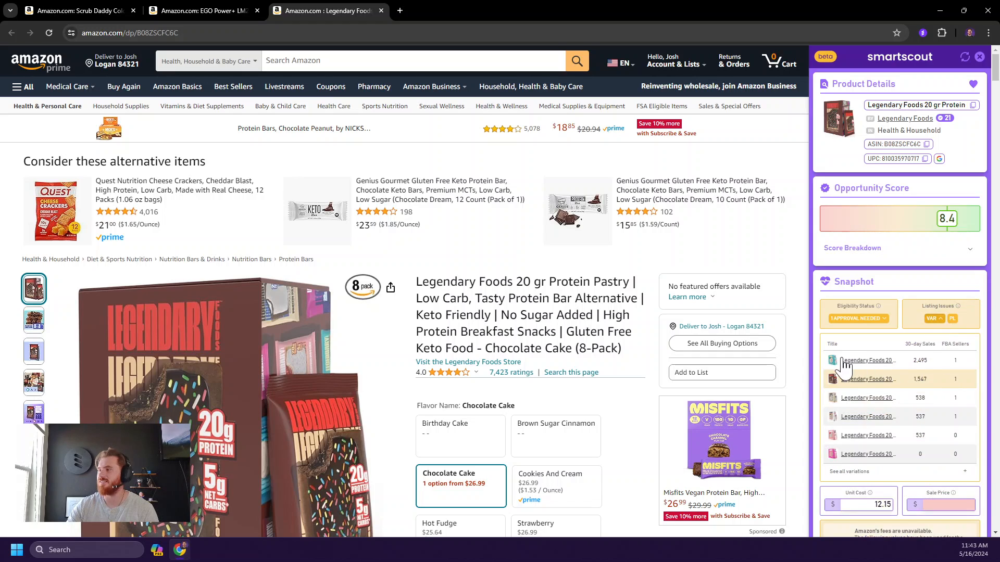
mouse_move(831, 361)
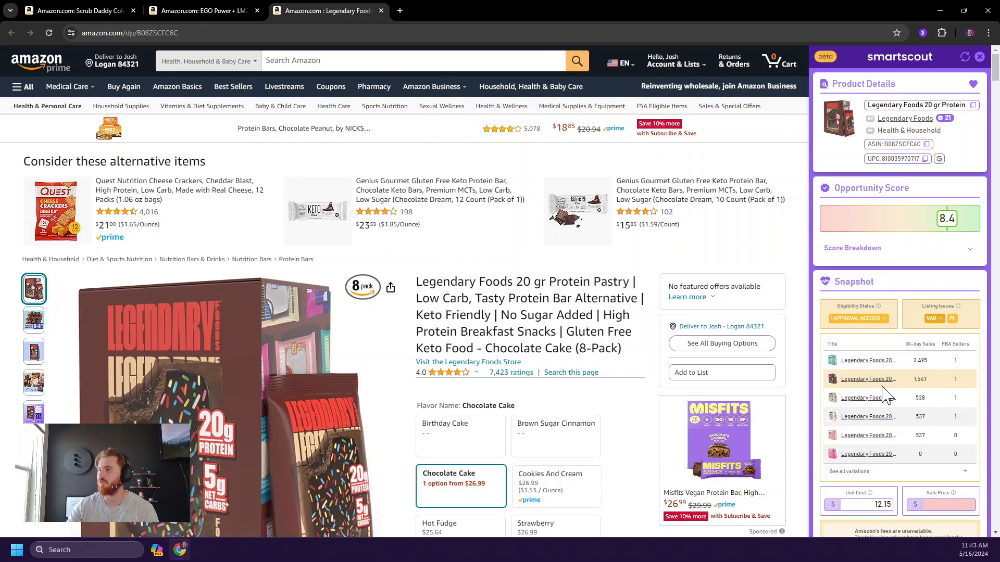
mouse_move(923, 375)
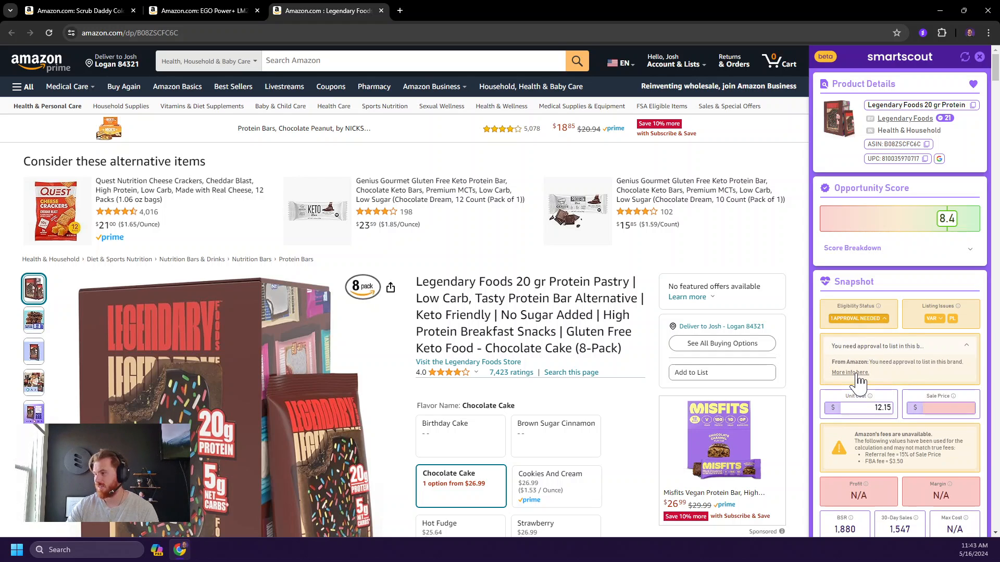
click(849, 373)
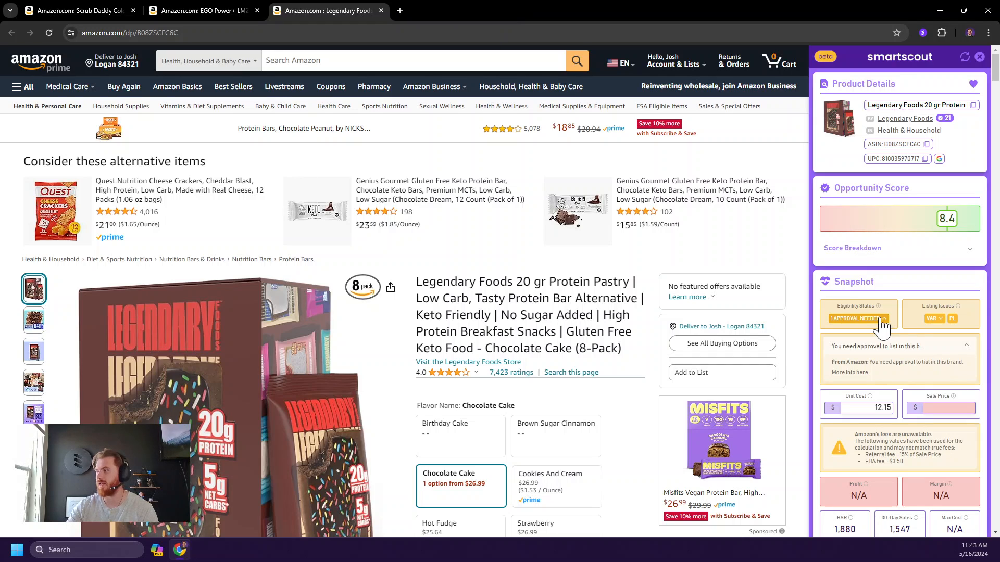
click(964, 345)
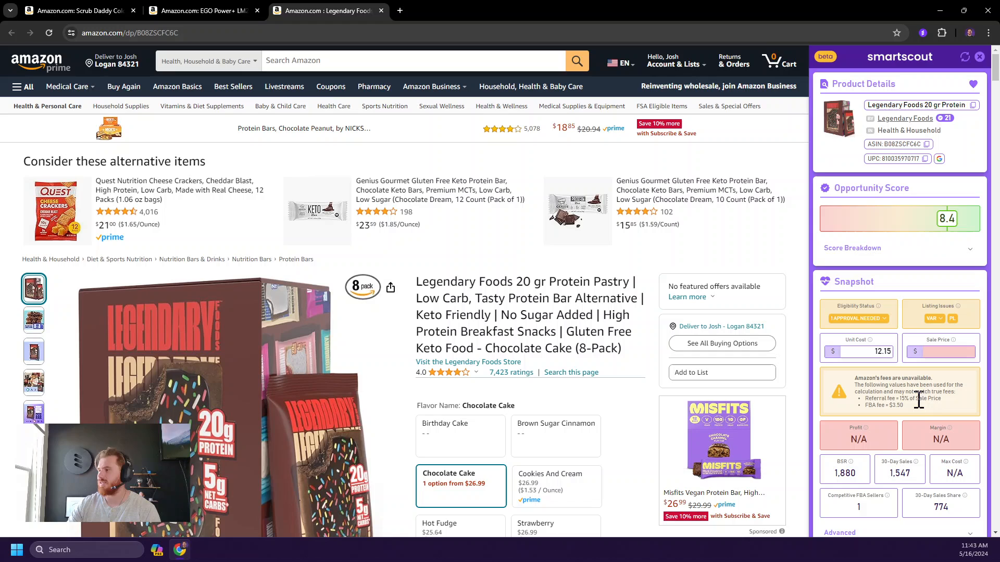
mouse_move(946, 418)
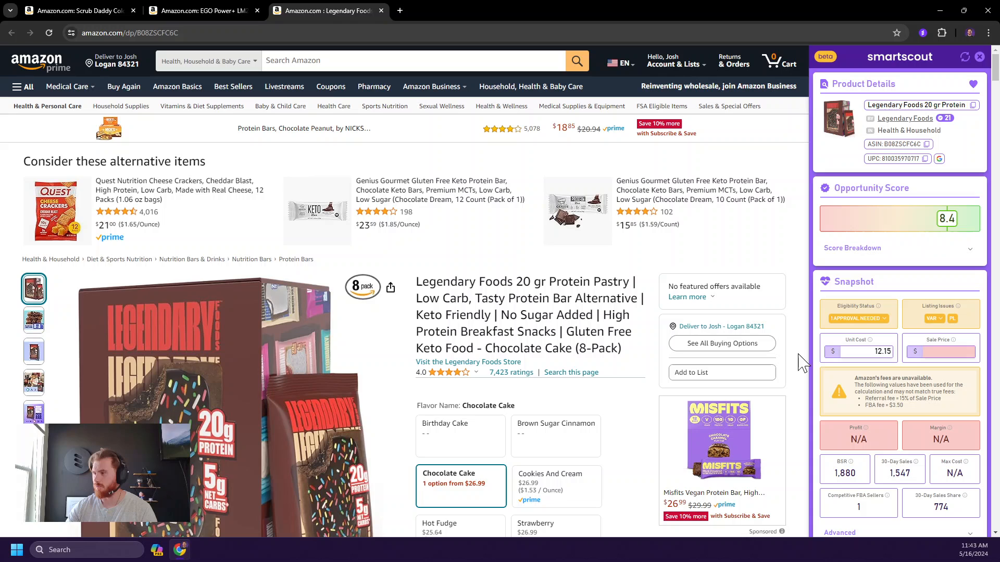
mouse_move(941, 382)
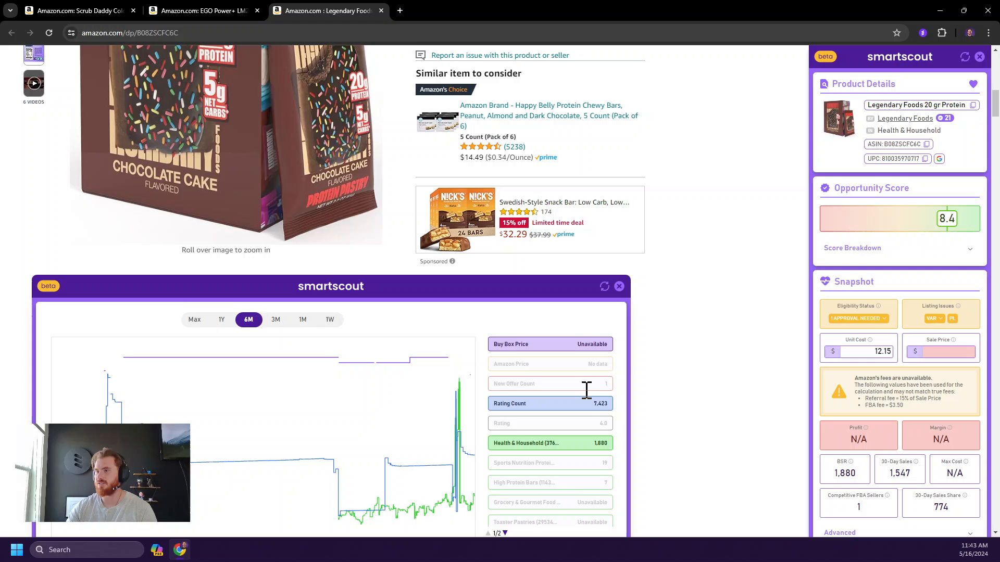
- Scroll to the four-month price, rating and rank history chart and select the Sale Price field
scroll(down, 3)
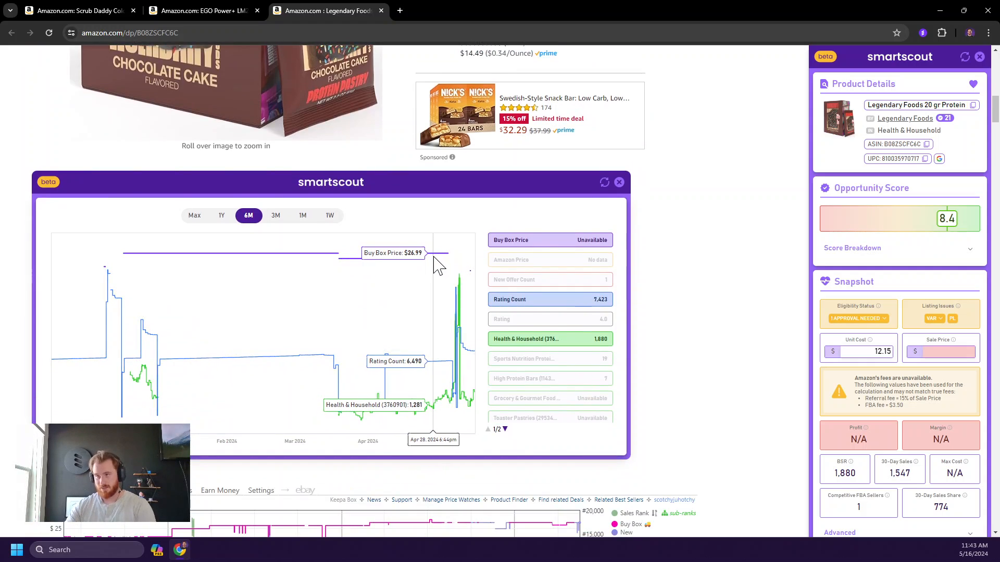
mouse_move(322, 258)
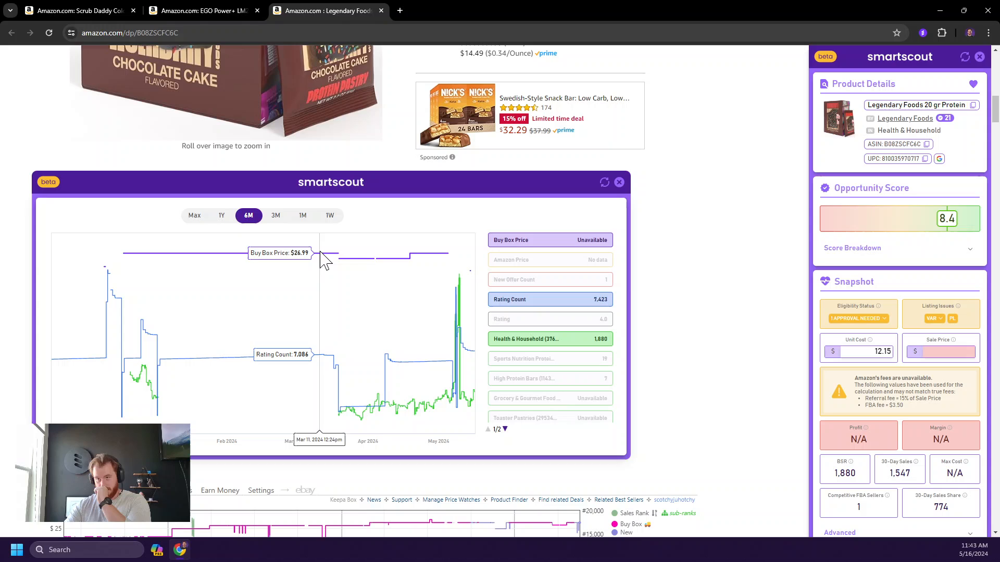
click(947, 351)
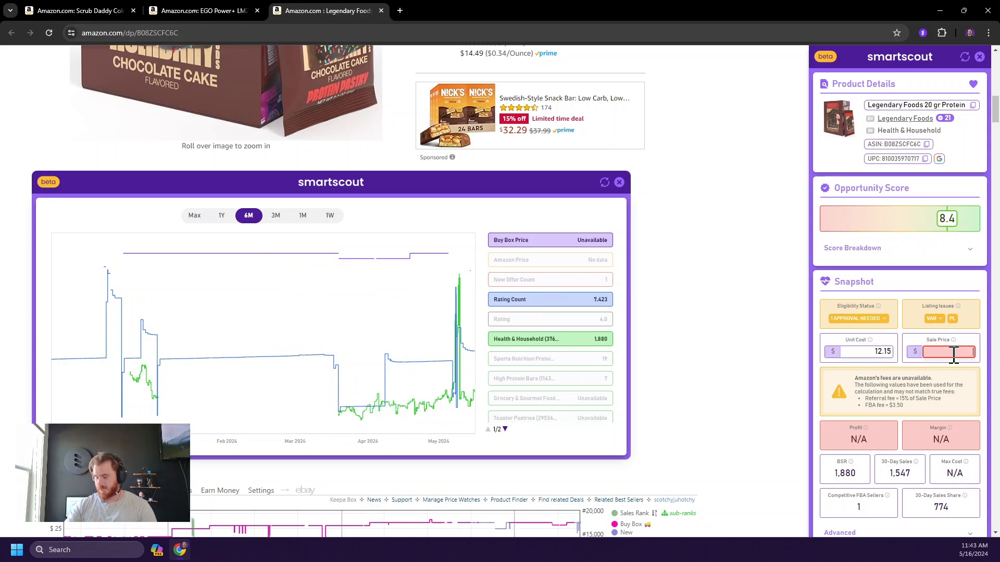
- Enter a 26.99 sale price, giving $3.23 profit, 12% margin and $15.38 max cost
text(26.99)
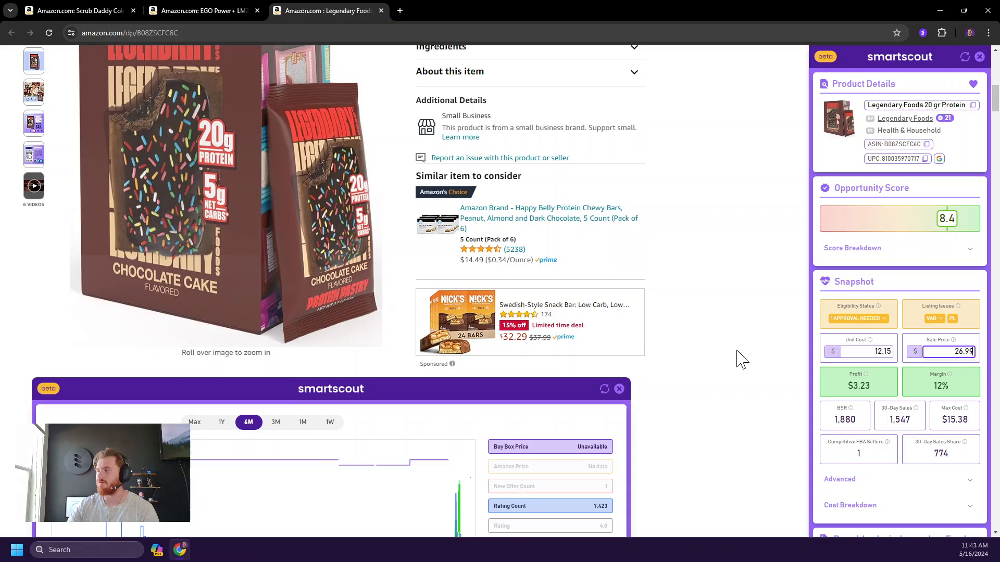
scroll(up, 3)
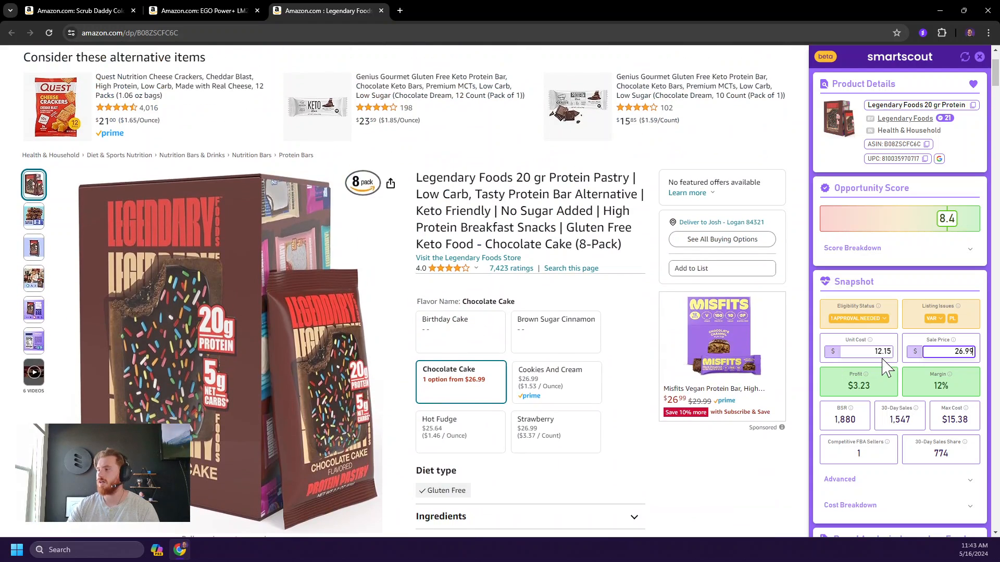
mouse_move(868, 340)
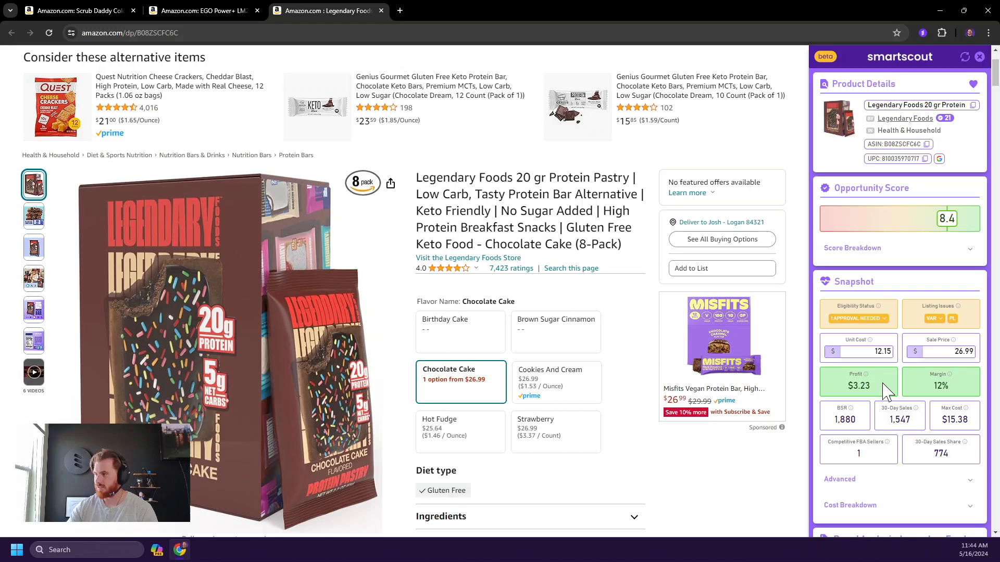
- Highlight the BSR, max cost, competitive FBA sellers and 30-day sales share figures in the sidebar
click(876, 351)
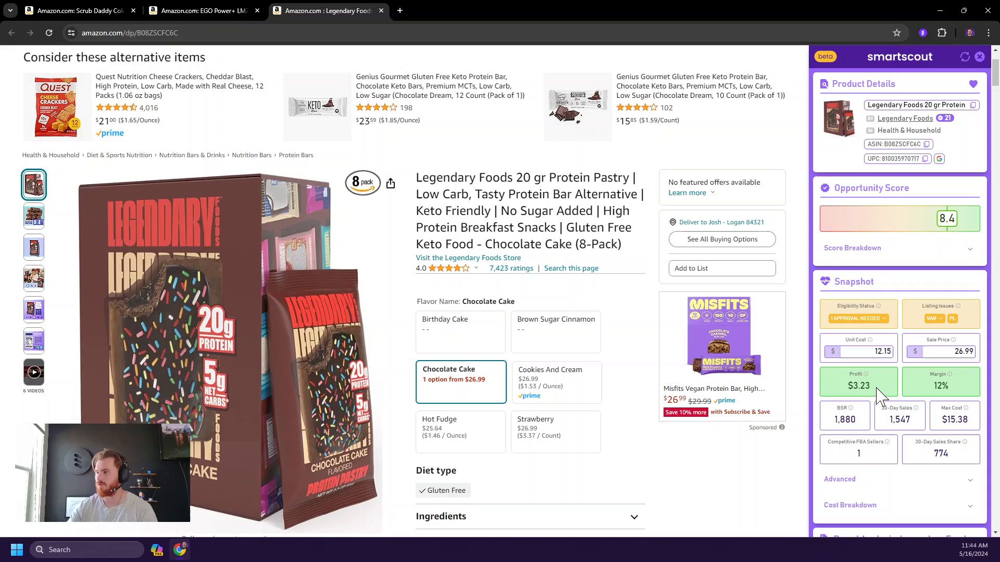
mouse_move(926, 395)
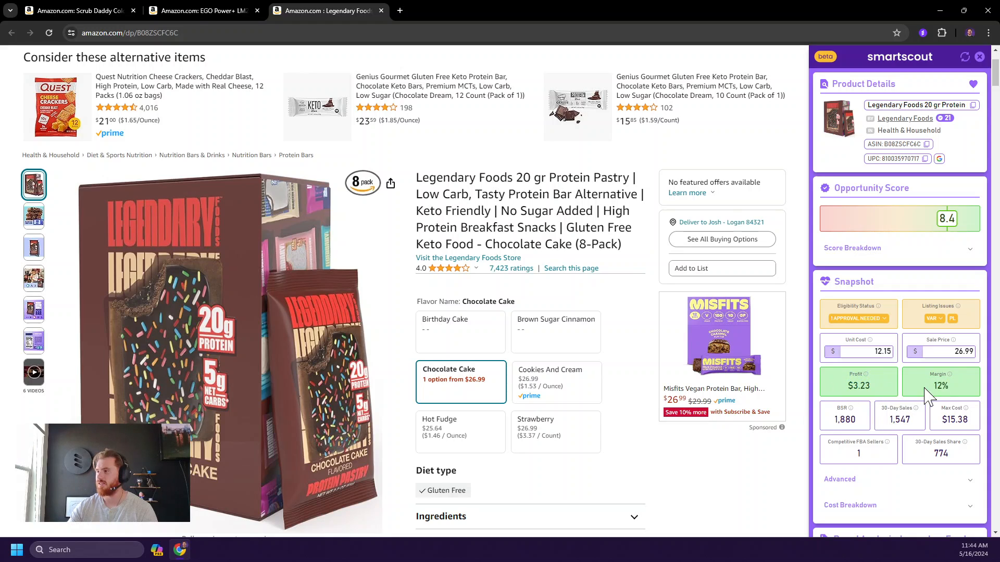
scroll(down, 3)
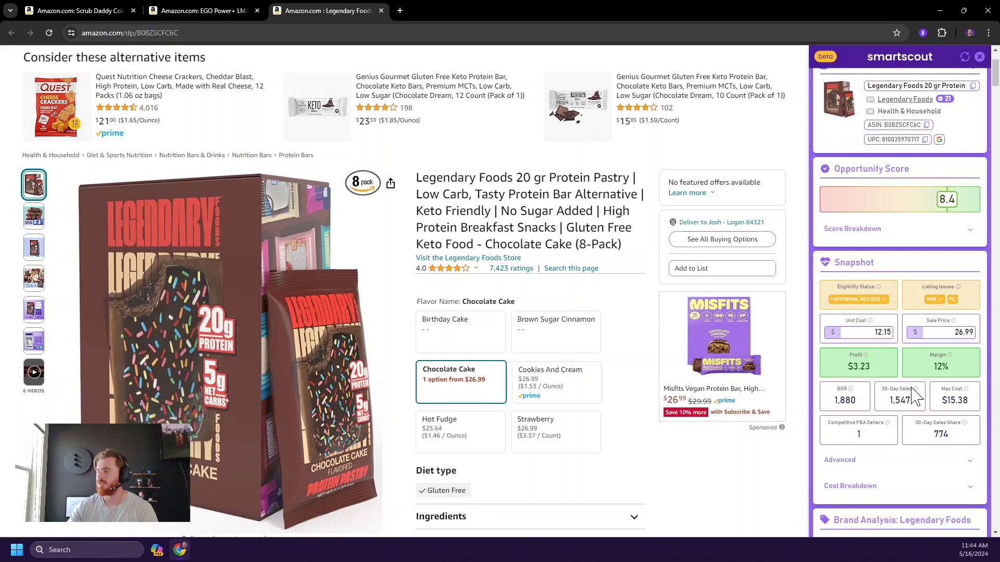
scroll(down, 3)
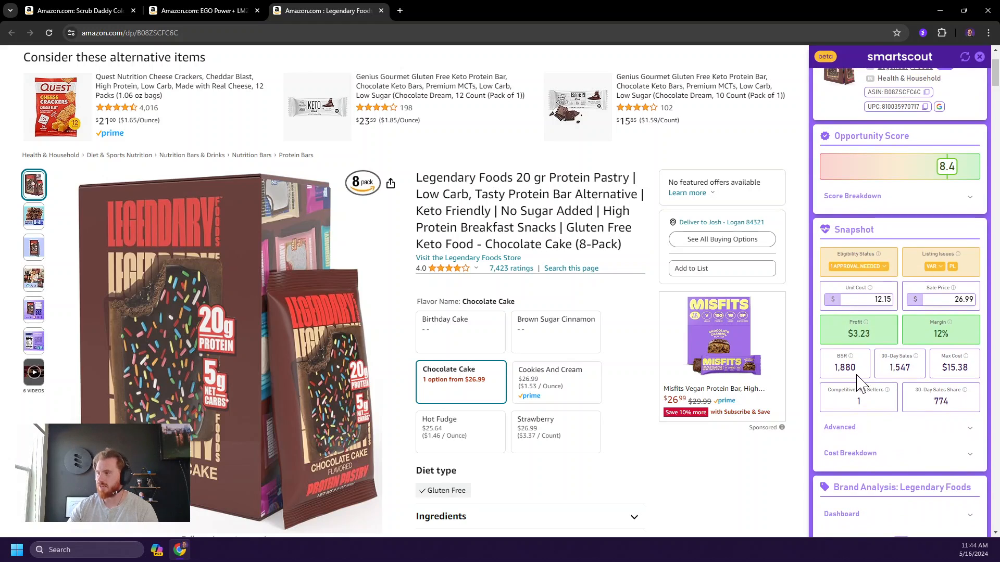
double_click(899, 367)
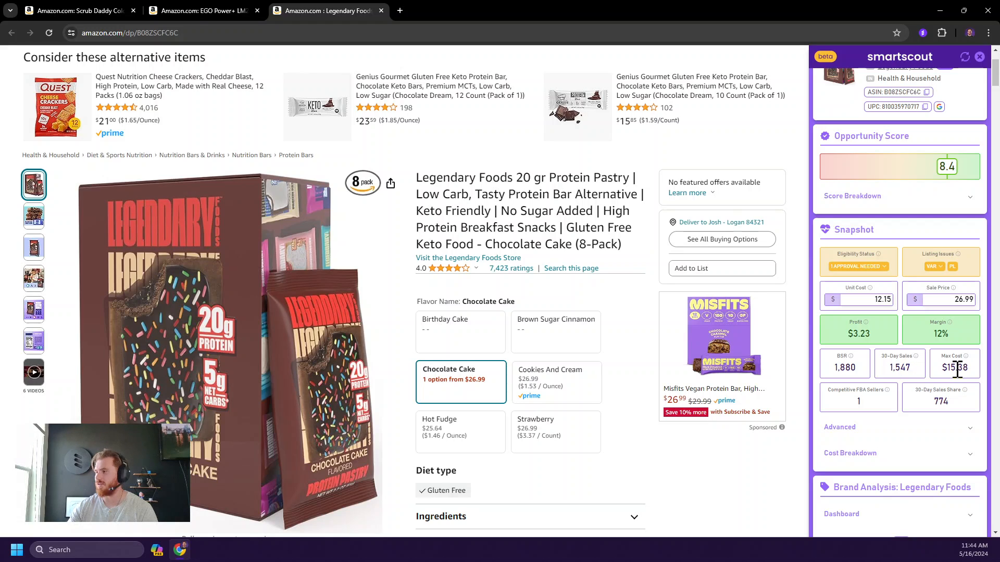
double_click(953, 367)
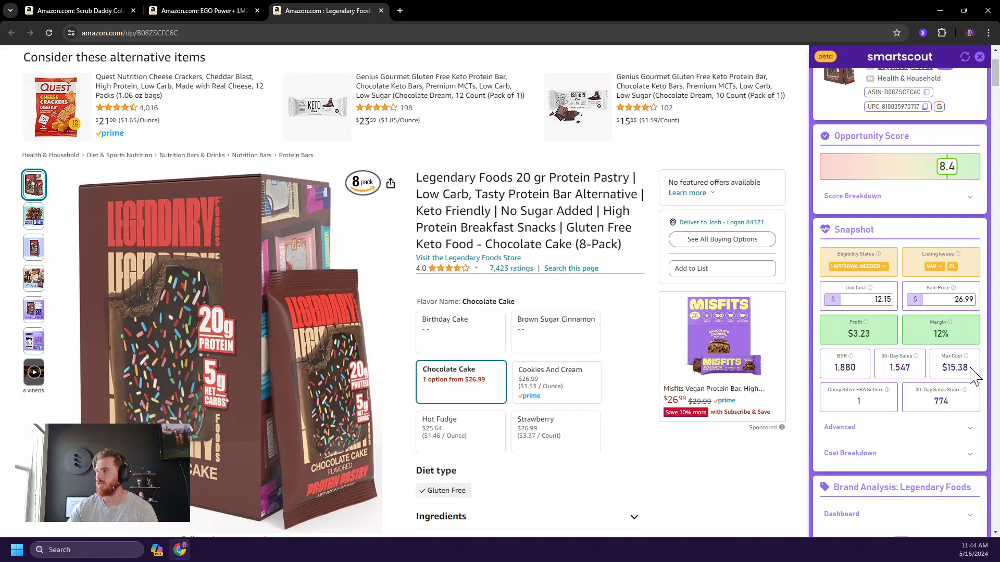
double_click(954, 368)
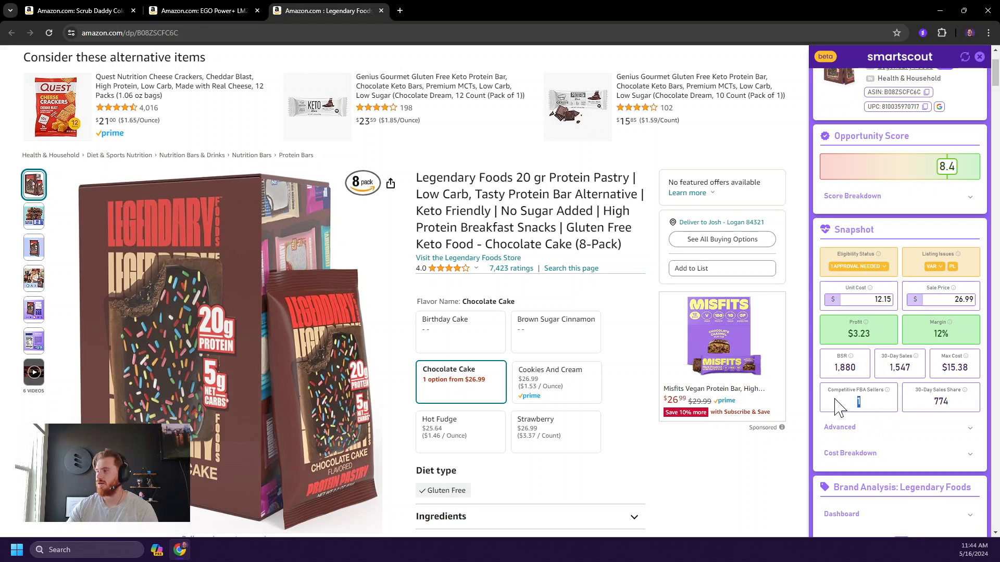
mouse_move(891, 400)
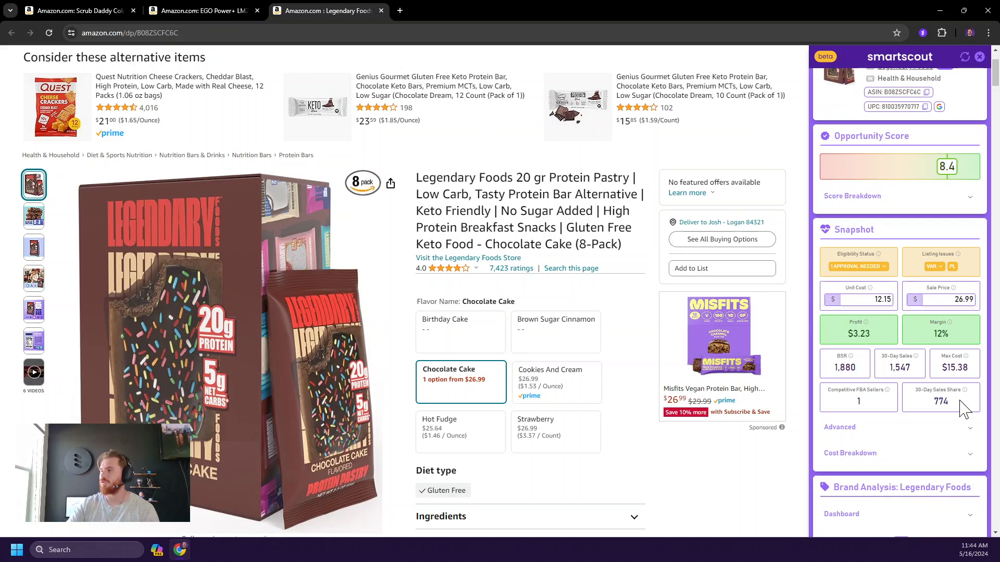
double_click(940, 402)
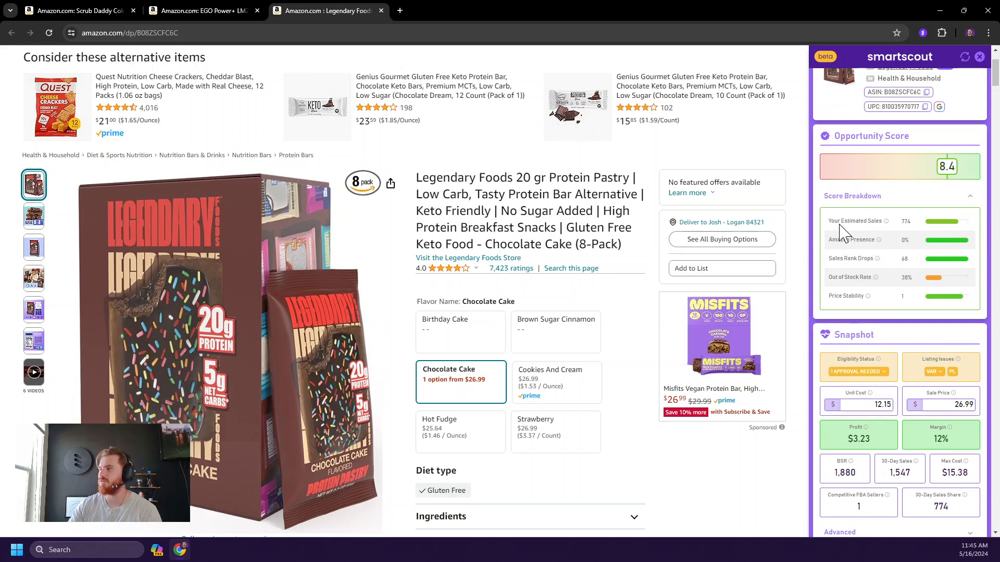
- Collapse the score breakdown and scroll to the Advanced section with units purchased and investment
click(968, 196)
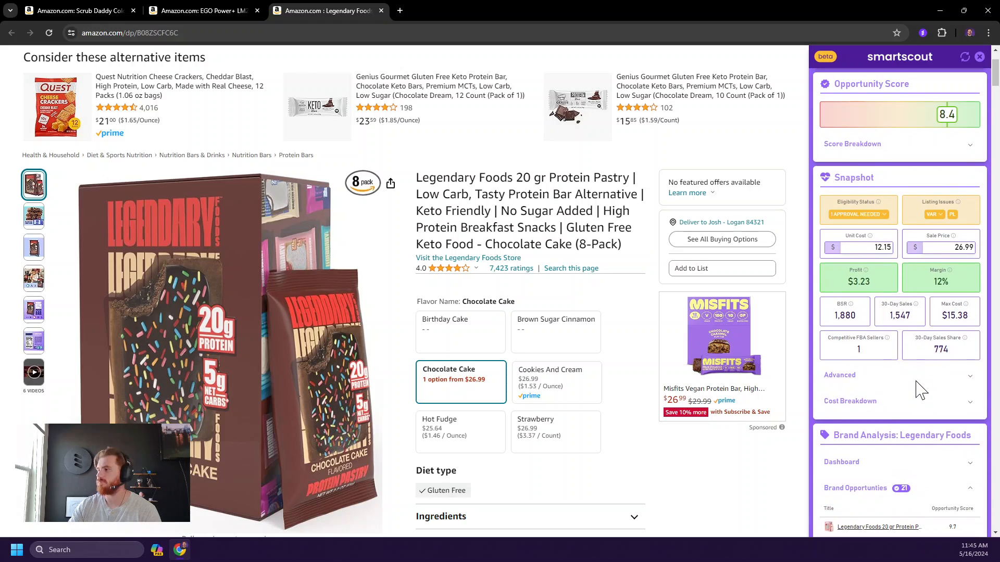
mouse_move(861, 354)
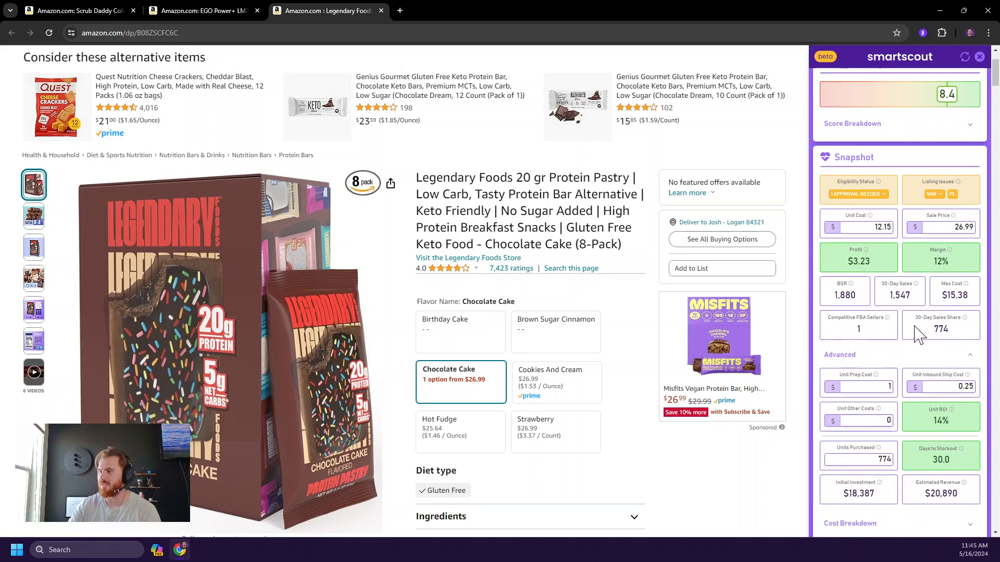
scroll(down, 3)
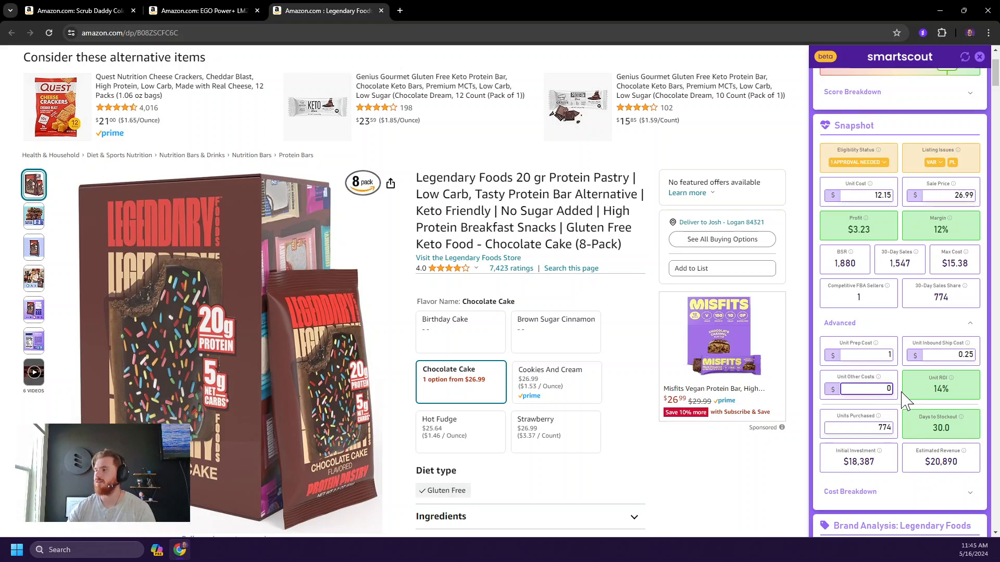
mouse_move(959, 395)
text(30)
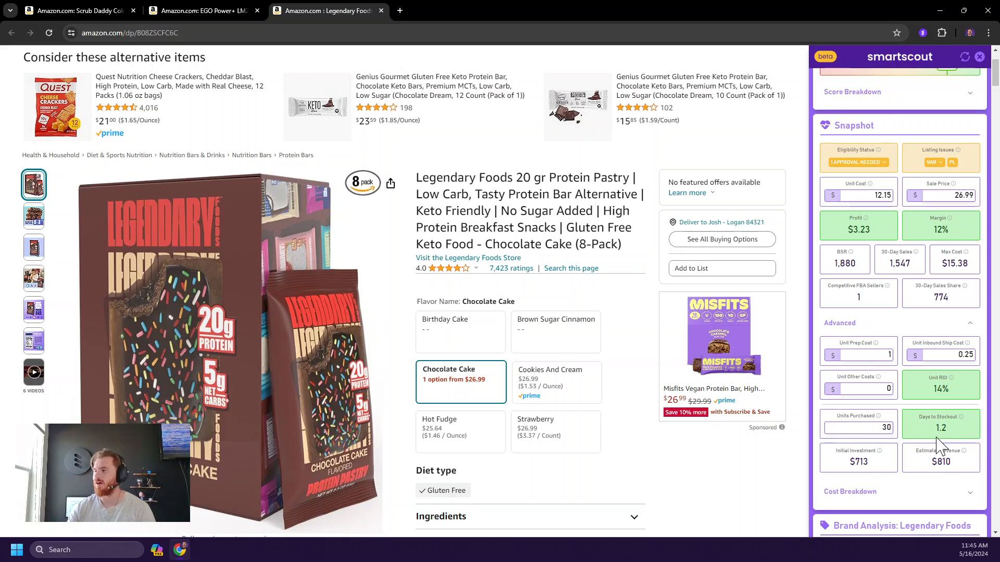
mouse_move(874, 472)
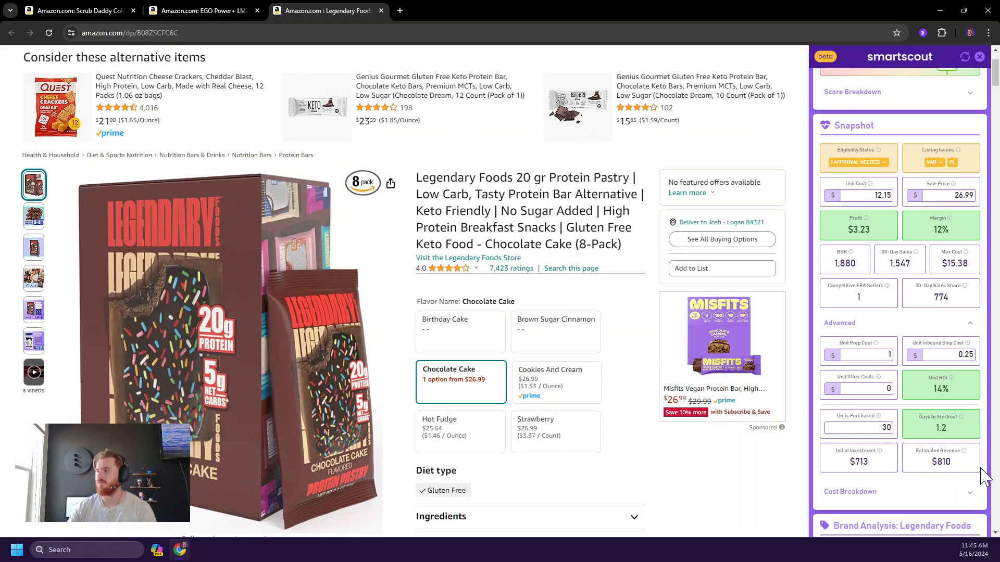
mouse_move(961, 471)
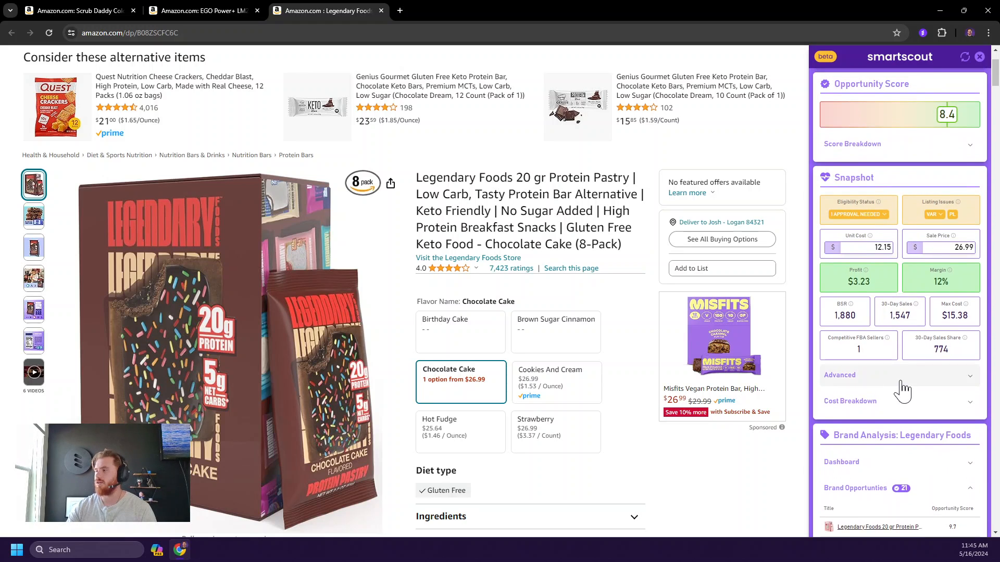
mouse_move(943, 311)
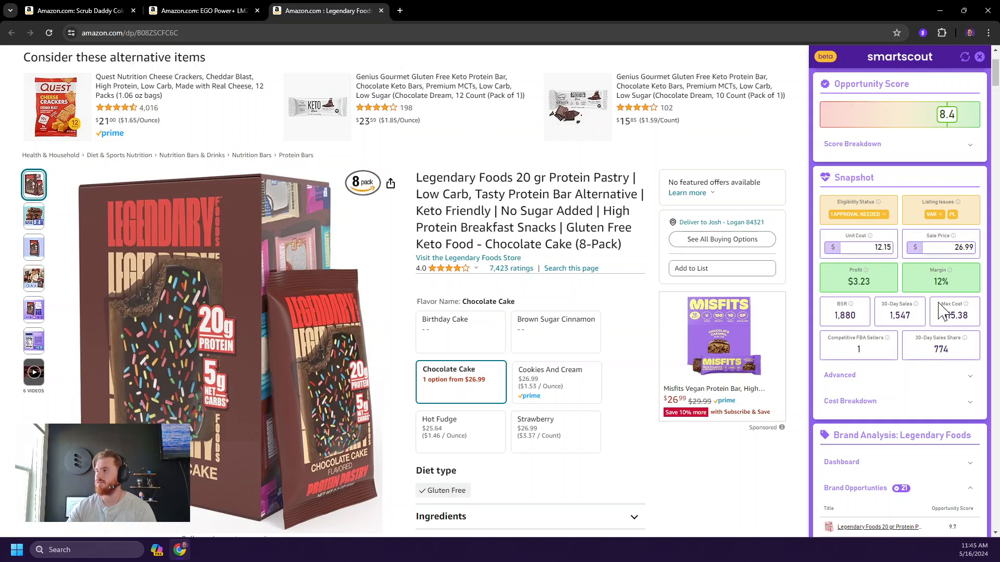
click(850, 401)
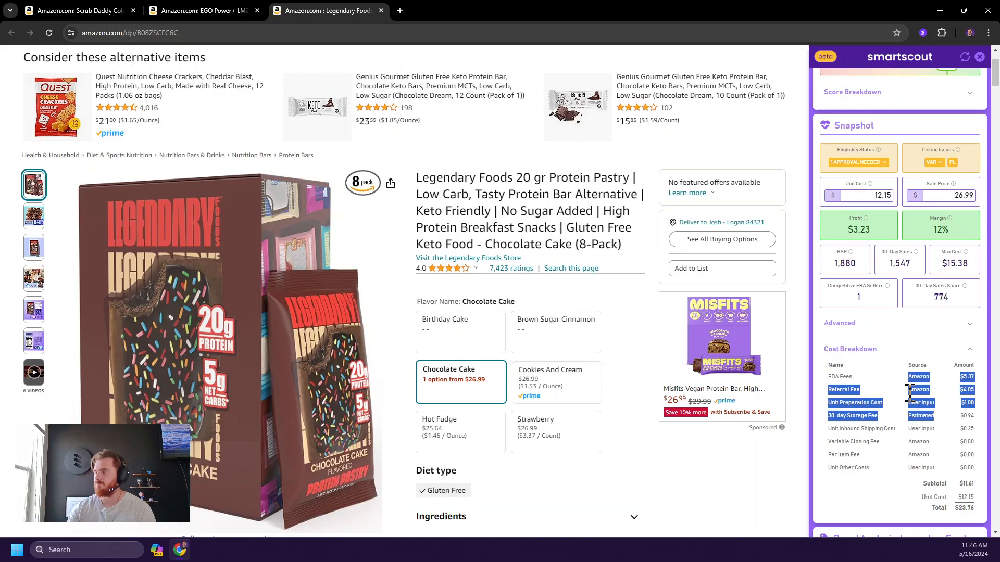
click(850, 349)
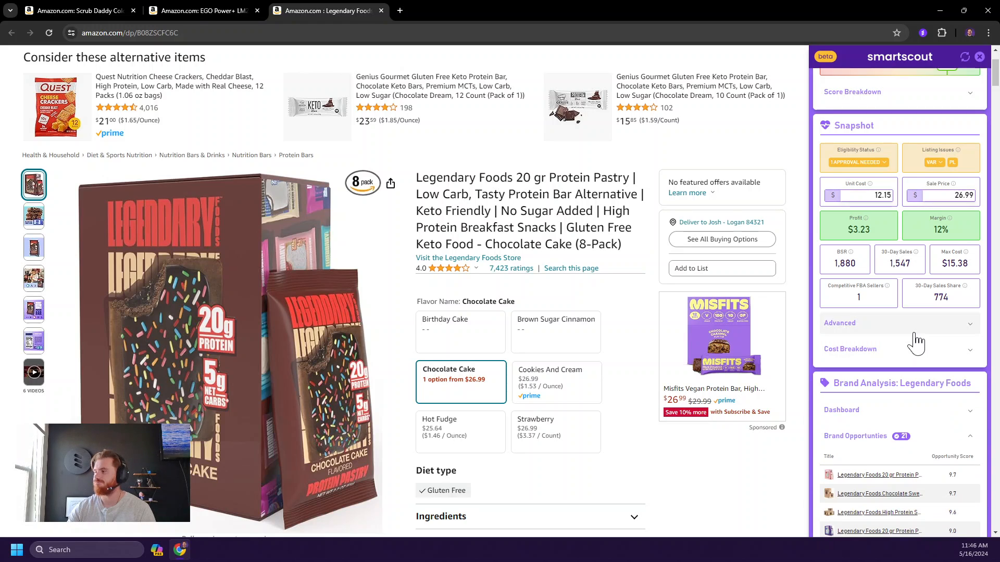
scroll(up, 3)
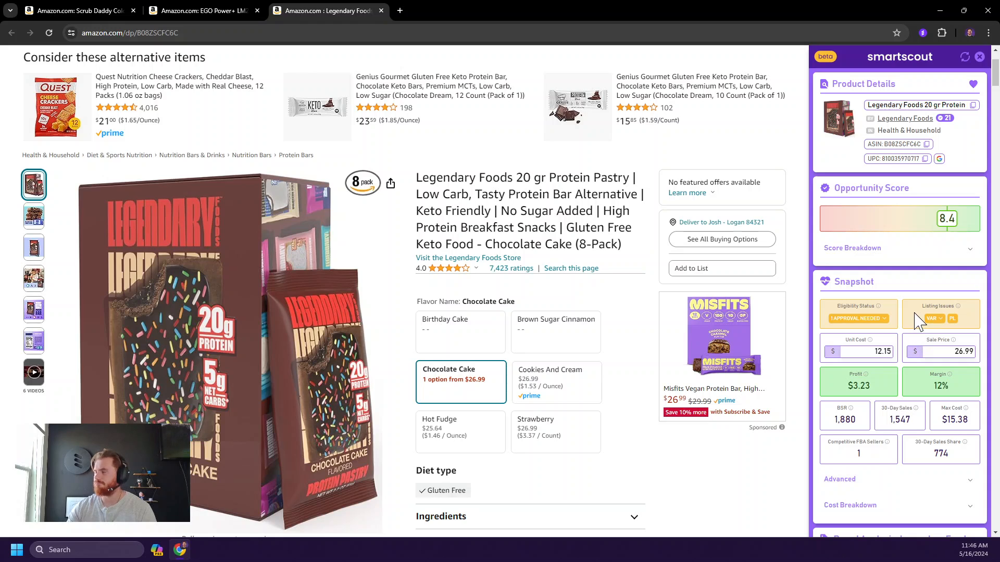
scroll(down, 3)
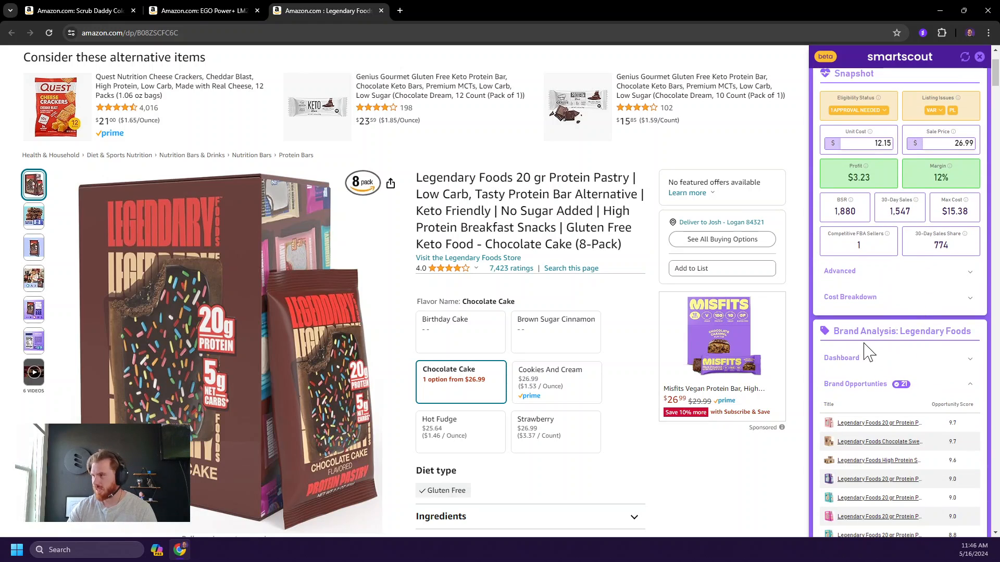
click(840, 253)
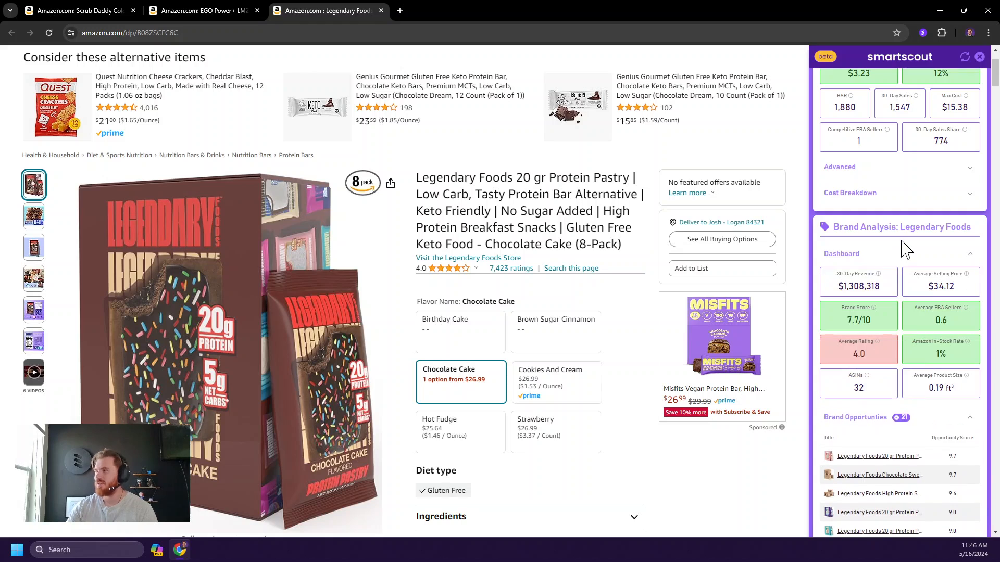
scroll(down, 3)
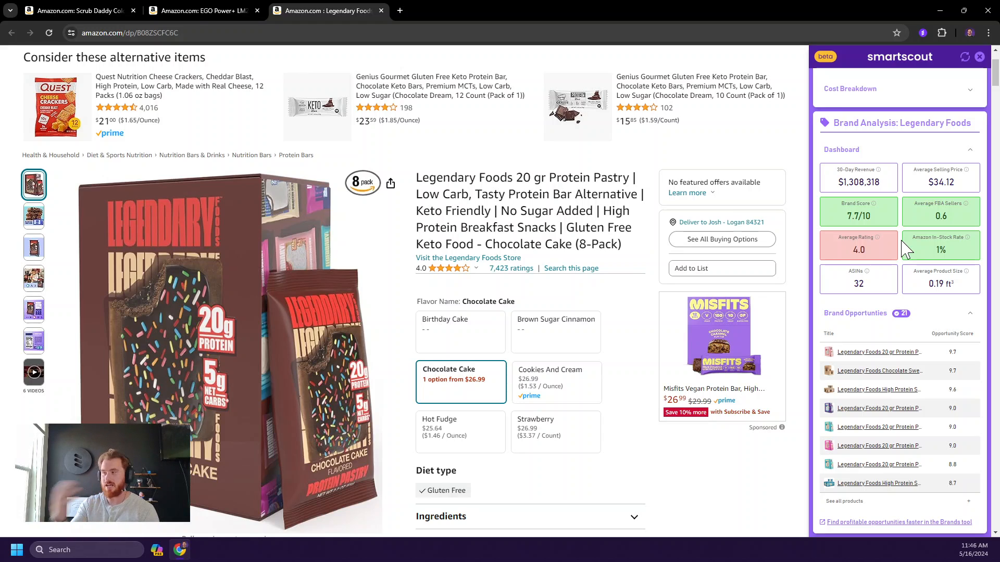
mouse_move(899, 162)
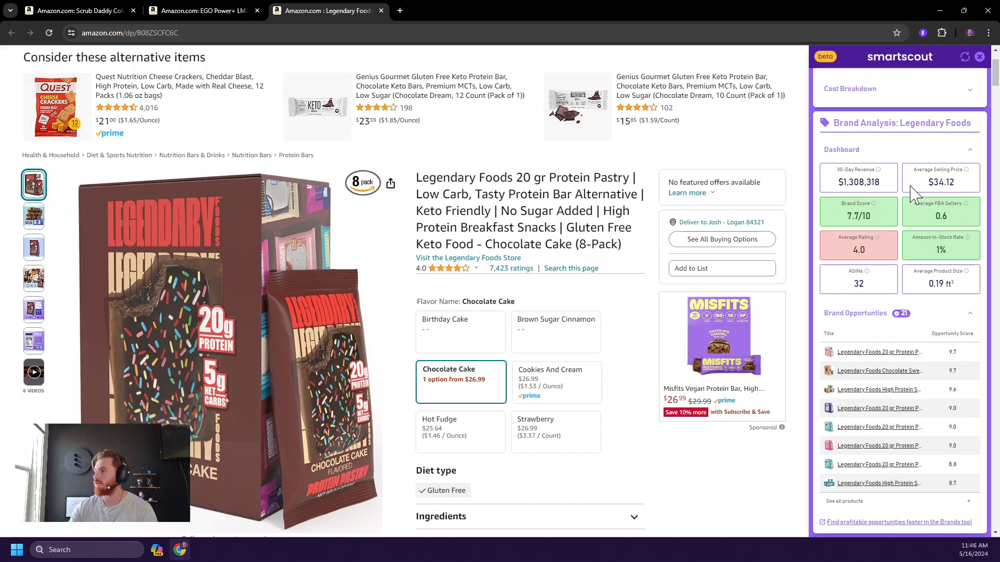
mouse_move(979, 223)
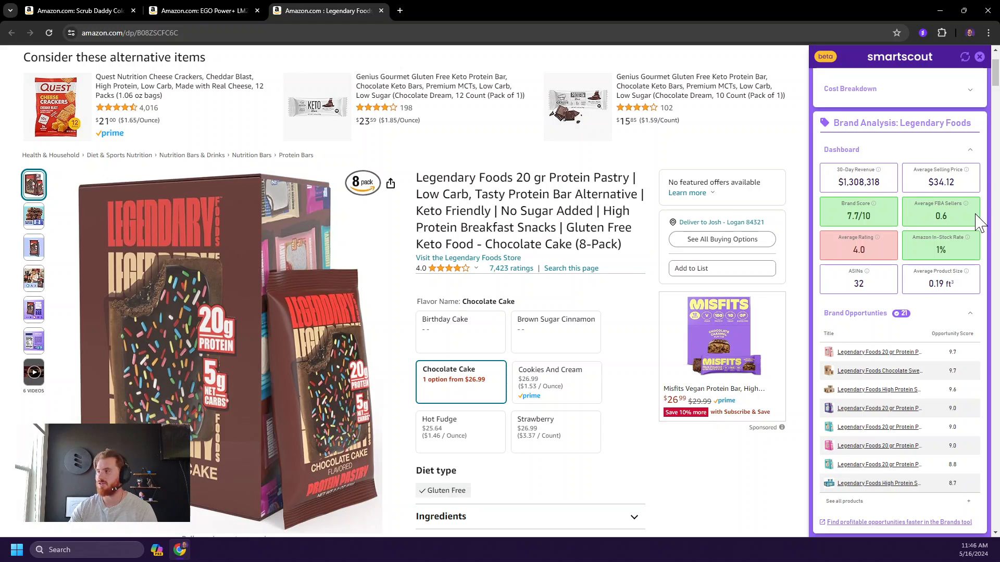
mouse_move(907, 280)
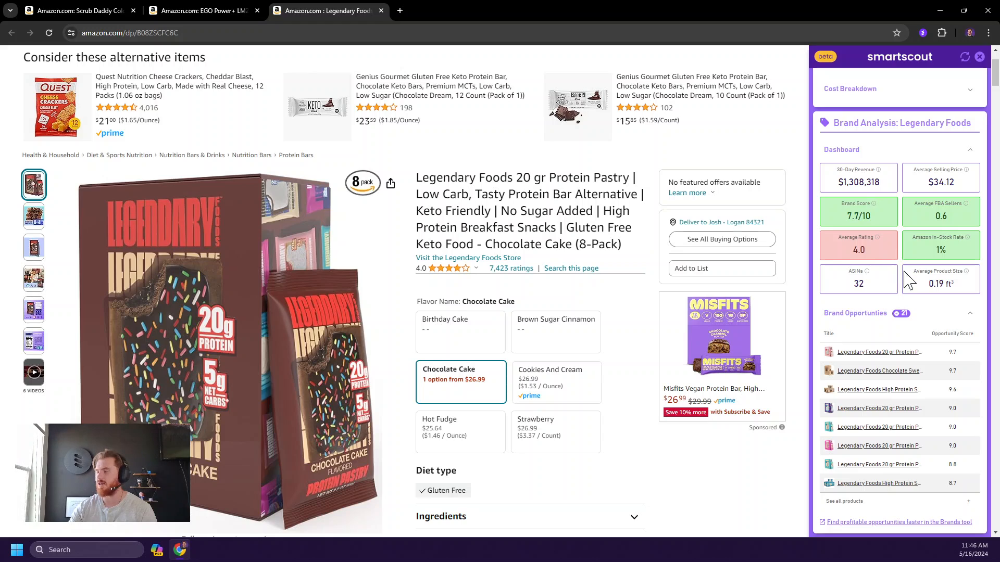
mouse_move(937, 217)
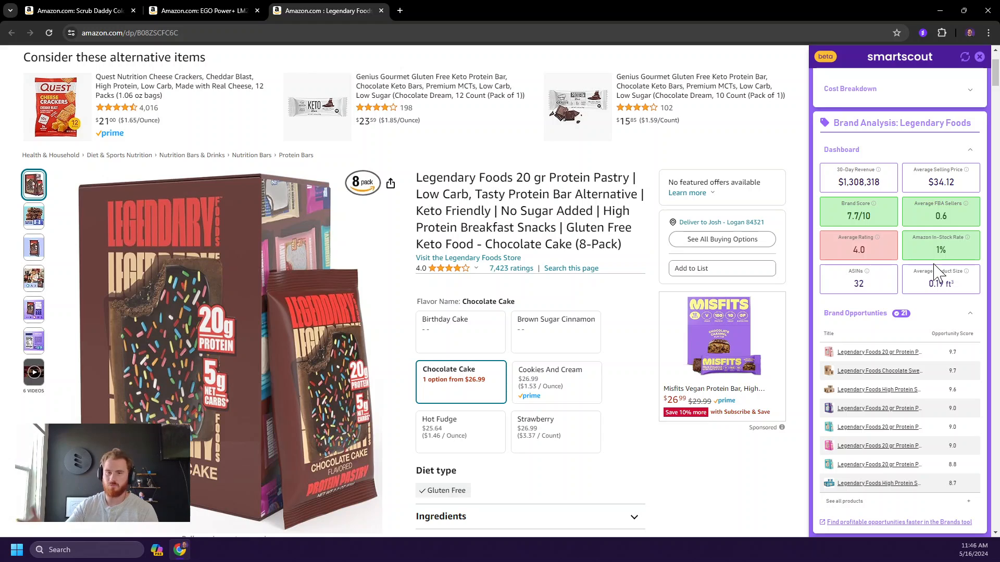
double_click(857, 250)
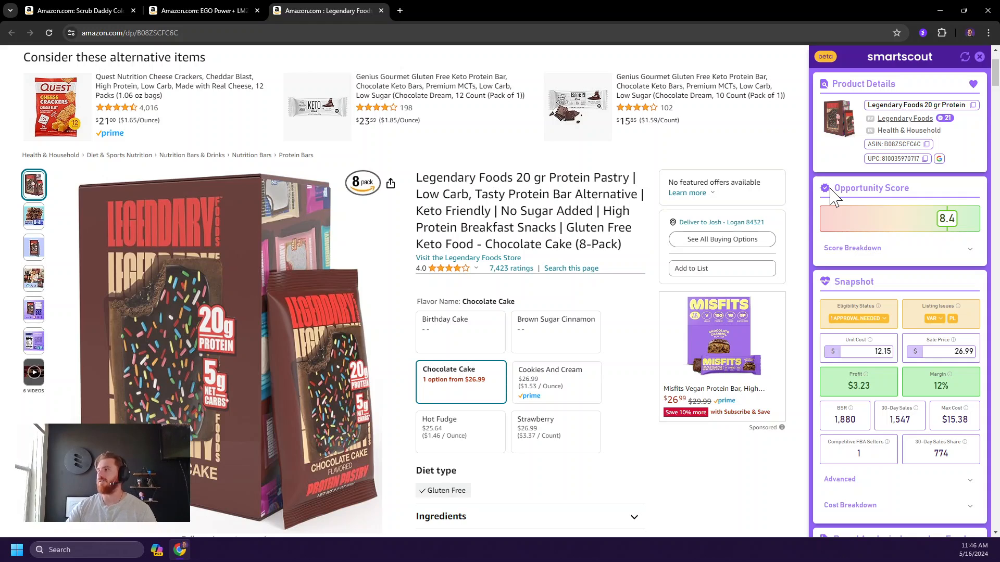
mouse_move(948, 118)
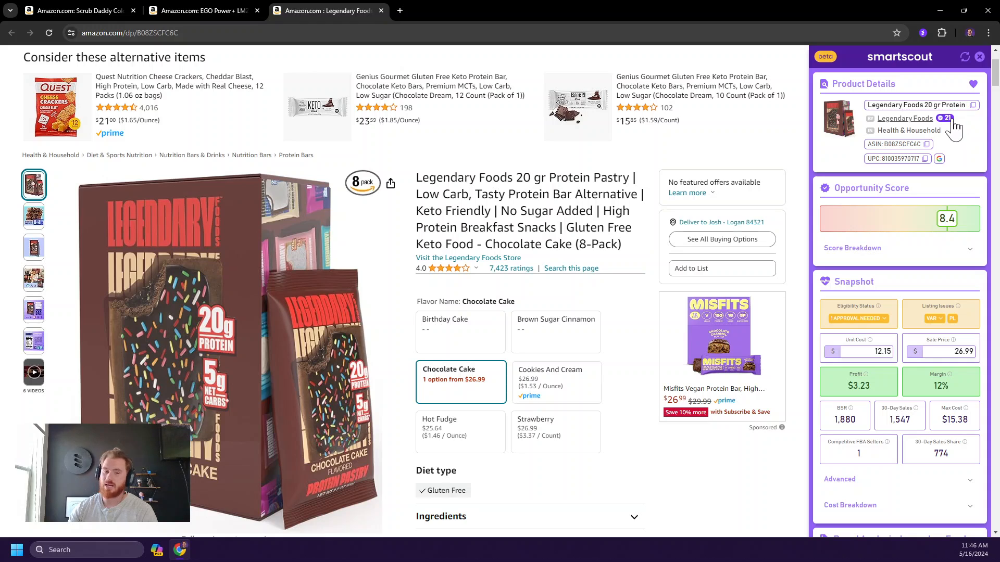
- Open Brand Opportunities and load the top-scoring 9.7 Strawberry protein pastry
click(904, 119)
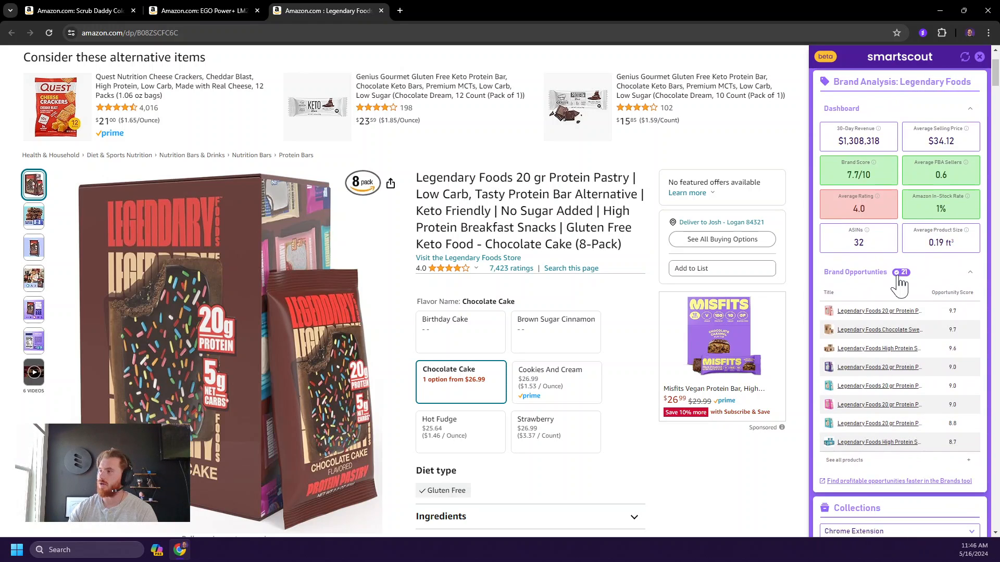
mouse_move(882, 300)
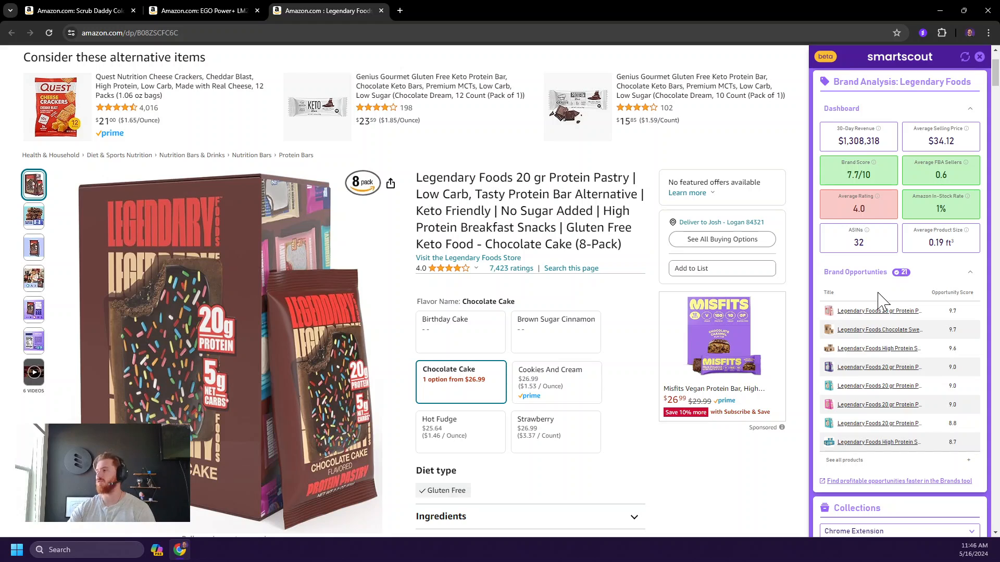
mouse_move(901, 294)
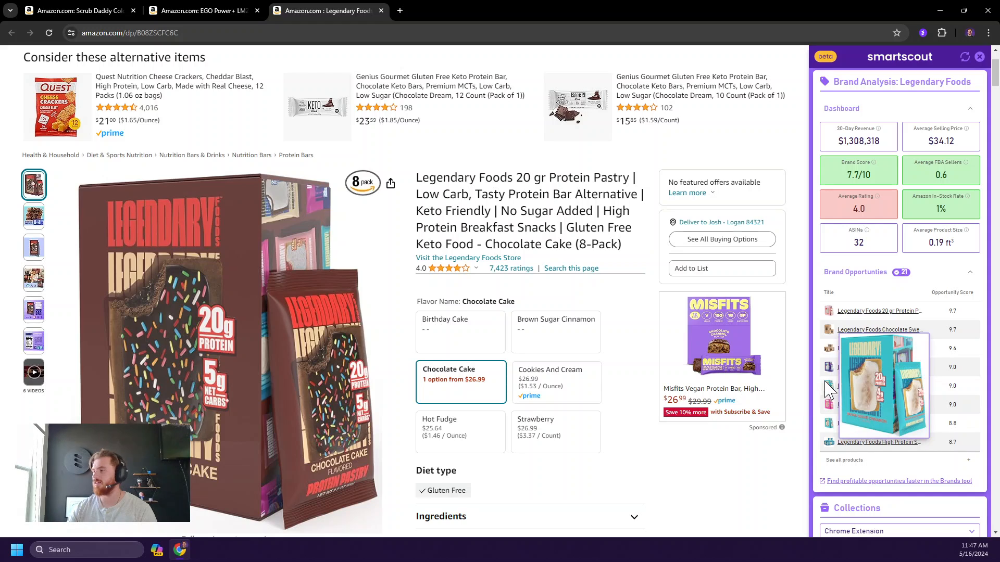
mouse_move(969, 392)
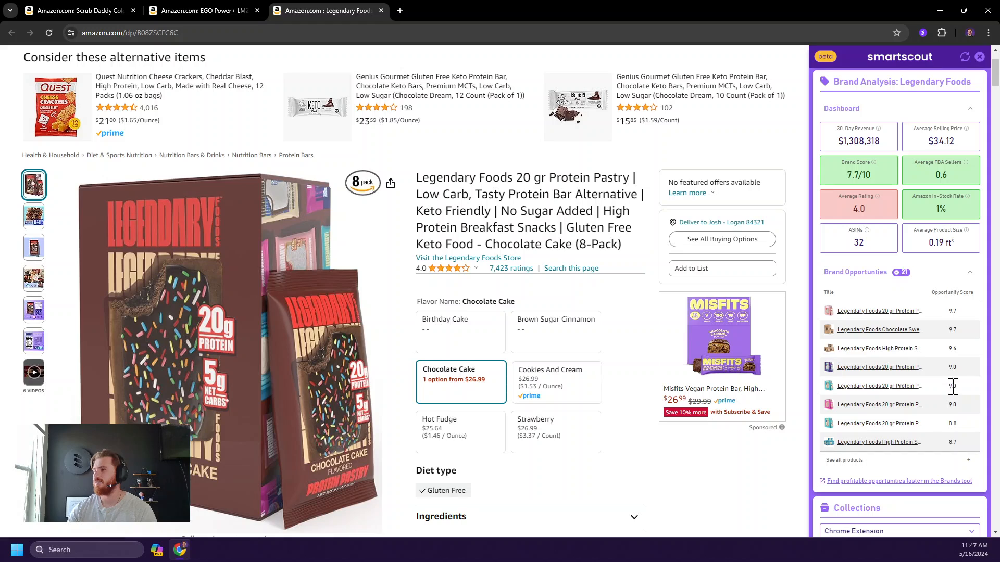
mouse_move(838, 319)
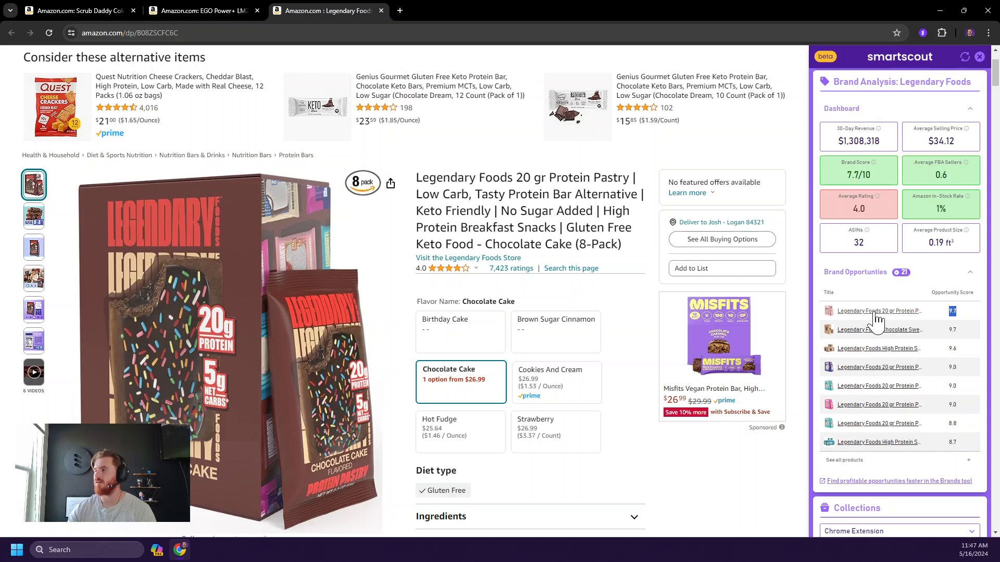
click(880, 310)
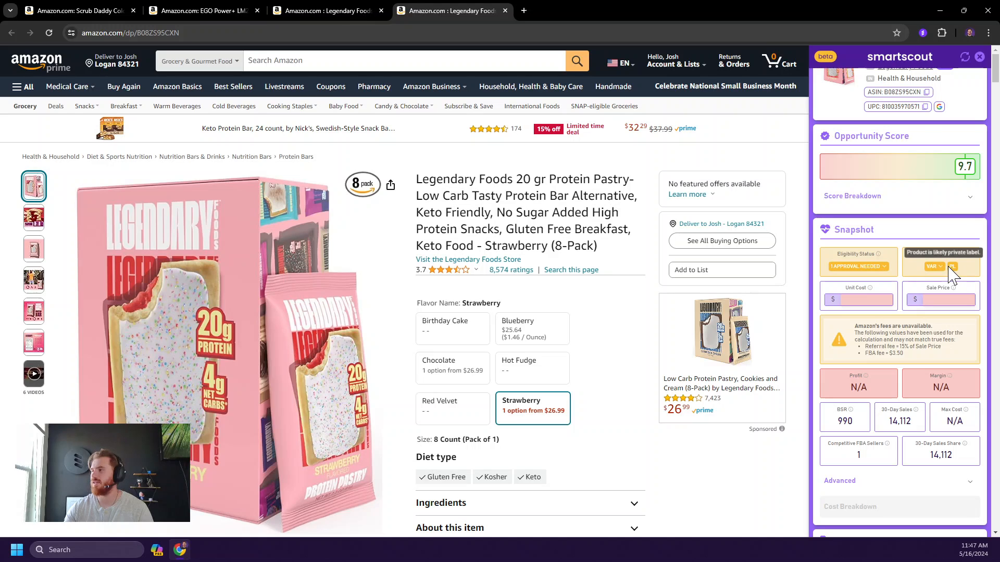
mouse_move(904, 325)
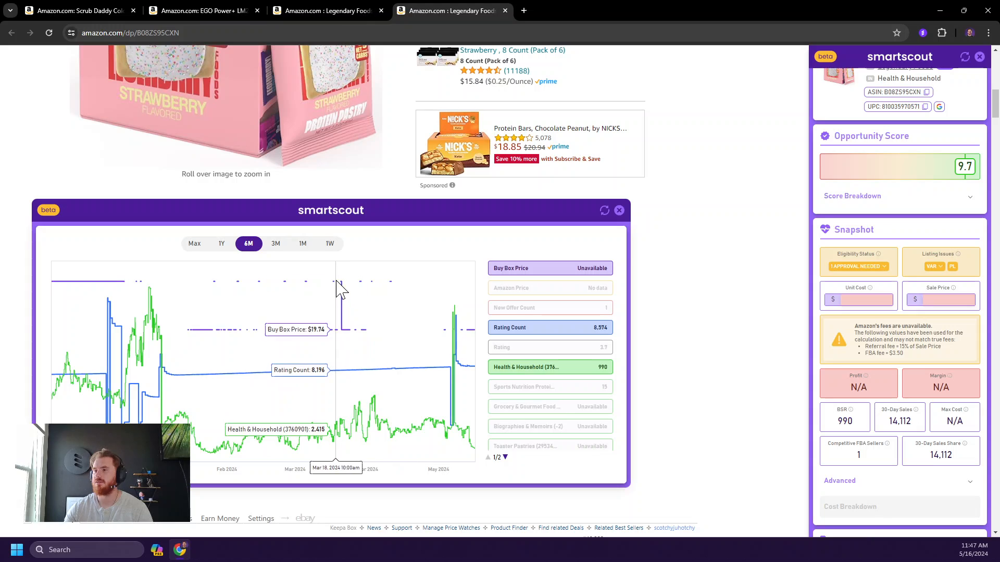
- Enter a 26.99 sale price for the Strawberry pastry, giving $2.36 profit at 9% margin, and review Advanced costs
click(946, 300)
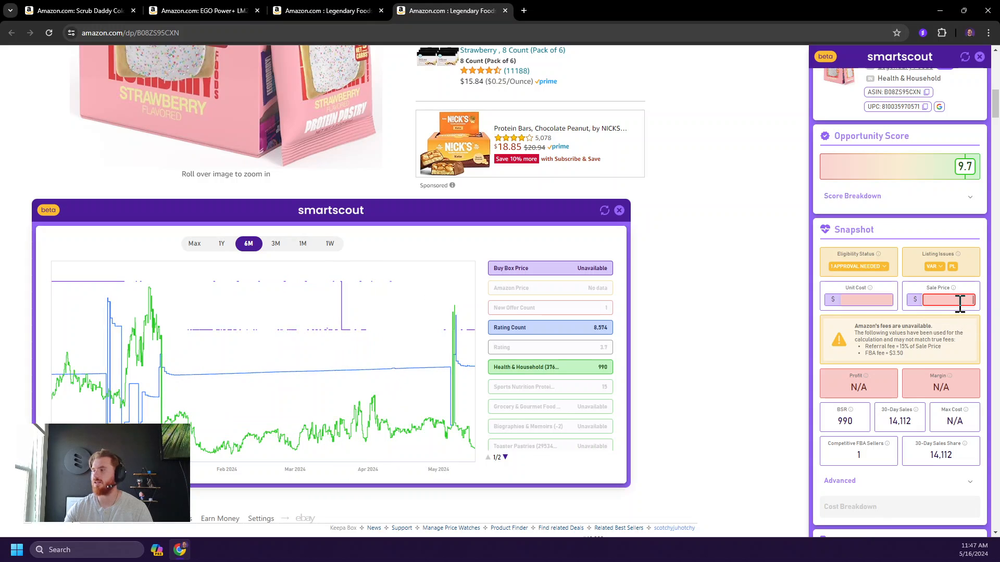
text(26.99)
click(859, 300)
text(13)
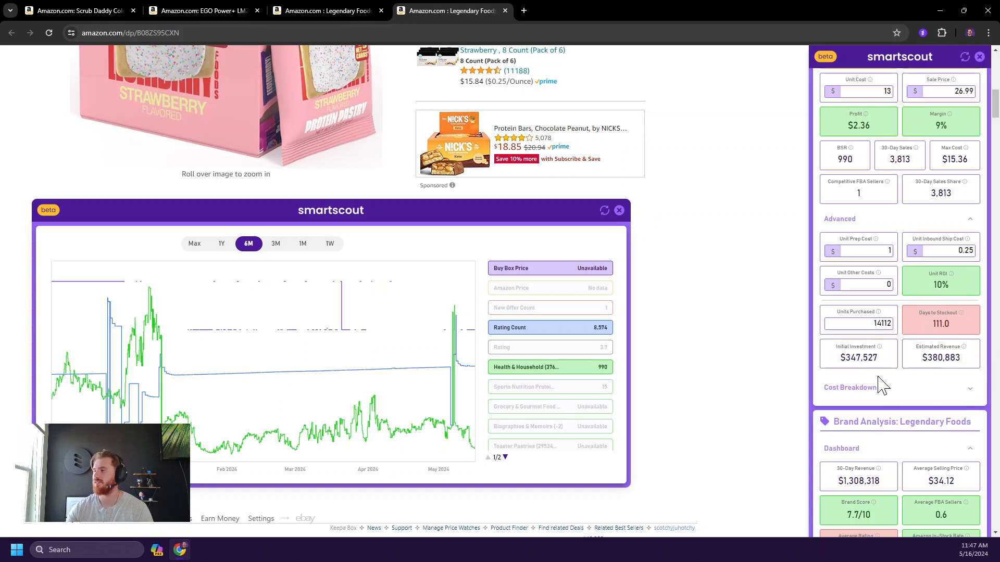
scroll(down, 3)
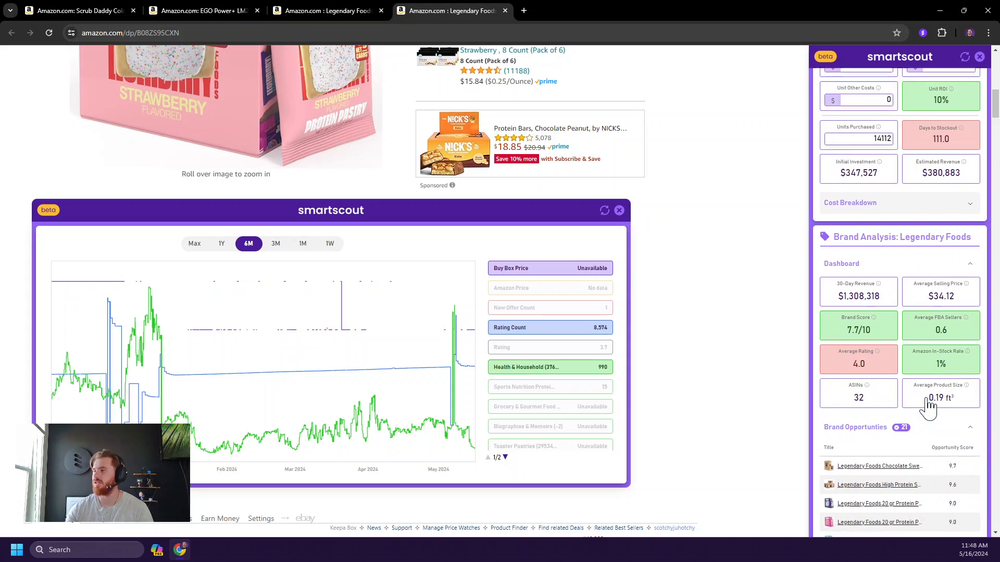
scroll(down, 3)
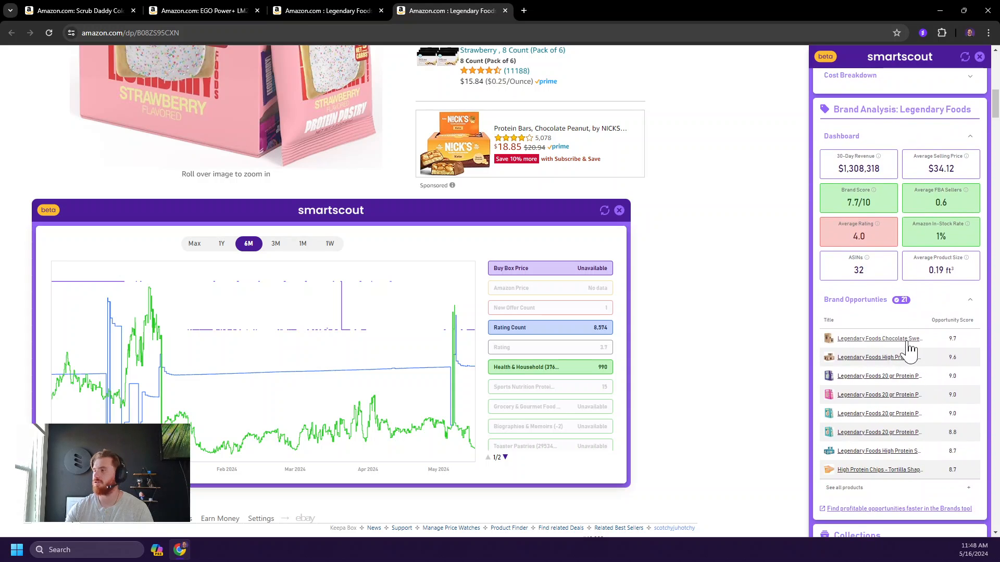
scroll(down, 3)
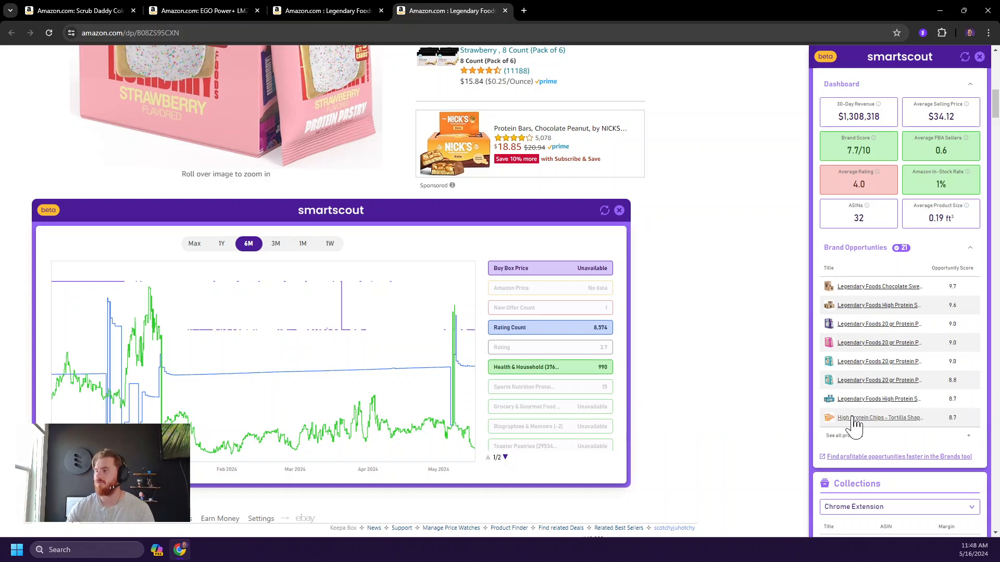
scroll(down, 3)
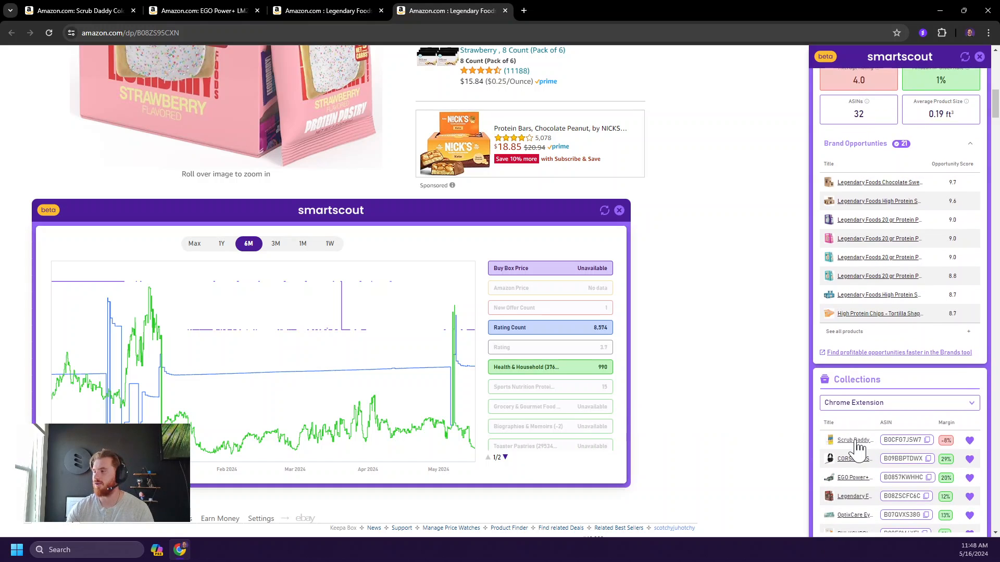
- Reopen the Scrub Daddy 8-pack from Collections
click(854, 439)
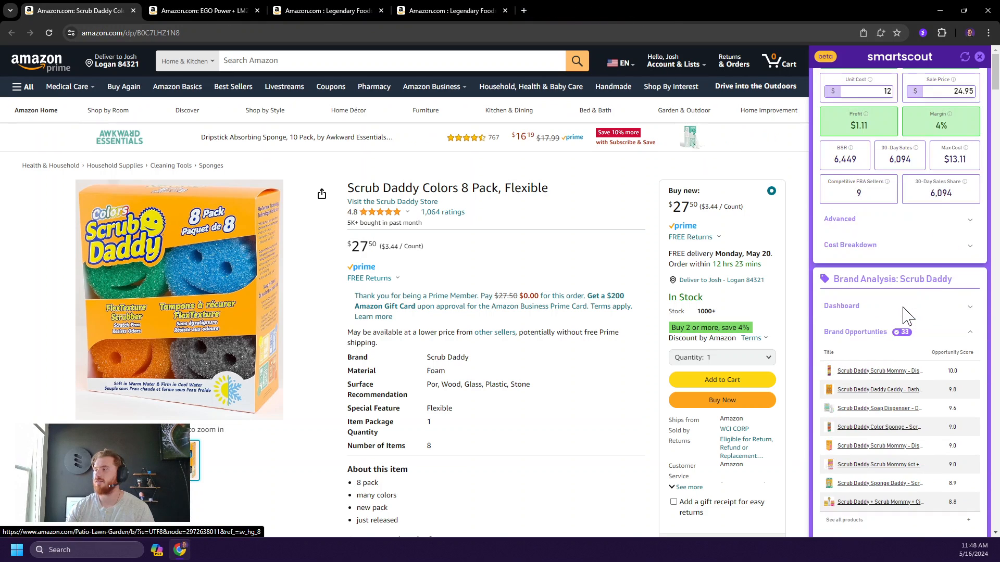
scroll(up, 3)
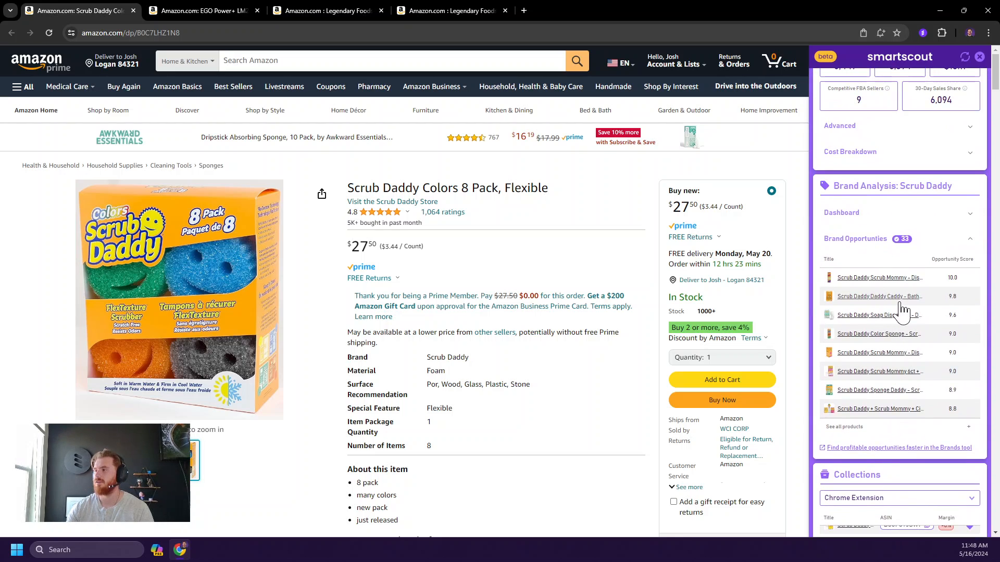
mouse_move(898, 372)
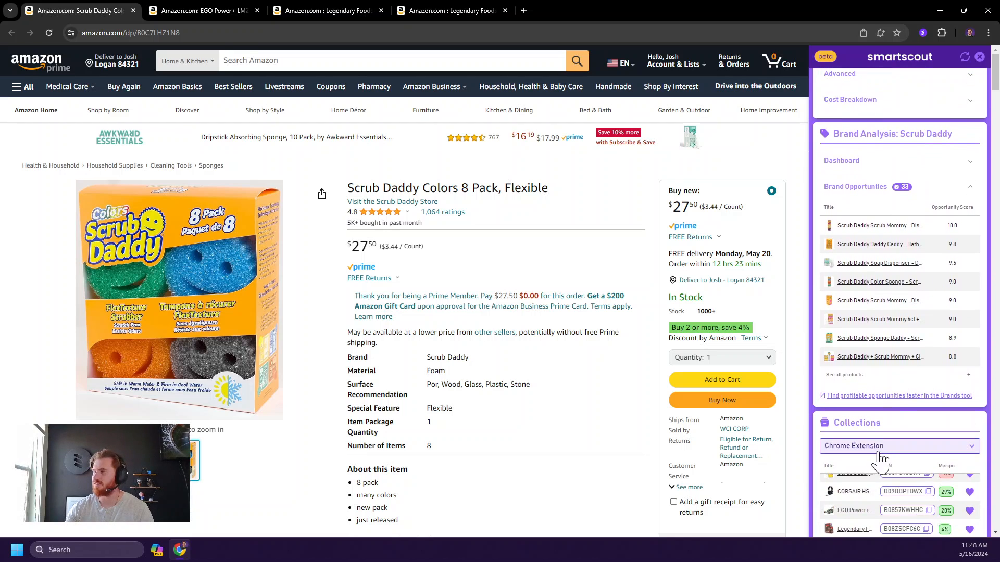
mouse_move(898, 402)
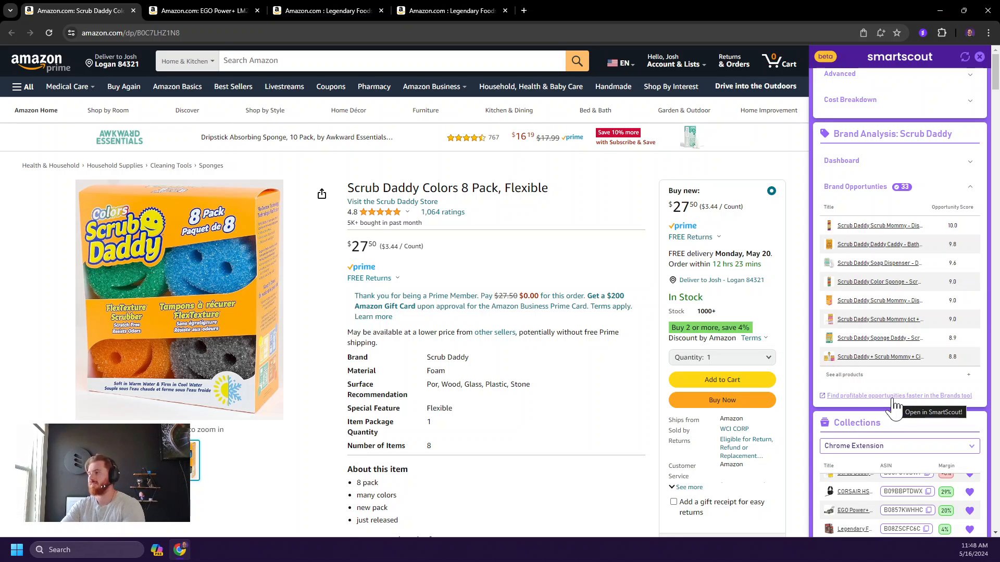
scroll(up, 3)
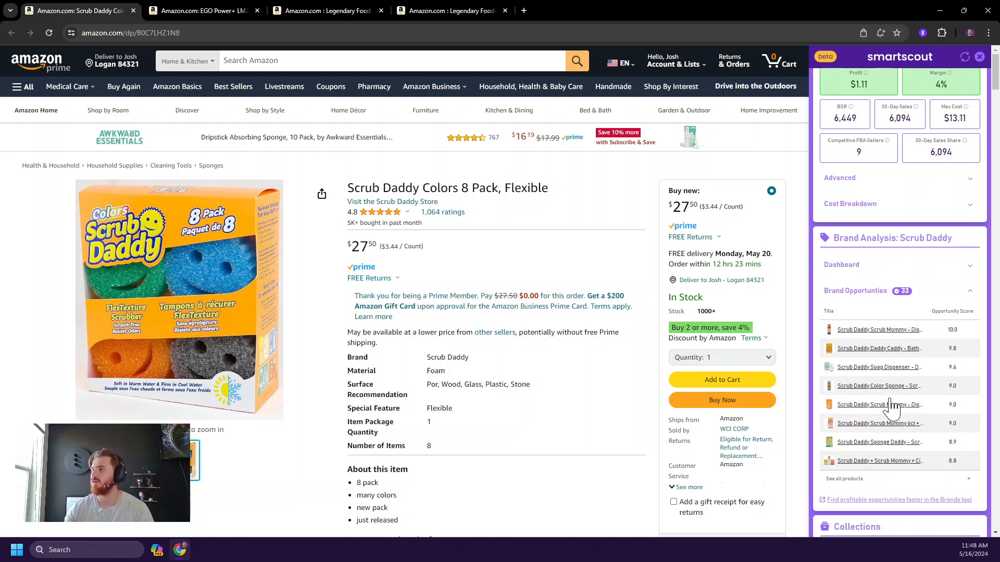
scroll(down, 3)
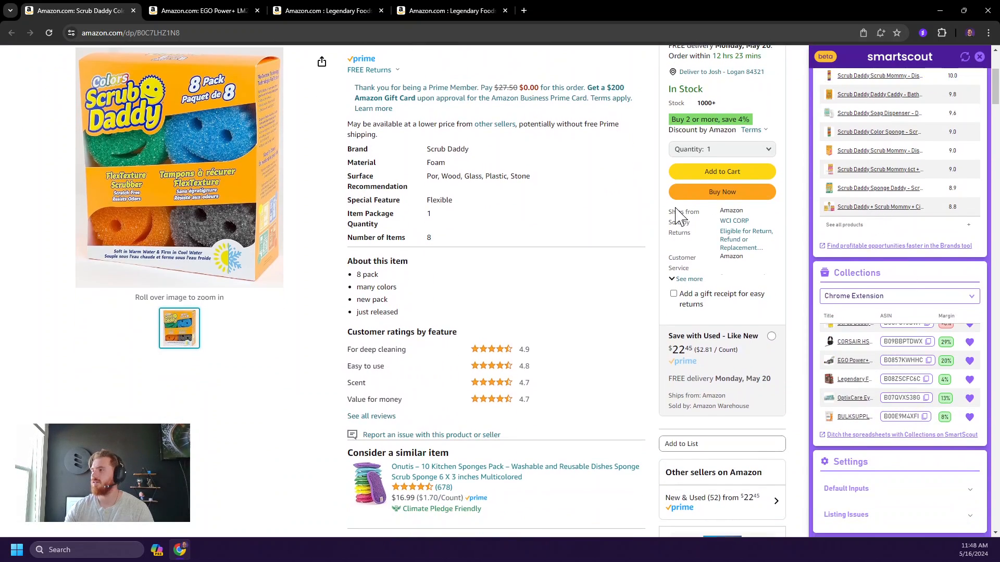
scroll(up, 3)
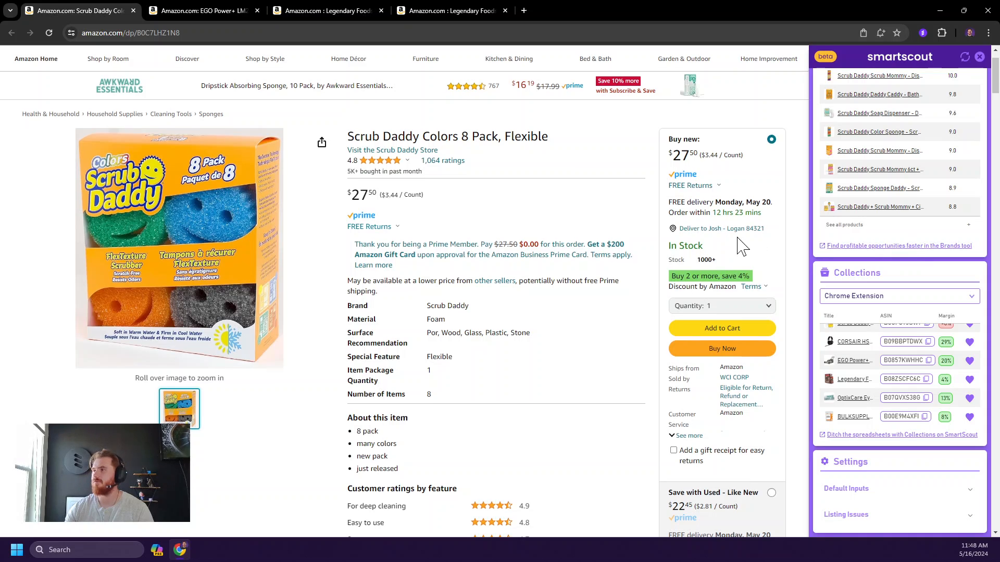
mouse_move(908, 291)
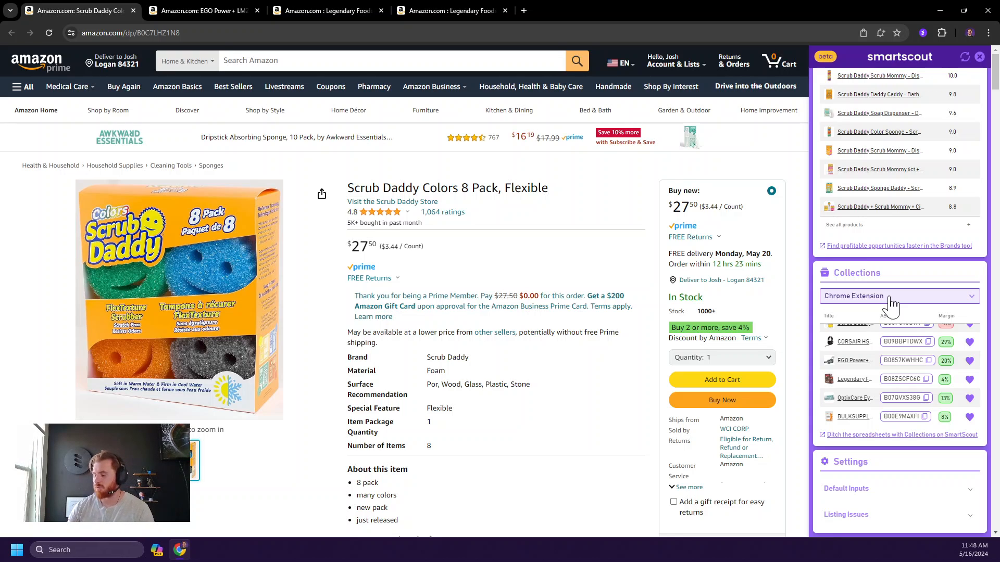
mouse_move(826, 375)
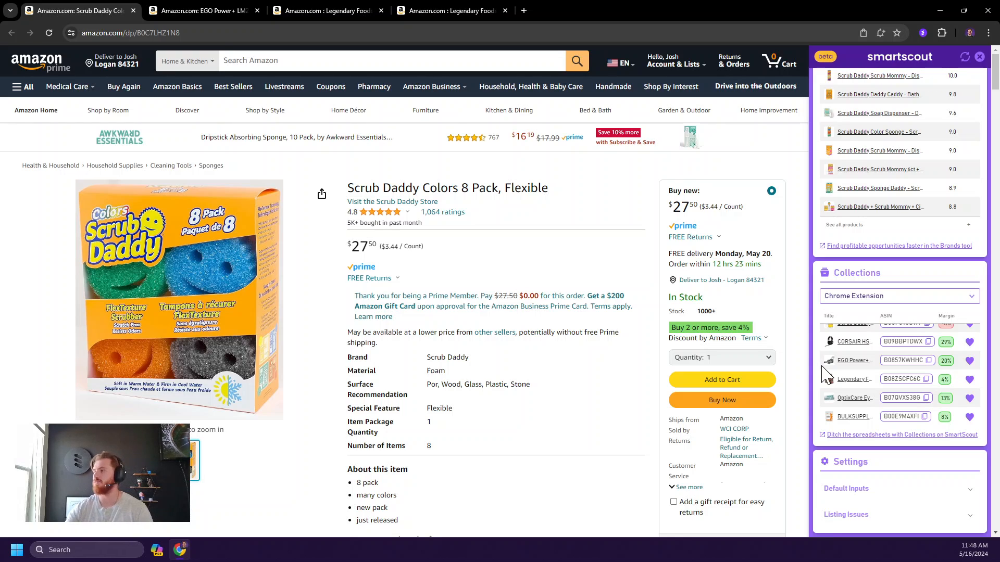
scroll(up, 3)
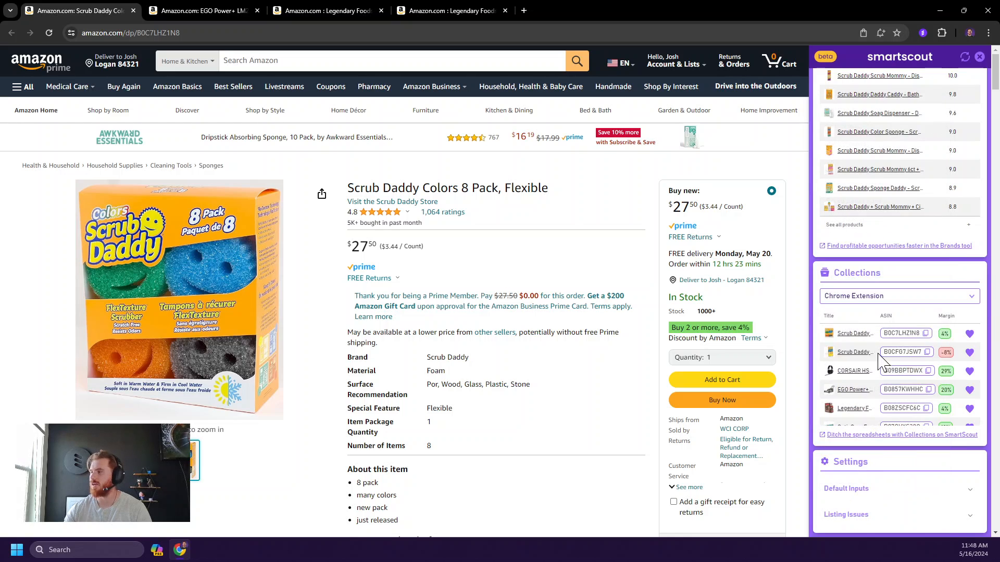
mouse_move(828, 352)
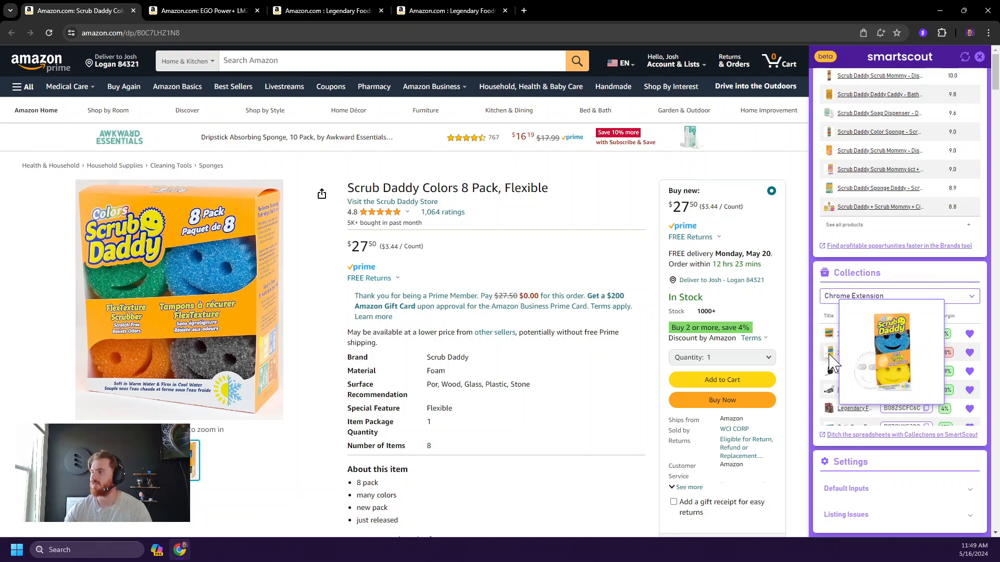
mouse_move(830, 376)
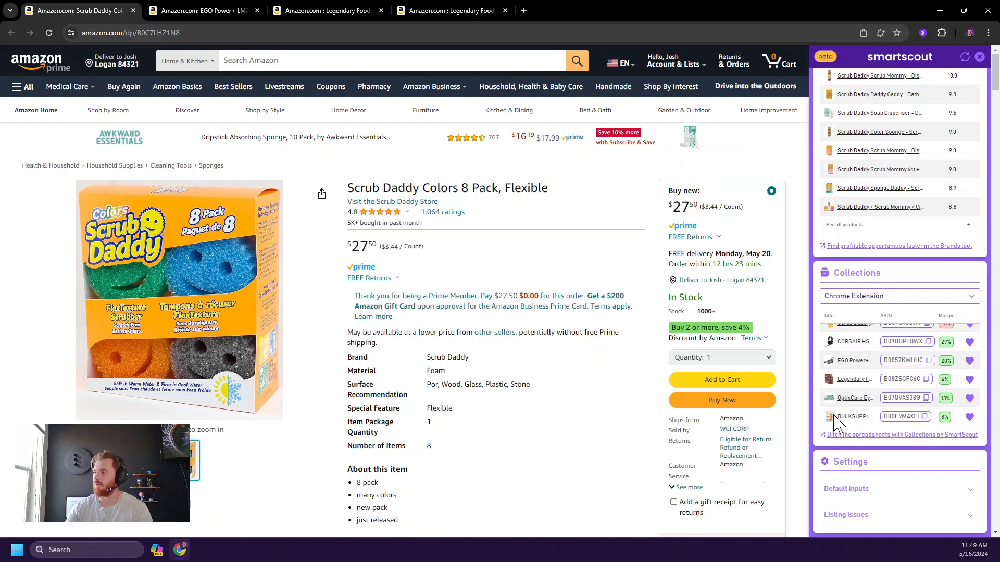
scroll(up, 3)
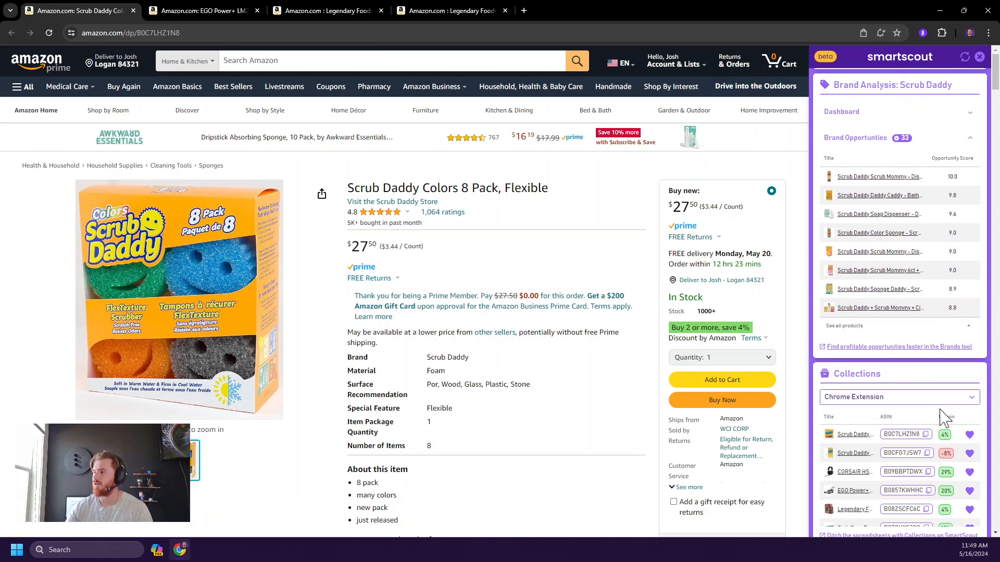
scroll(down, 3)
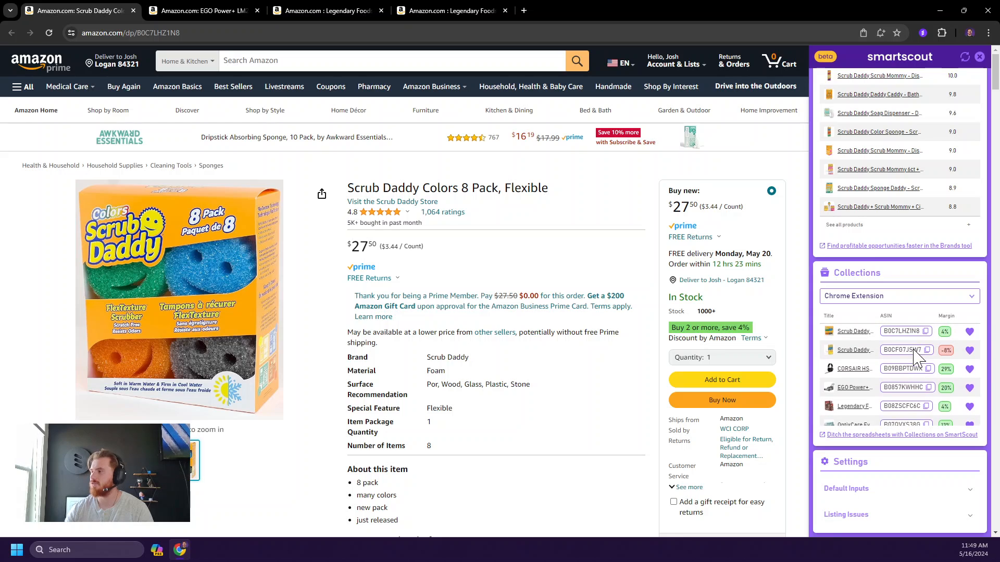
scroll(down, 3)
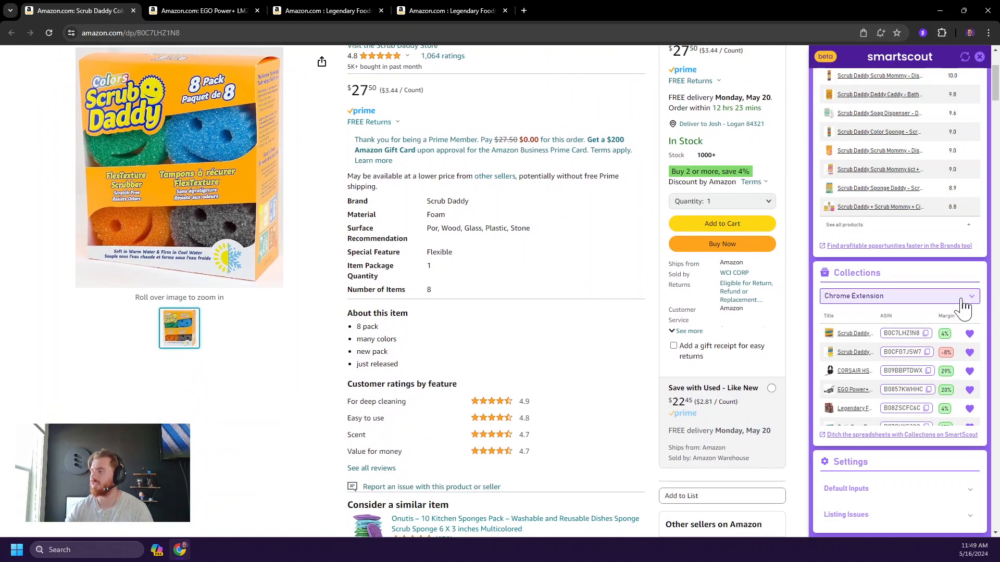
scroll(up, 3)
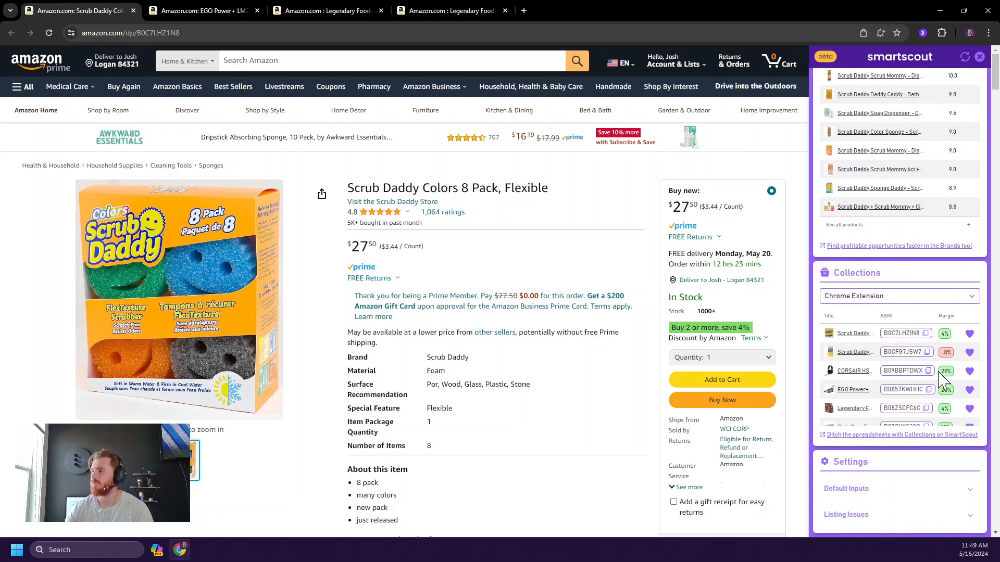
- Save the default inputs with Unit Cost Percentage 60, prep cost $1 and inbound shipping $0.25
scroll(down, 3)
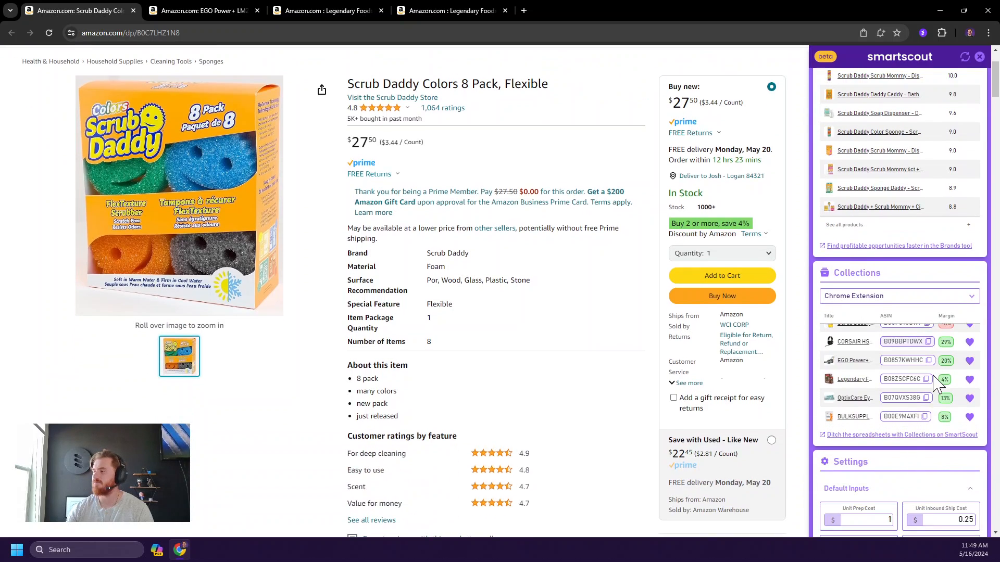
scroll(down, 3)
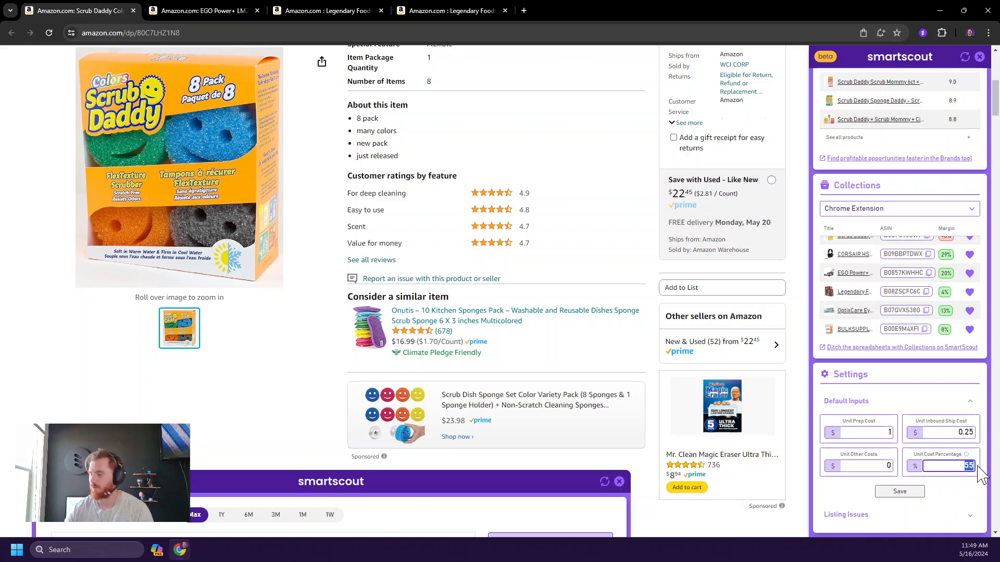
click(899, 490)
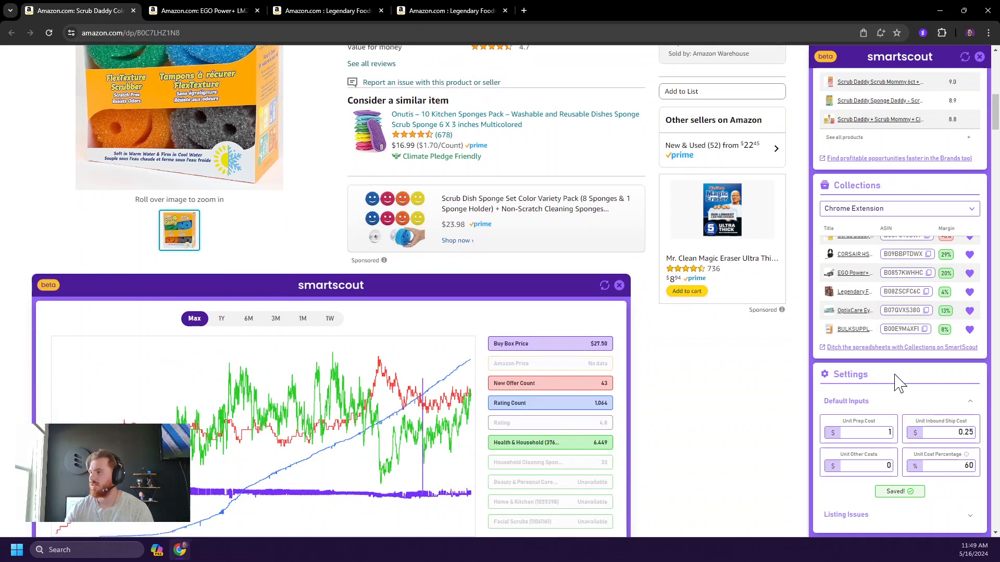
- Review the Listing Issues toggles — HAZMAT, Amazon Present, Private Label, Oversized, Variation — all enabled
scroll(down, 3)
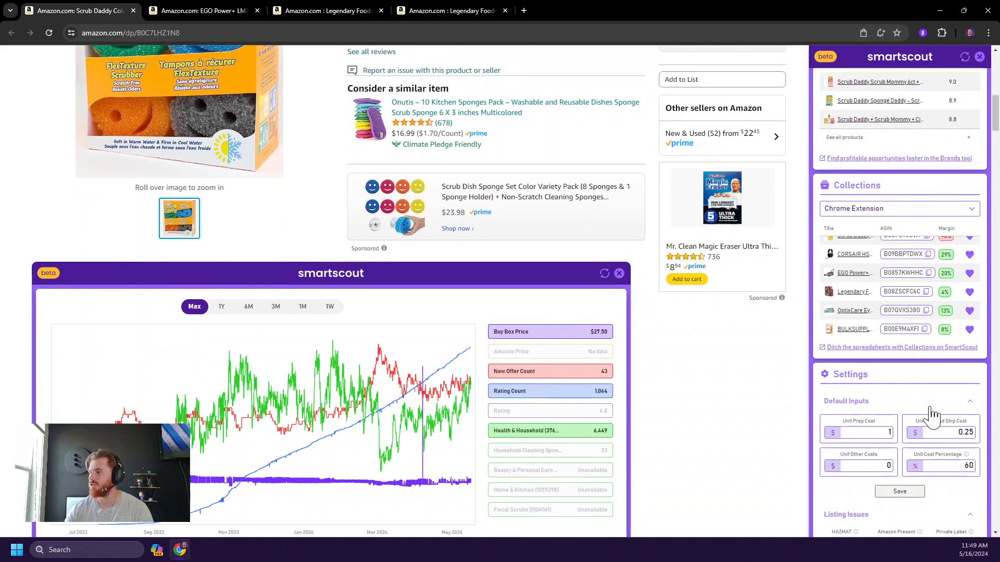
scroll(down, 3)
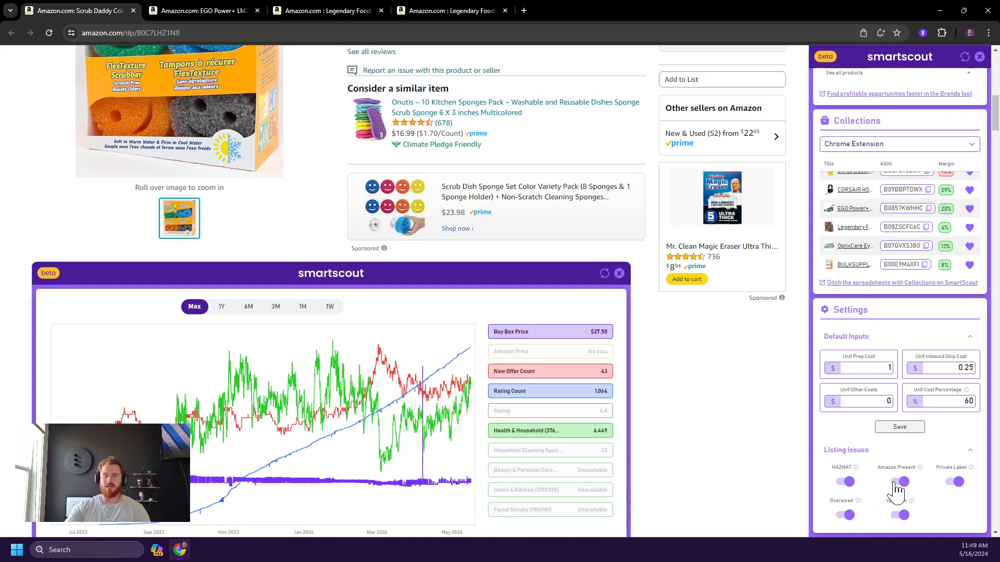
scroll(up, 3)
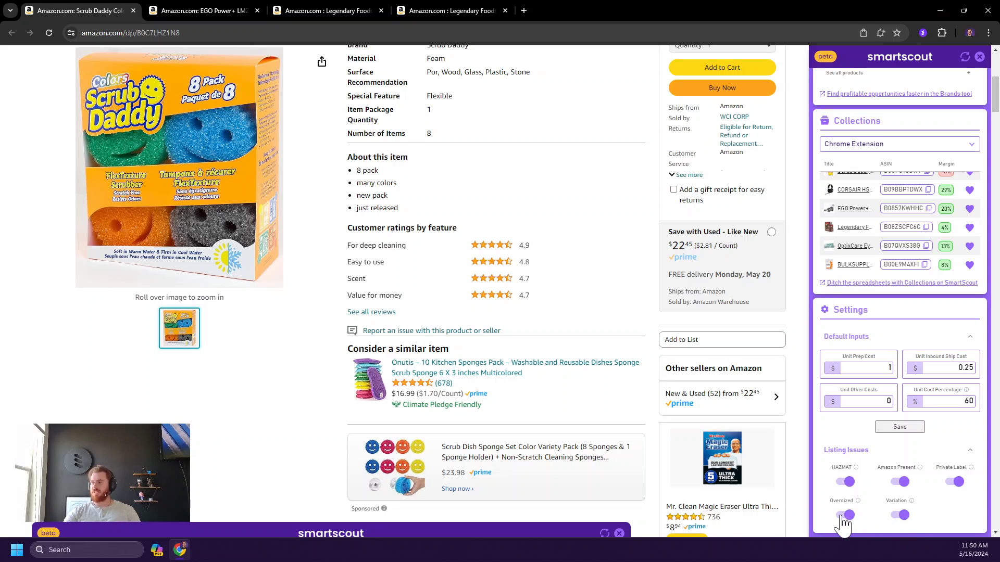
mouse_move(937, 481)
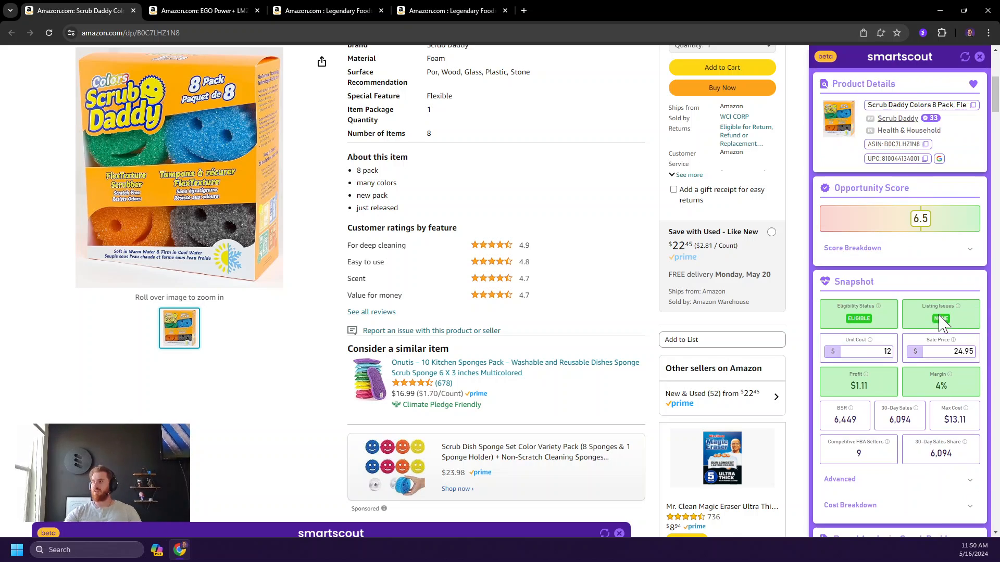
scroll(down, 3)
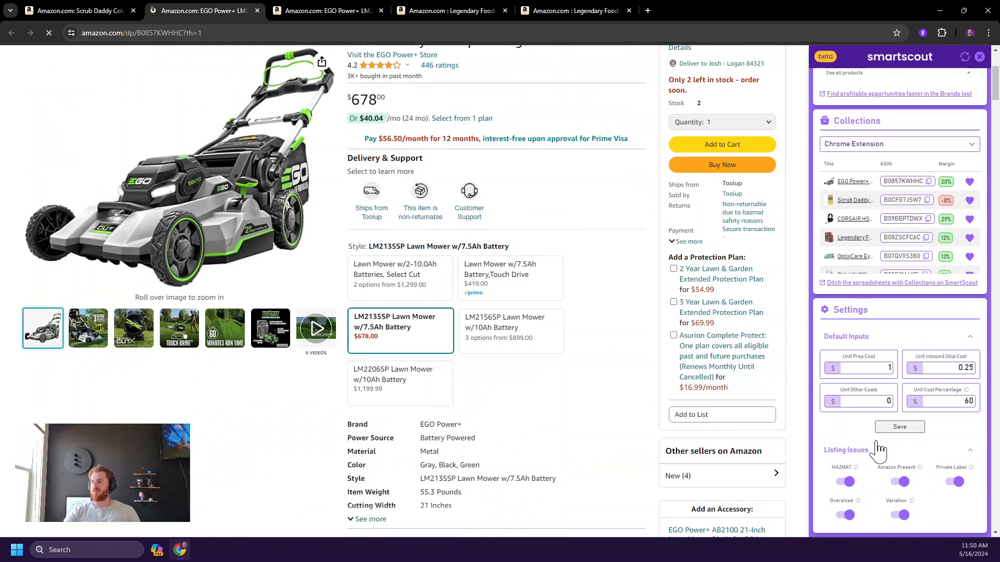
scroll(up, 3)
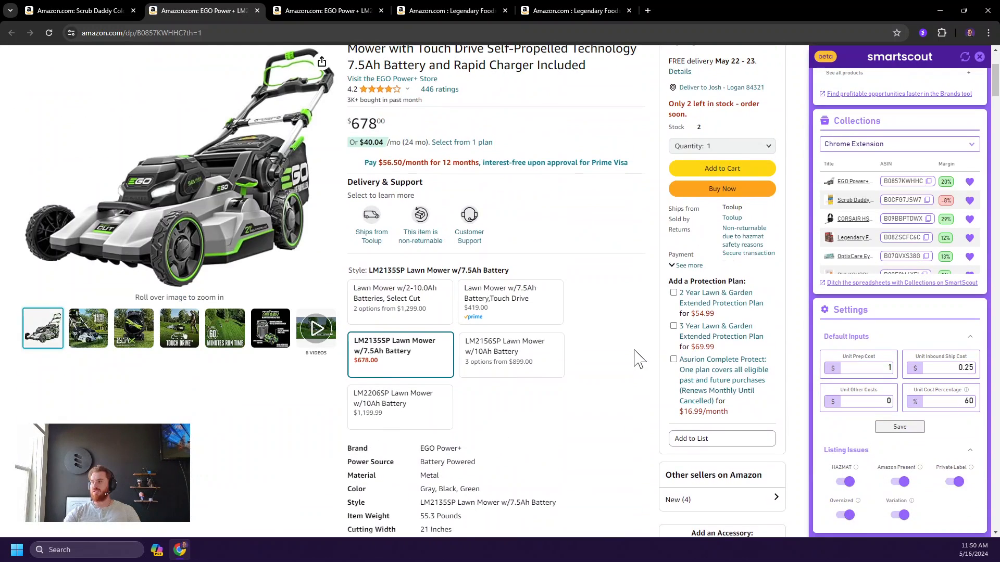
scroll(up, 3)
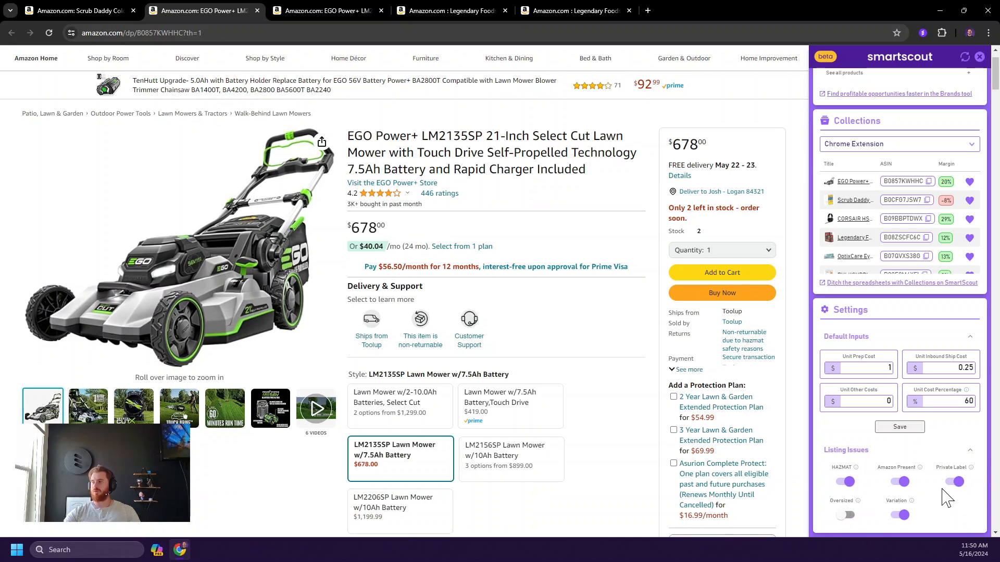
scroll(up, 3)
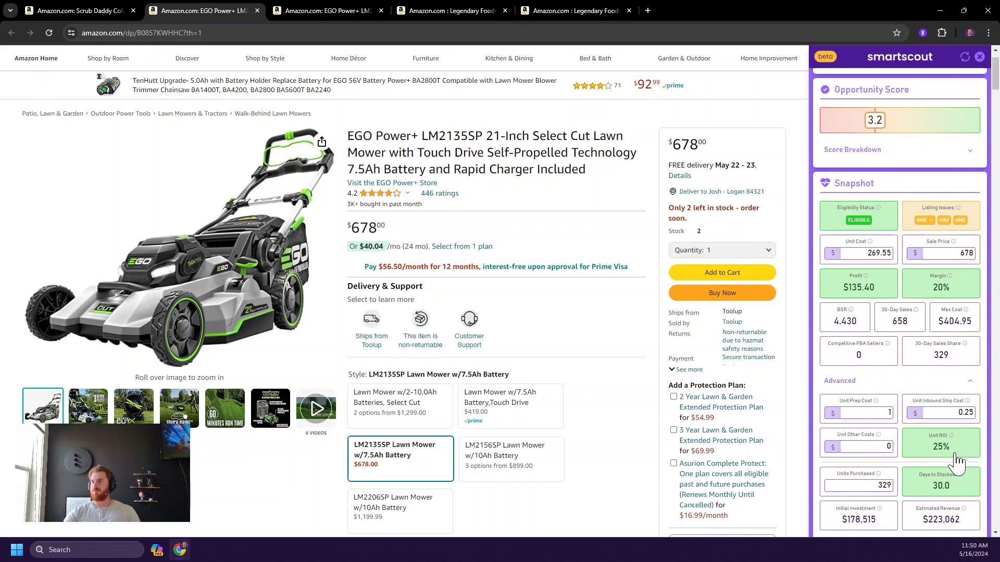
mouse_move(959, 220)
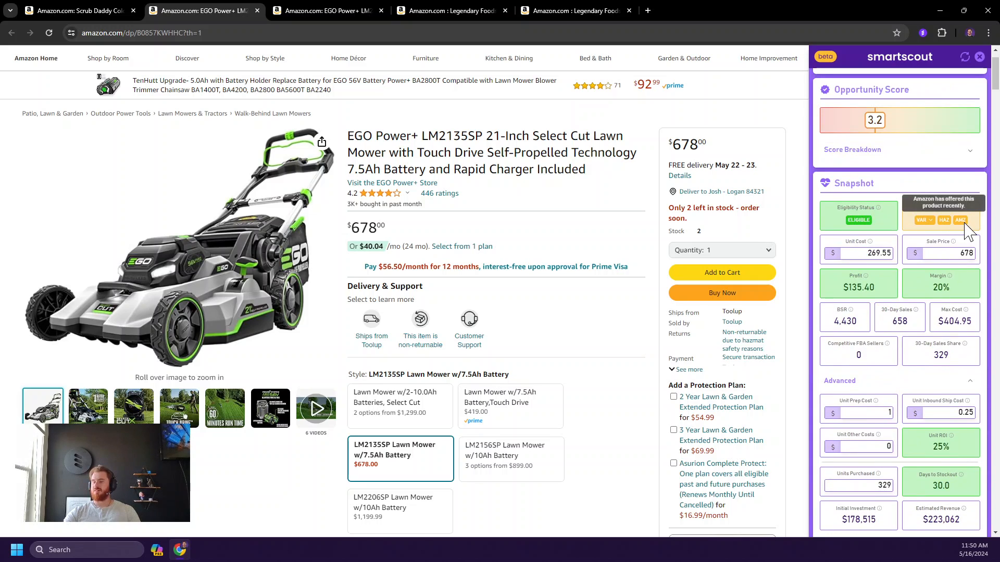
scroll(down, 3)
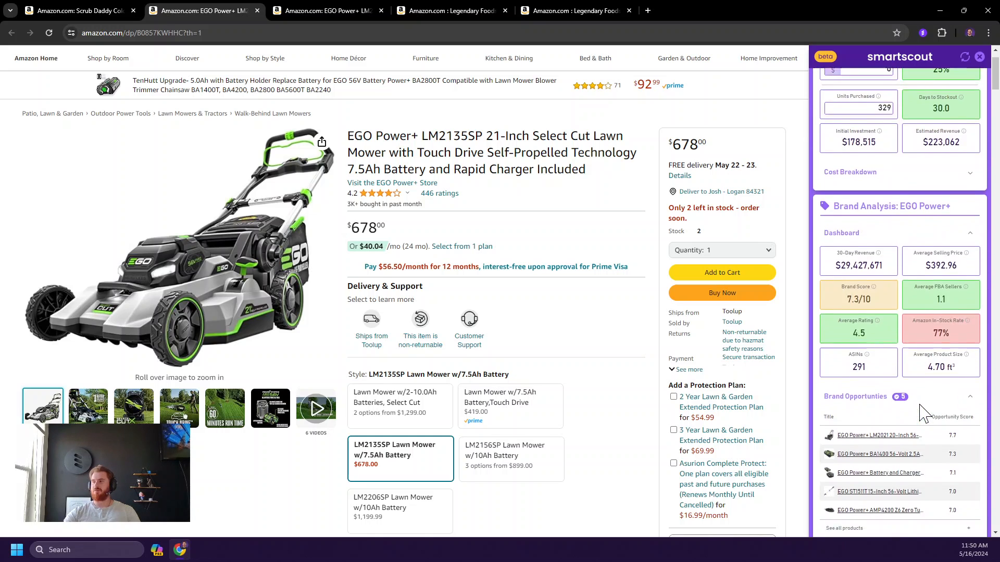
scroll(down, 3)
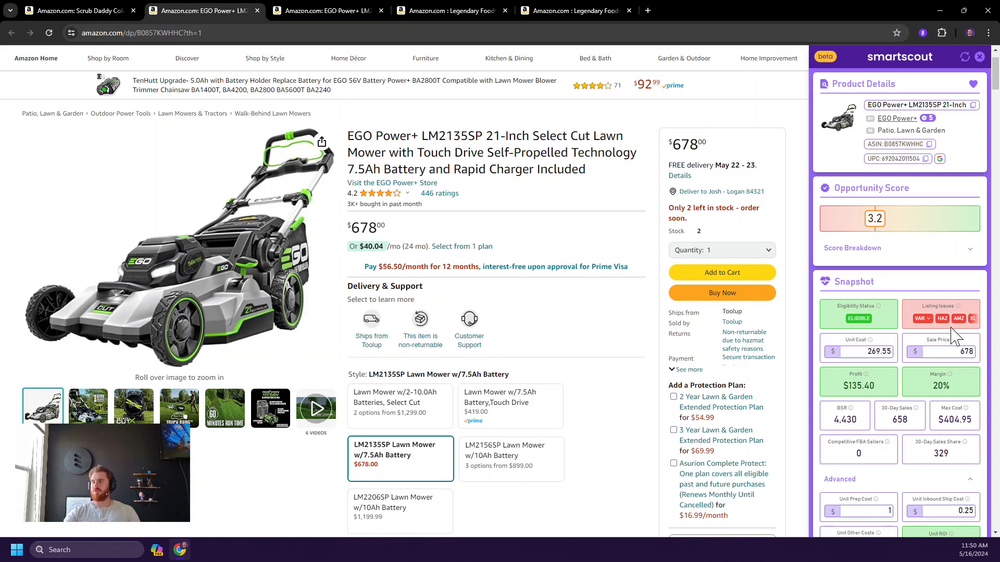
scroll(down, 3)
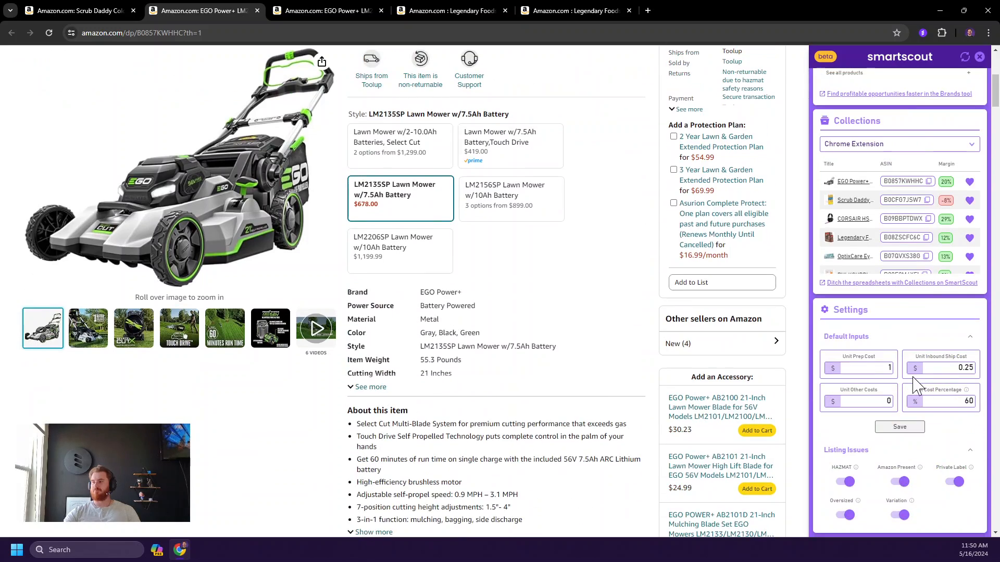
scroll(down, 3)
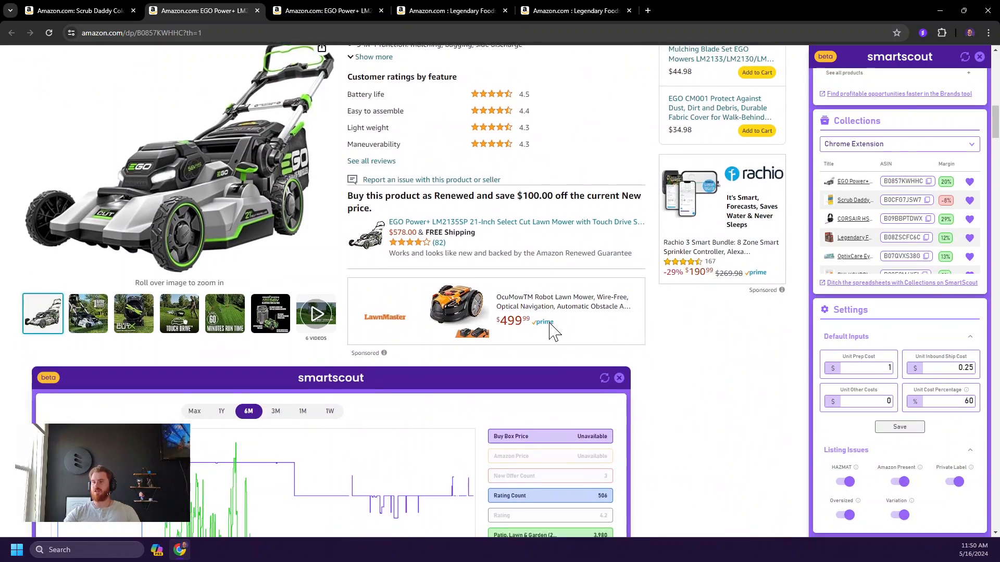
scroll(down, 3)
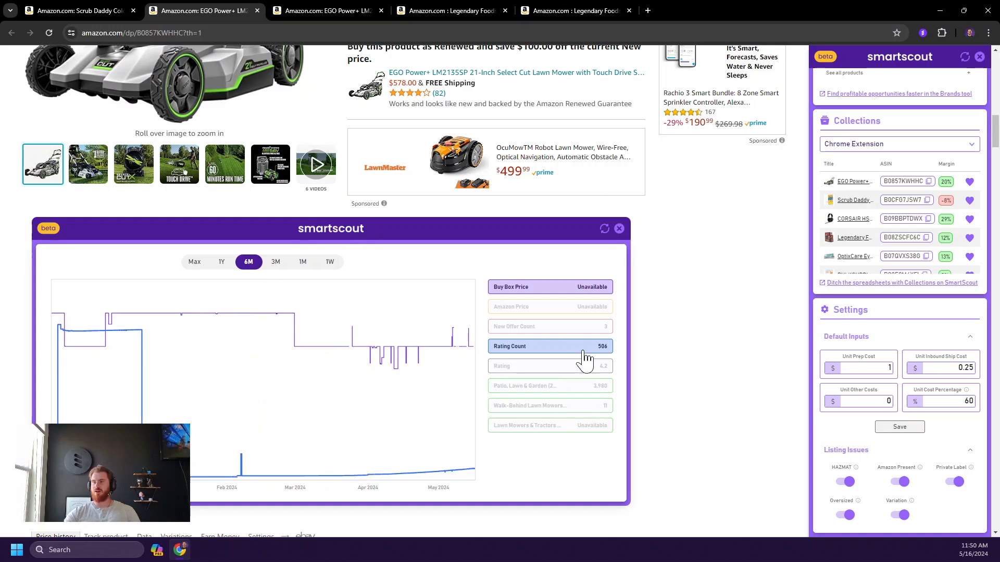
mouse_move(178, 373)
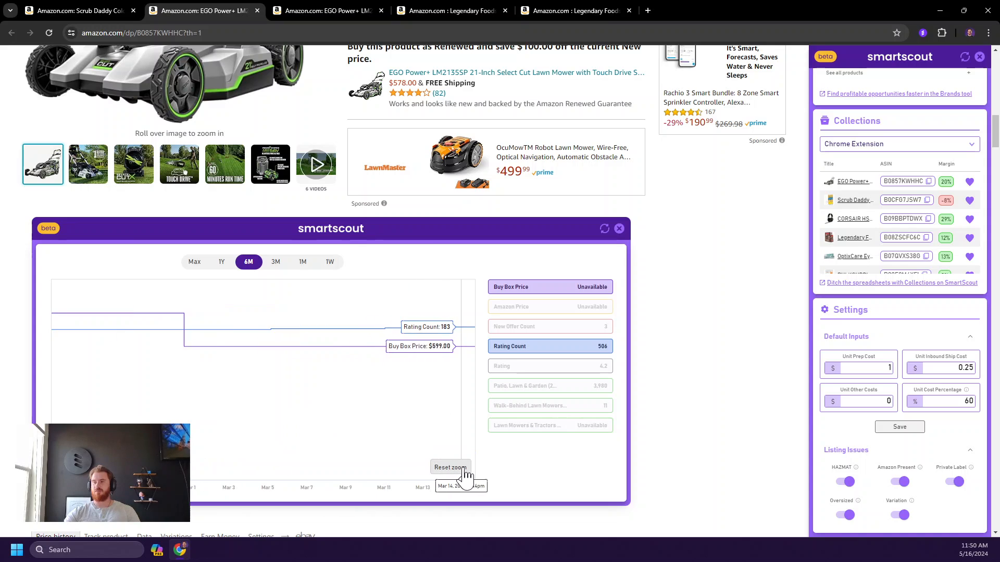
click(194, 261)
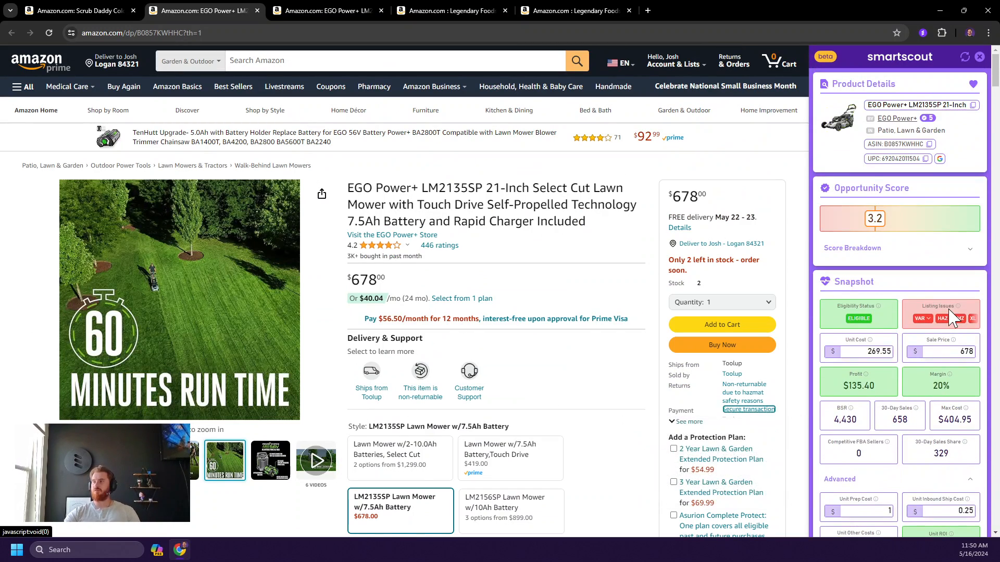
mouse_move(832, 121)
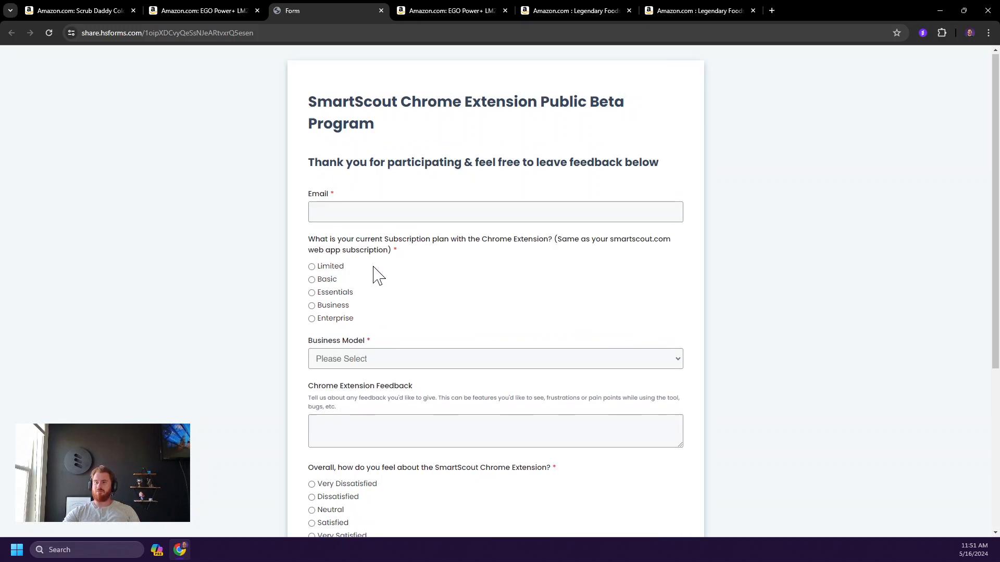
mouse_move(498, 295)
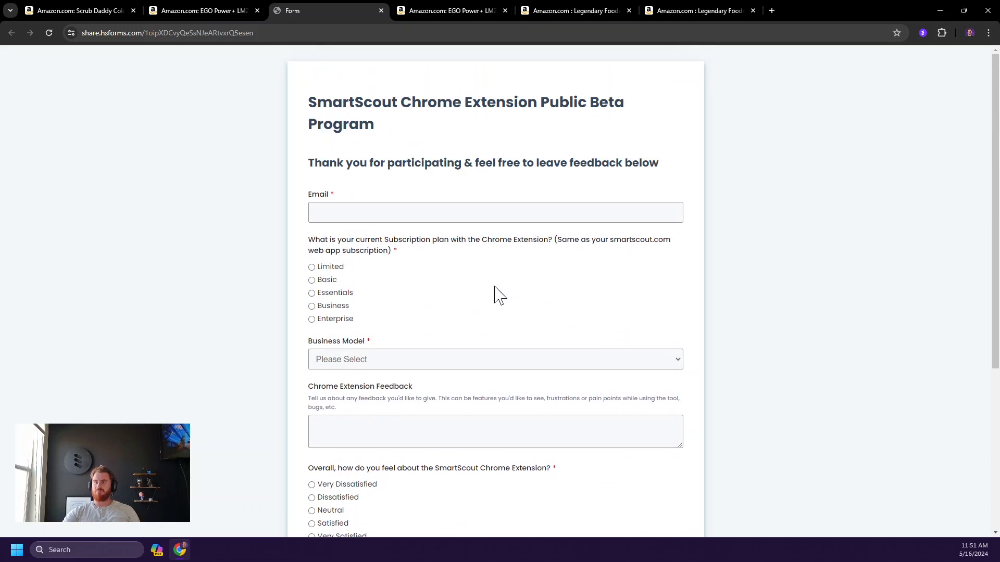
- Leave the Chrome Extension Feedback box empty and return to the Scrub Daddy product page
scroll(down, 3)
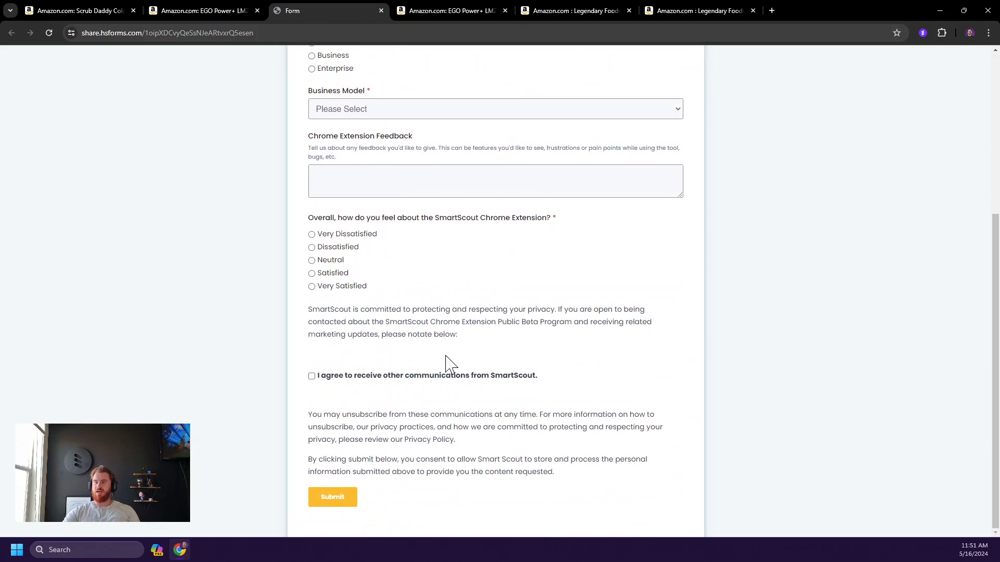
click(495, 181)
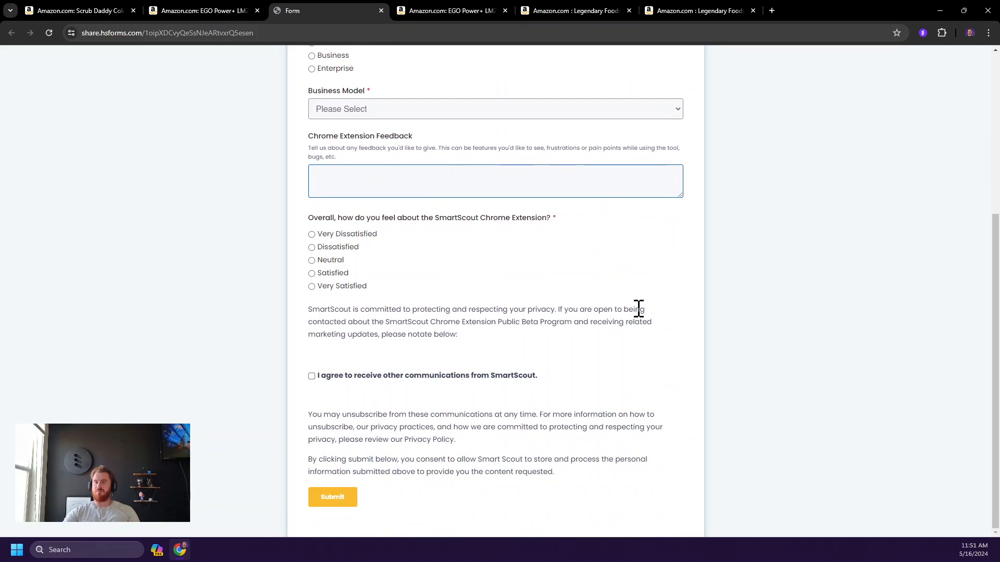
scroll(up, 3)
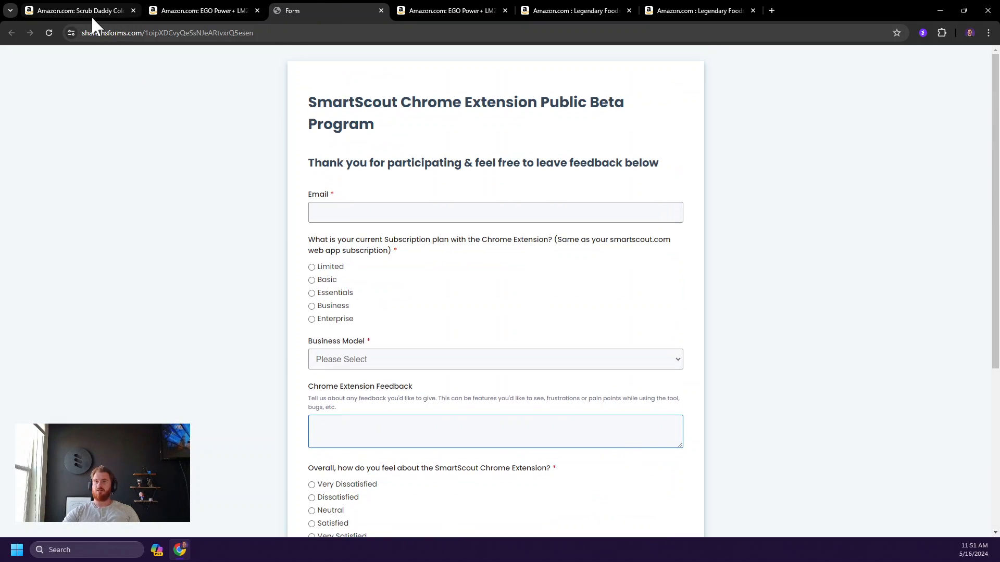
click(76, 11)
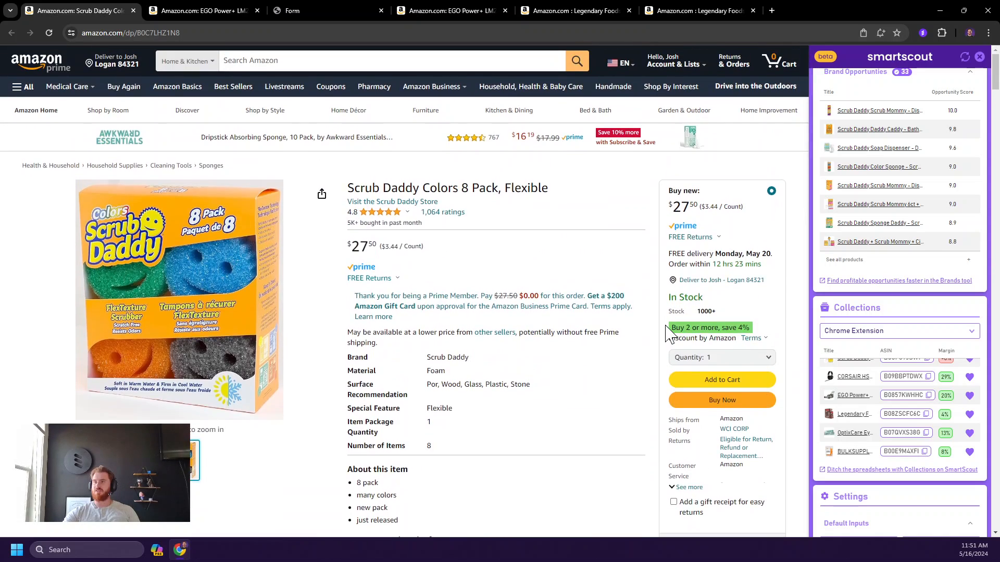